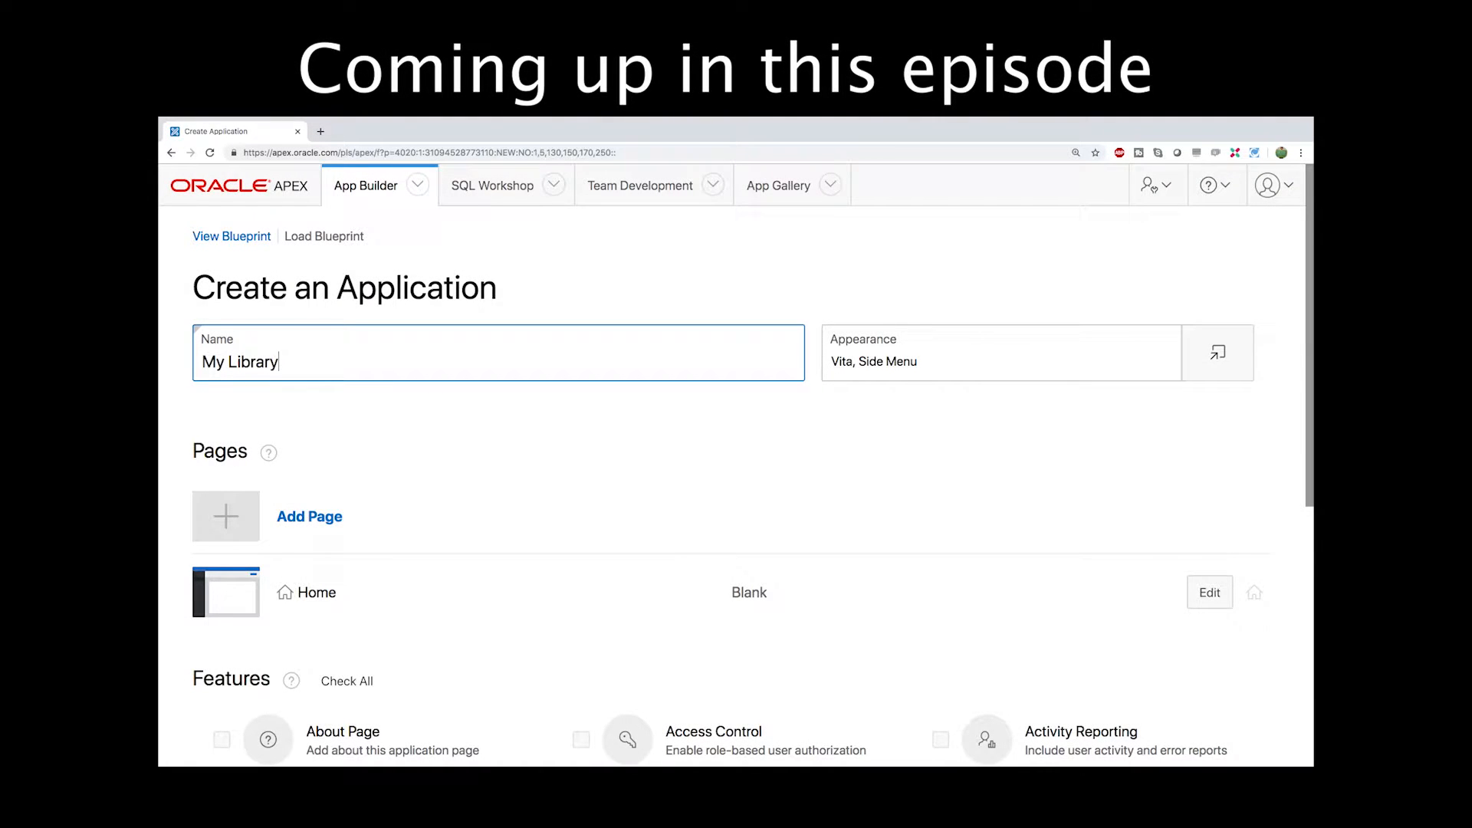
- Bring up the page-type chooser for adding a page to the new application
{"action": "left_click", "coordinate": [309, 516]}
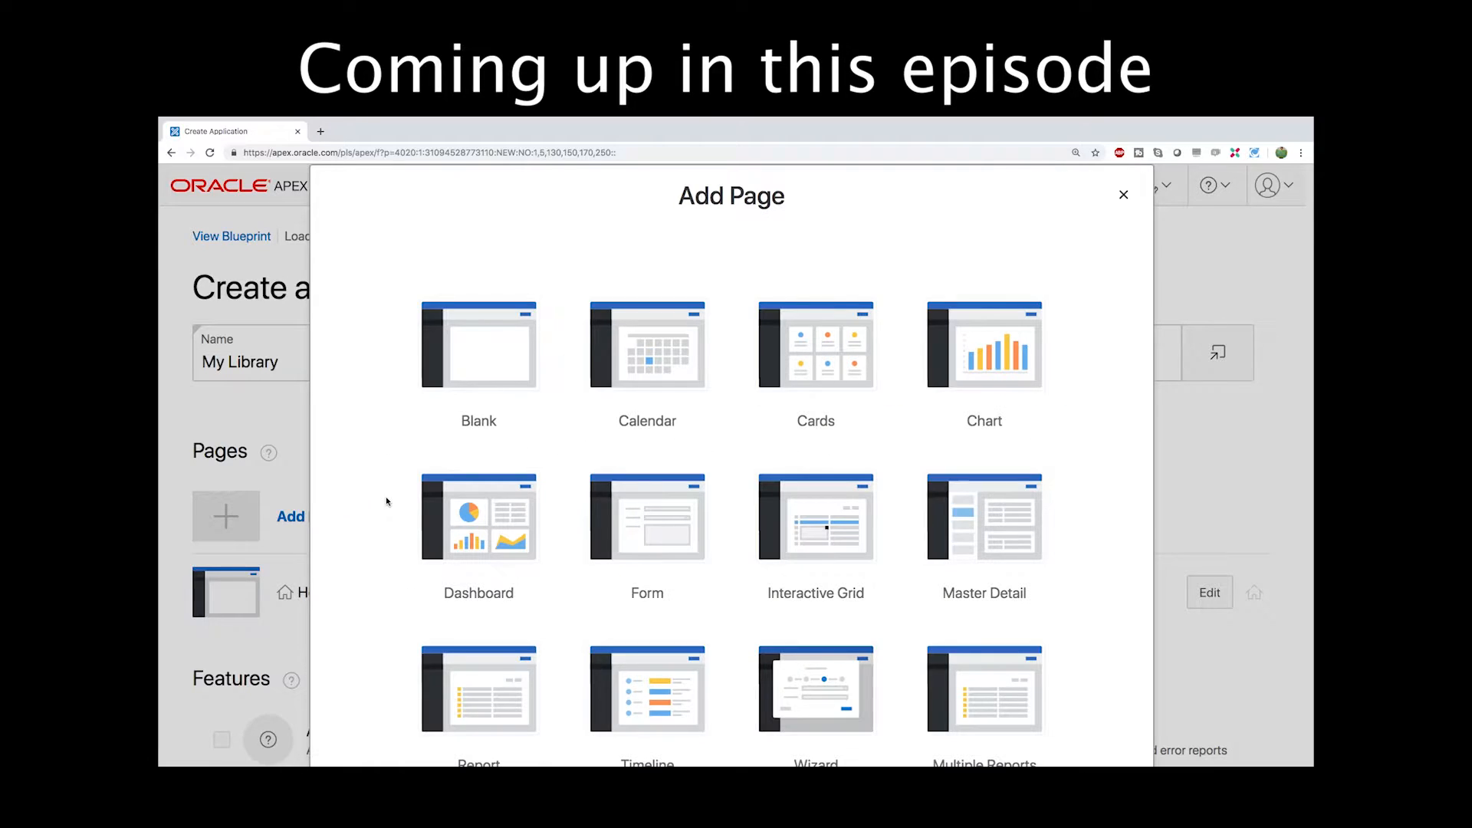
{"action": "mouse_move", "coordinate": [1061, 703]}
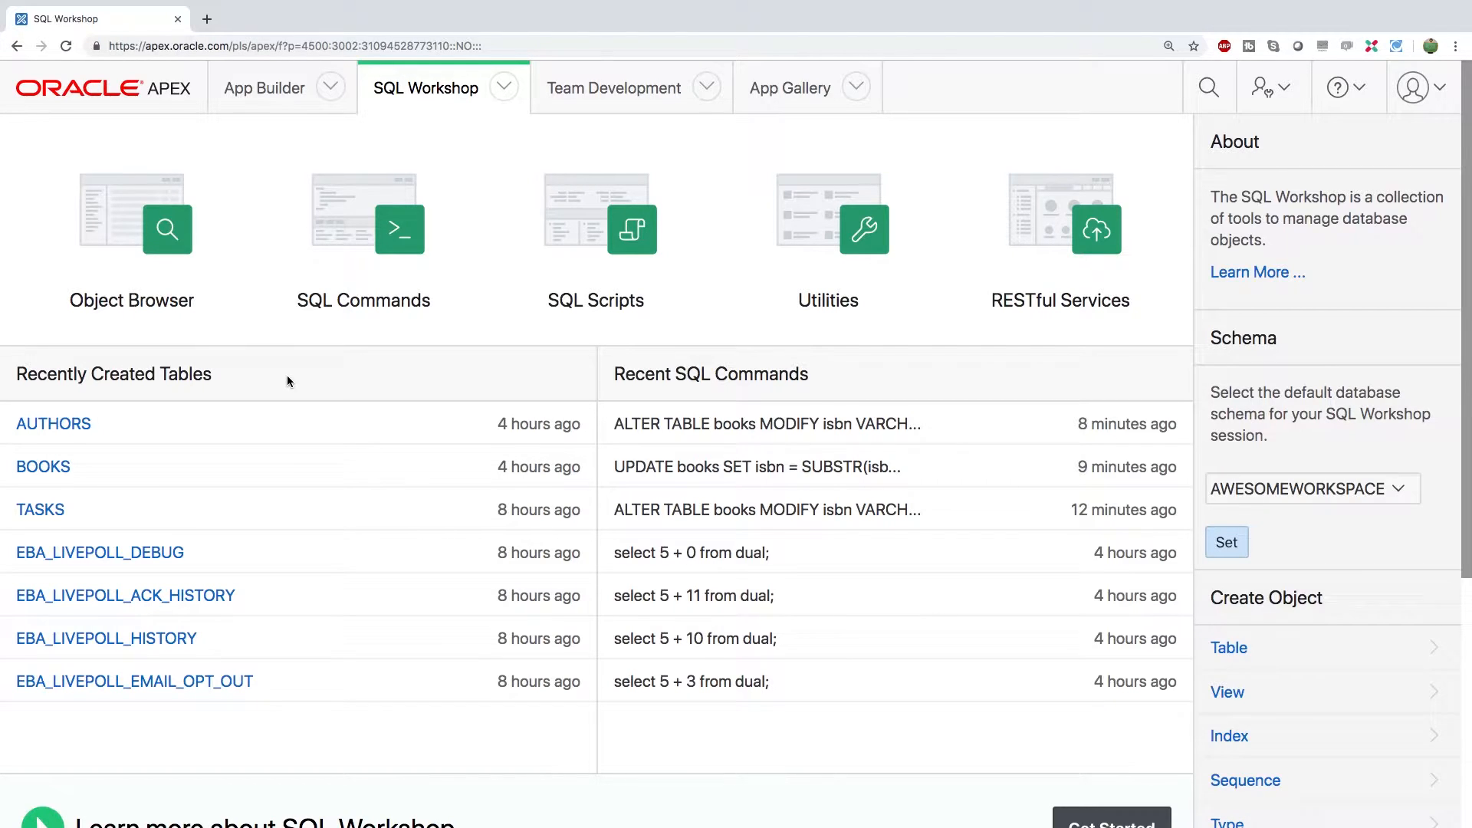
{"action": "left_click", "coordinate": [131, 229]}
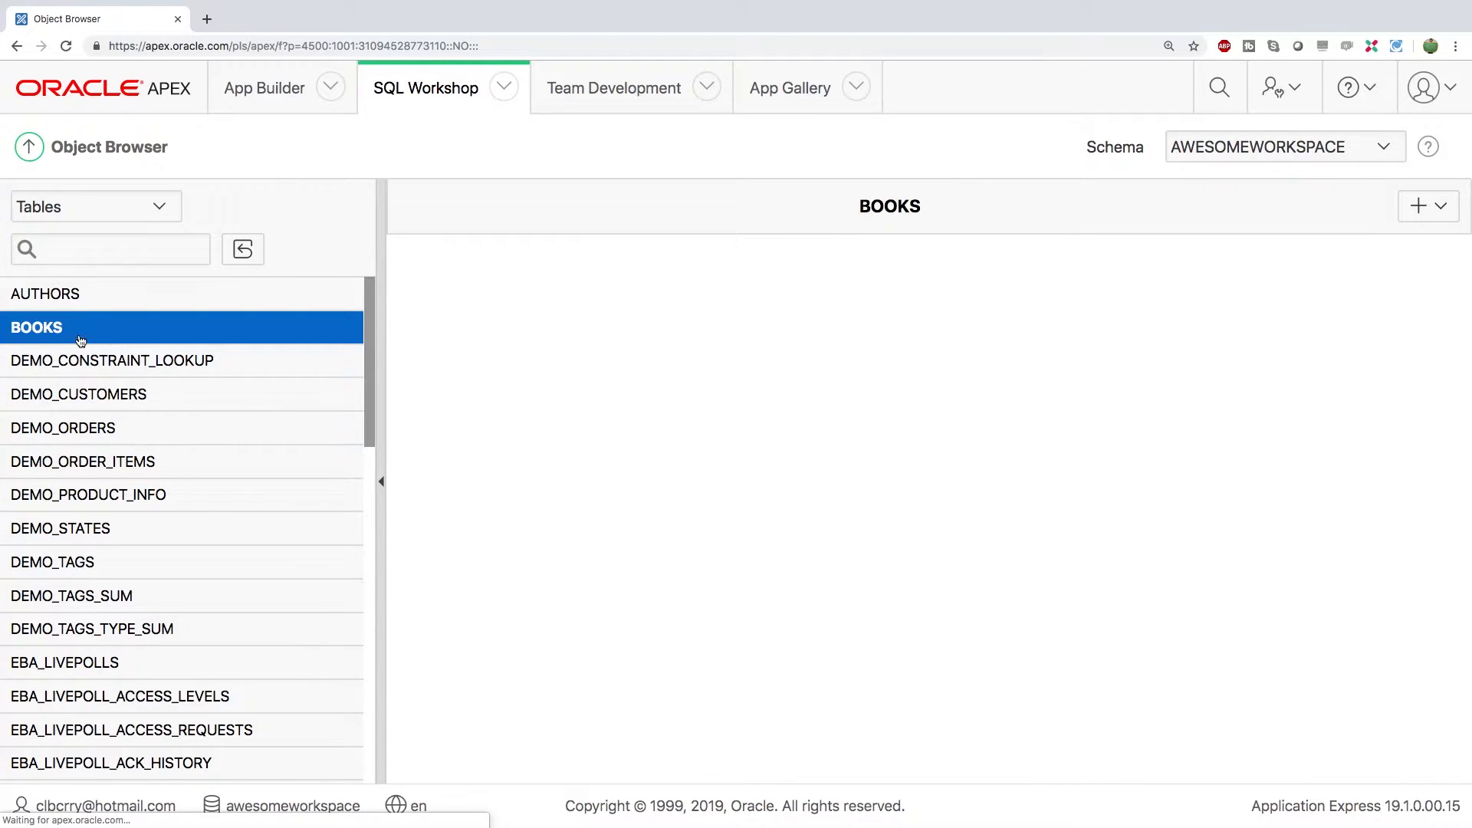
{"action": "left_click", "coordinate": [36, 327]}
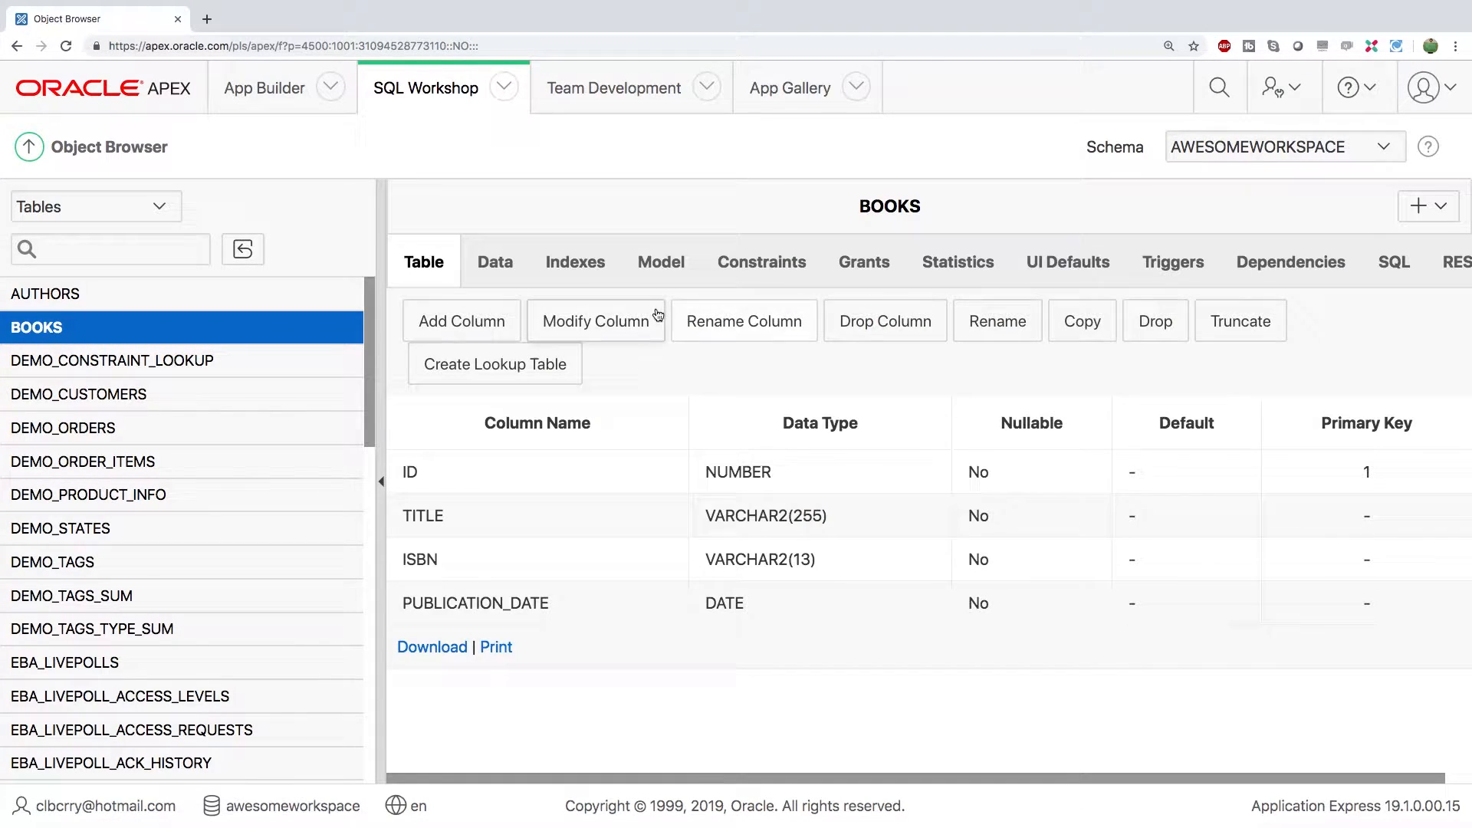
{"action": "double_click", "coordinate": [761, 559]}
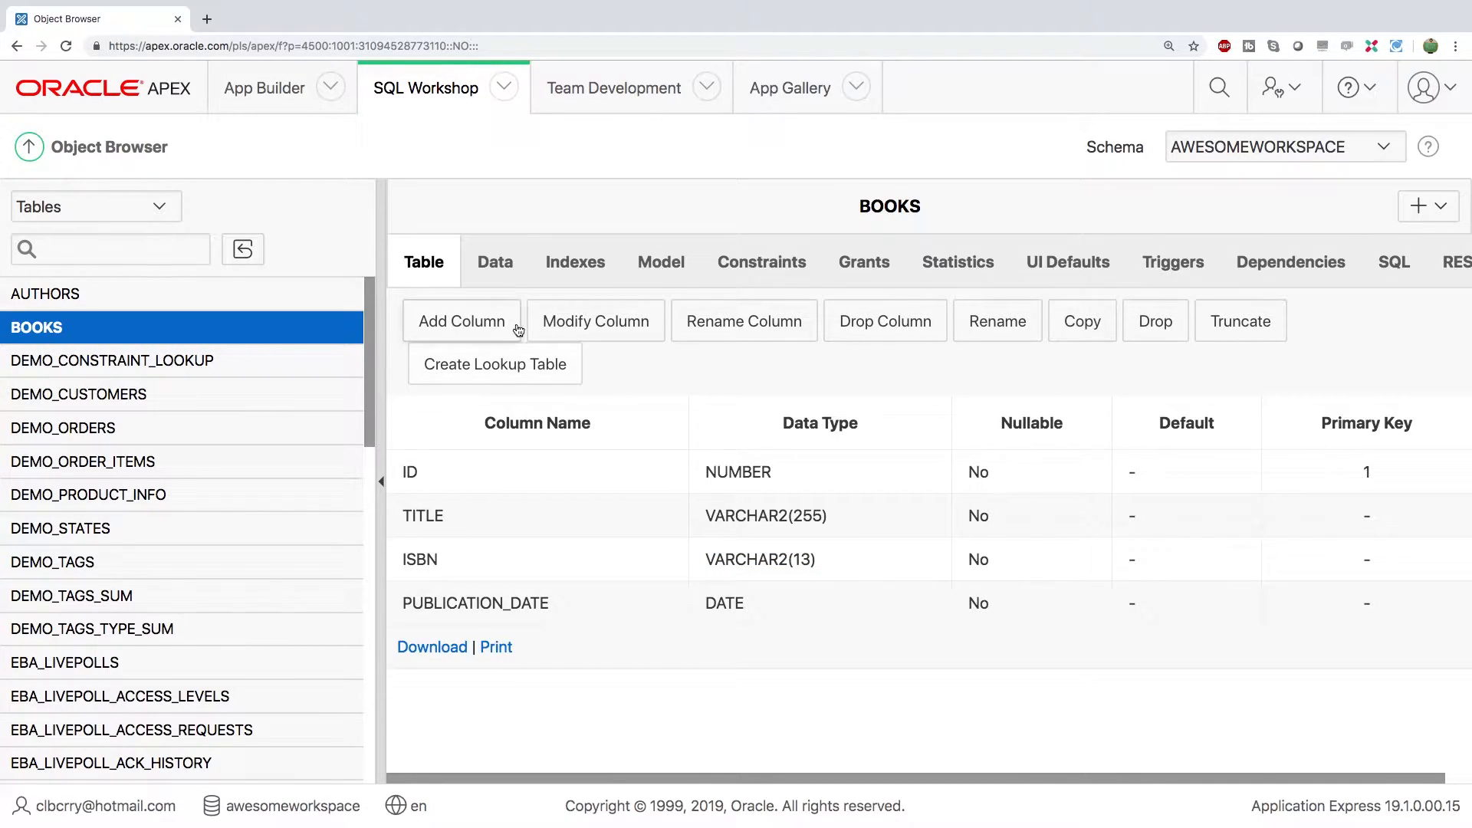
{"action": "left_click", "coordinate": [494, 260]}
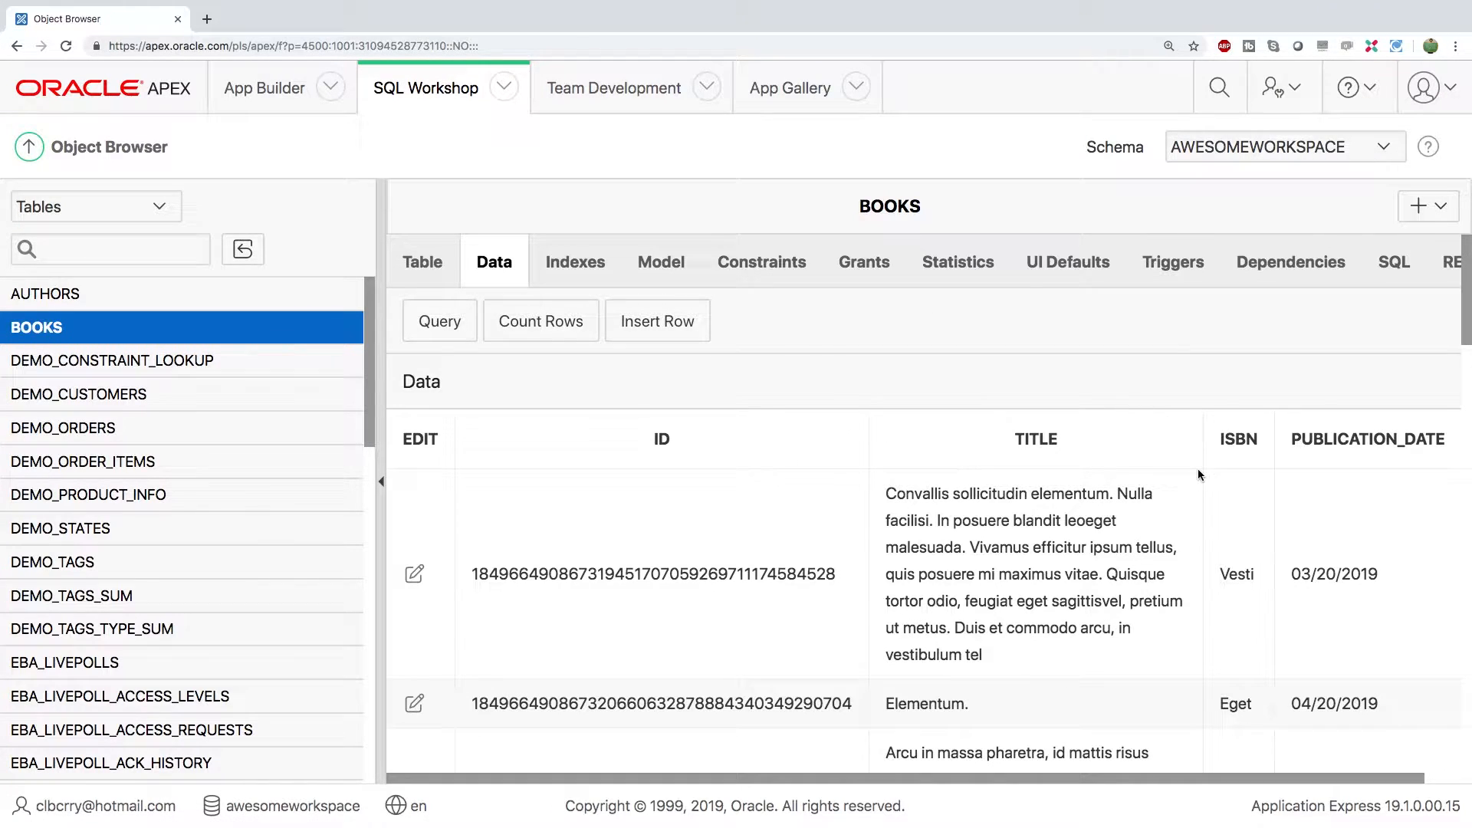
{"action": "scroll", "scroll_direction": "down", "scroll_amount": 3}
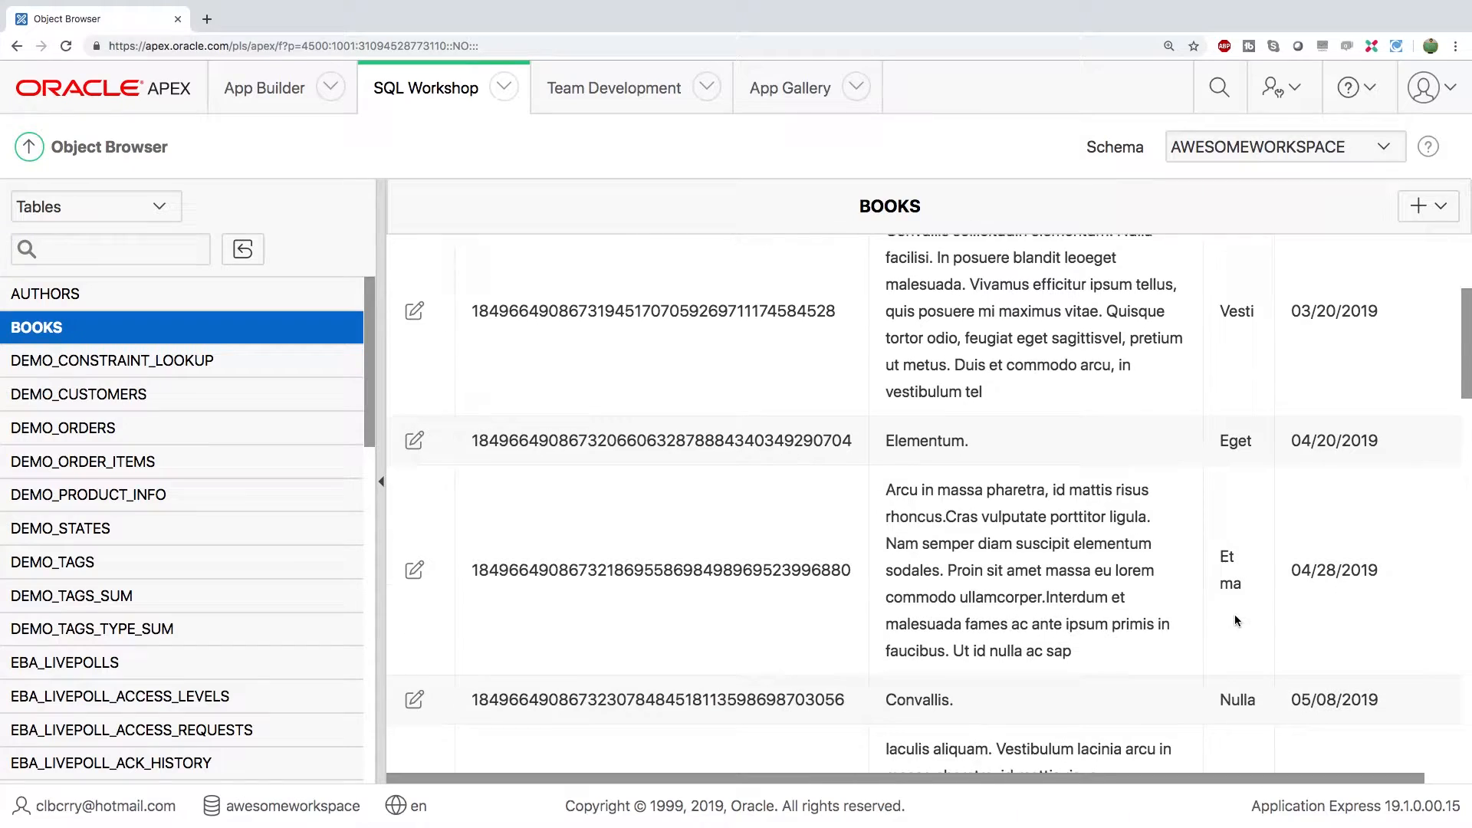
{"action": "scroll", "scroll_direction": "down", "scroll_amount": 3}
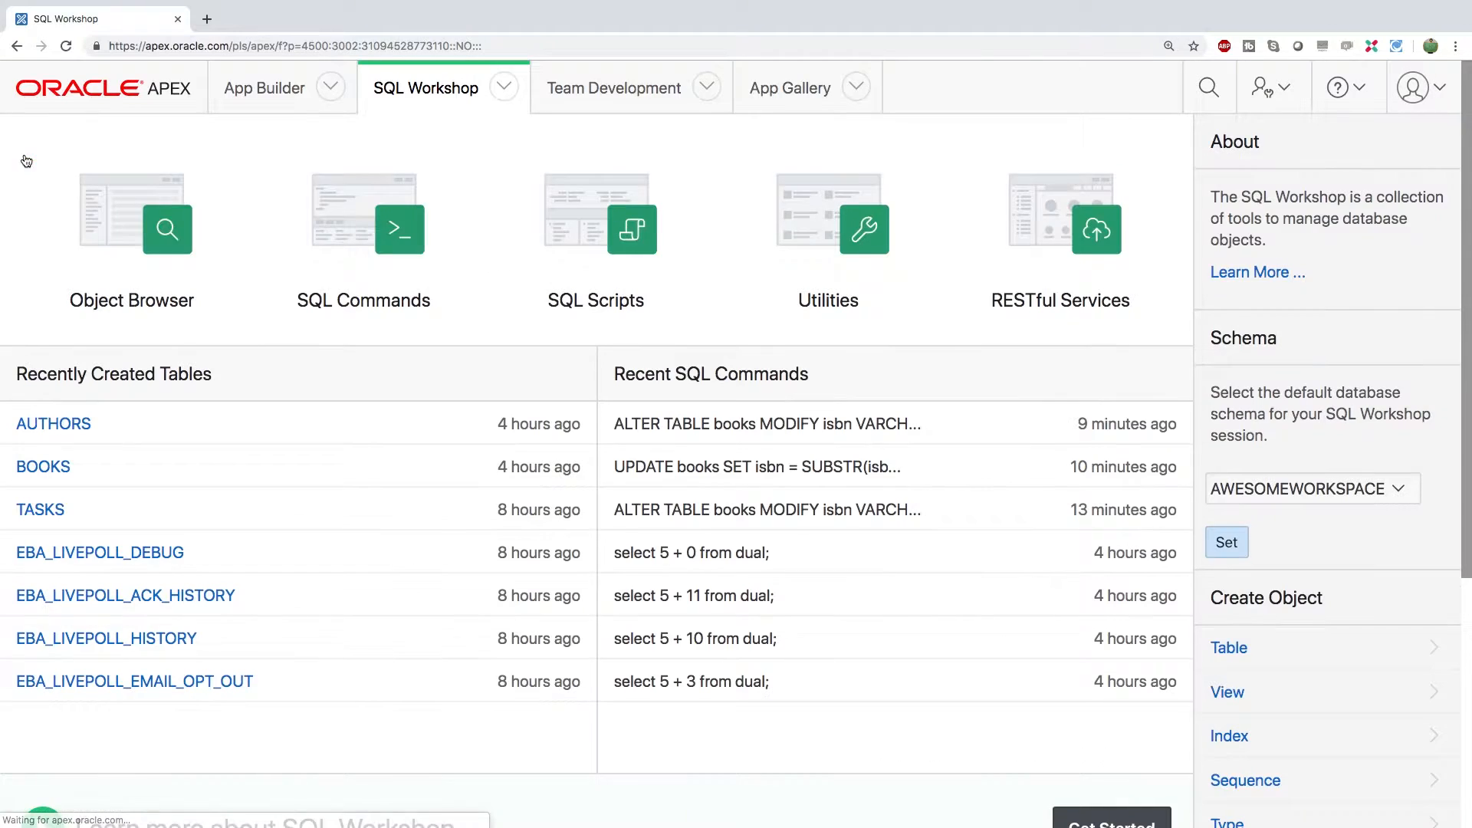
{"action": "left_click", "coordinate": [397, 228]}
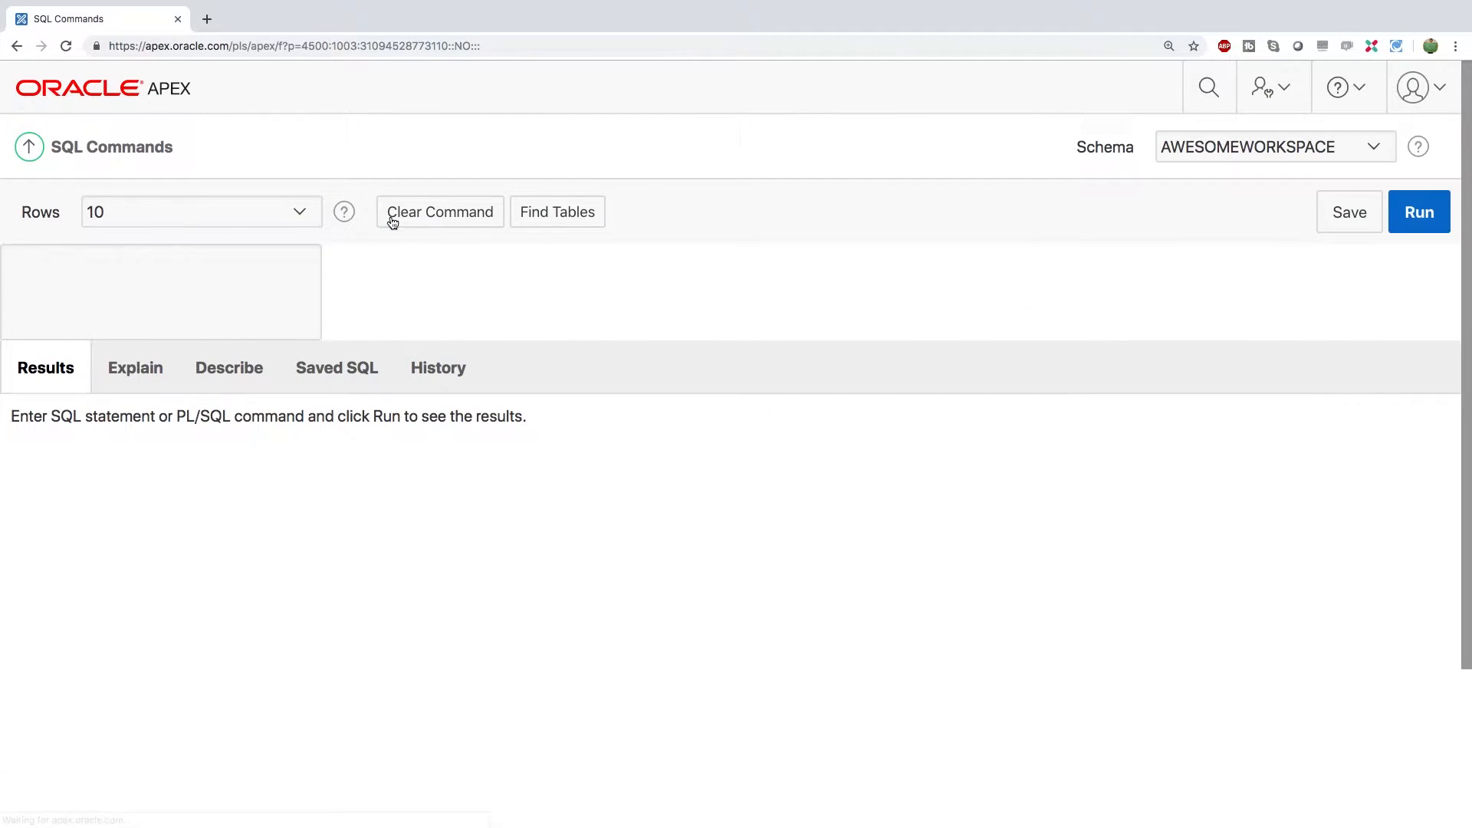
{"action": "left_click", "coordinate": [336, 367]}
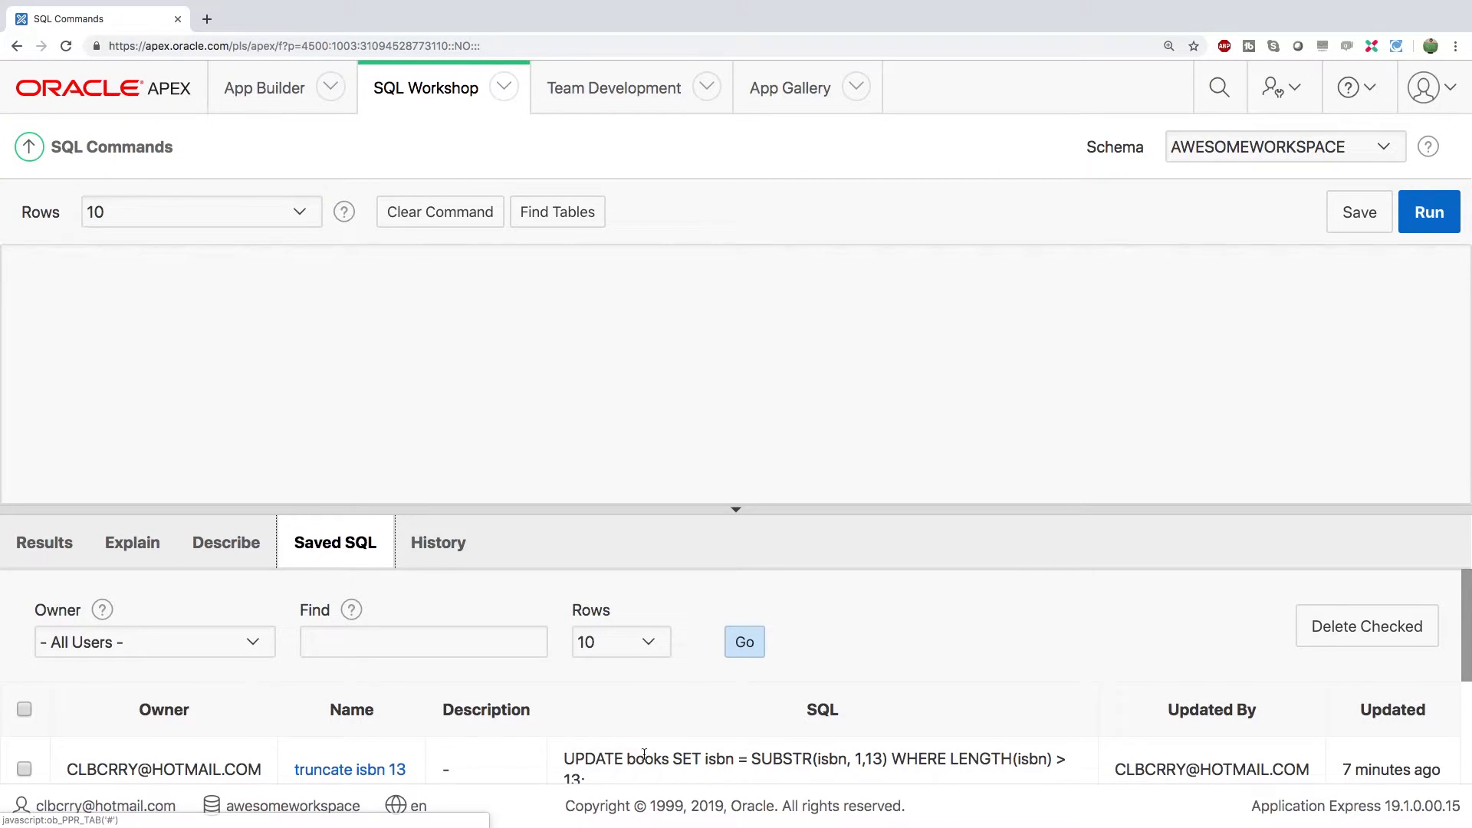
{"action": "left_click", "coordinate": [349, 769]}
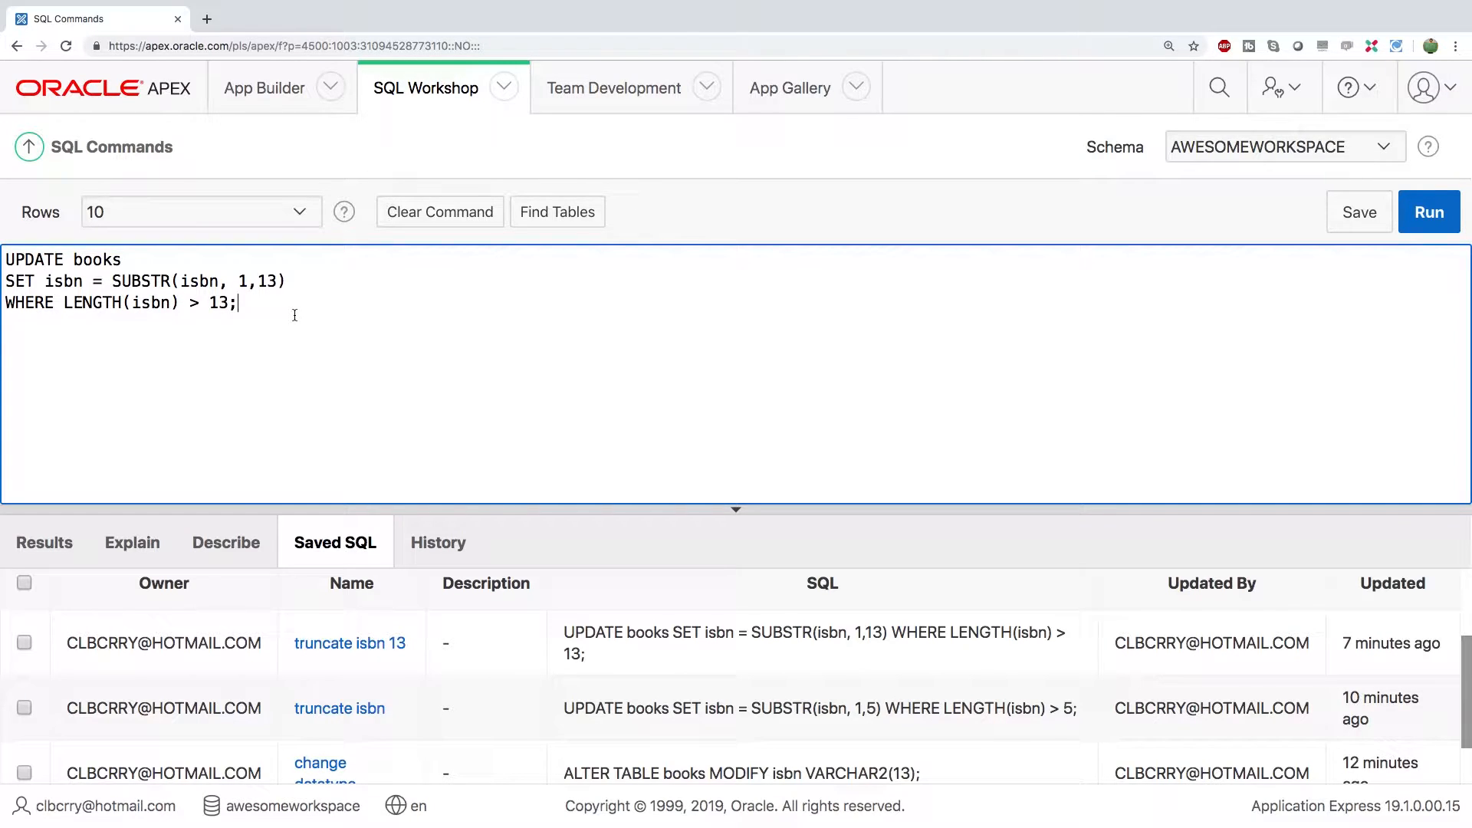
{"action": "left_click_drag", "start_coordinate": [175, 281], "coordinate": [291, 281]}
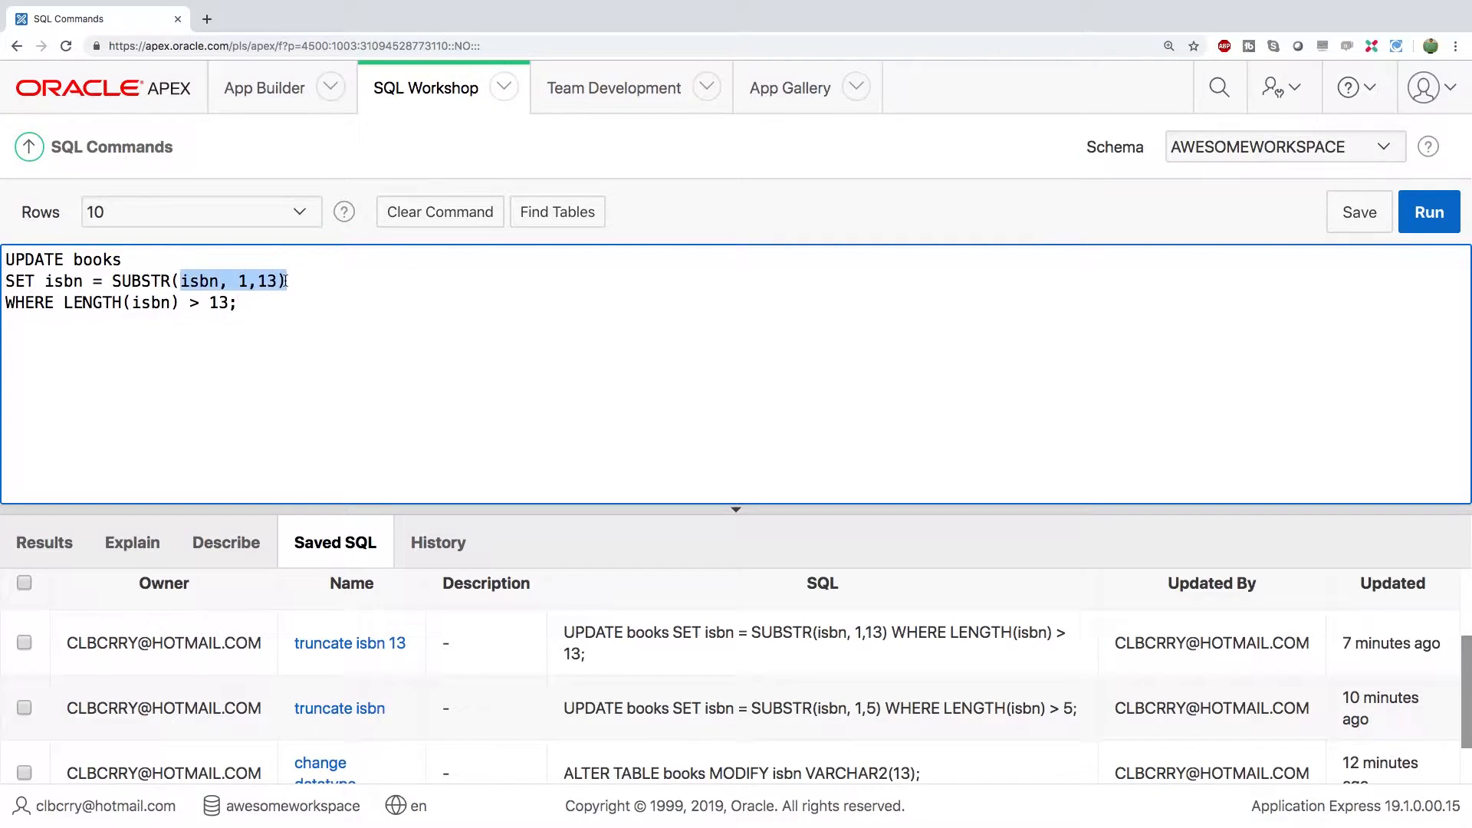
{"action": "double_click", "coordinate": [64, 281]}
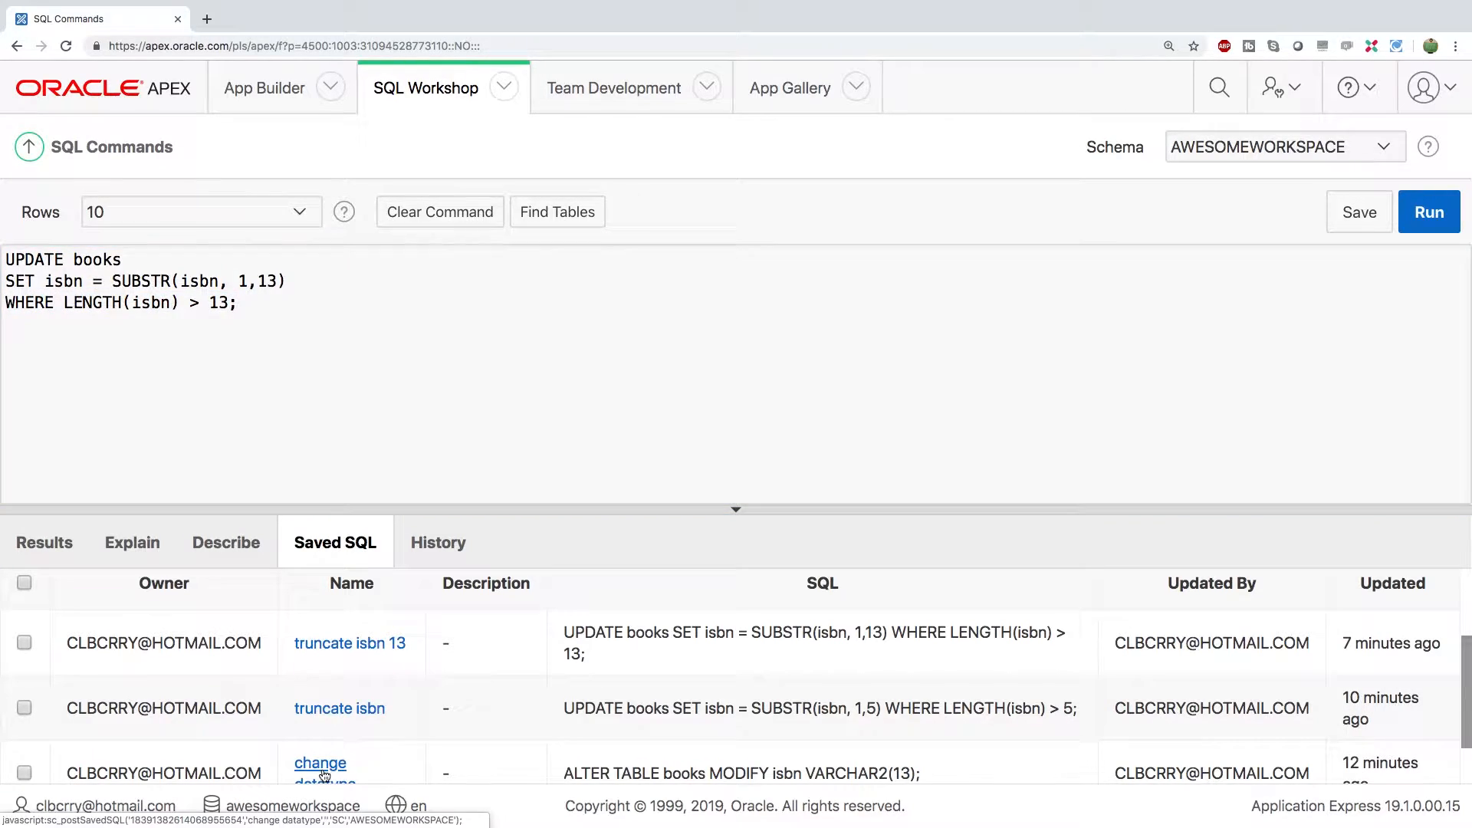
{"action": "left_click", "coordinate": [321, 764]}
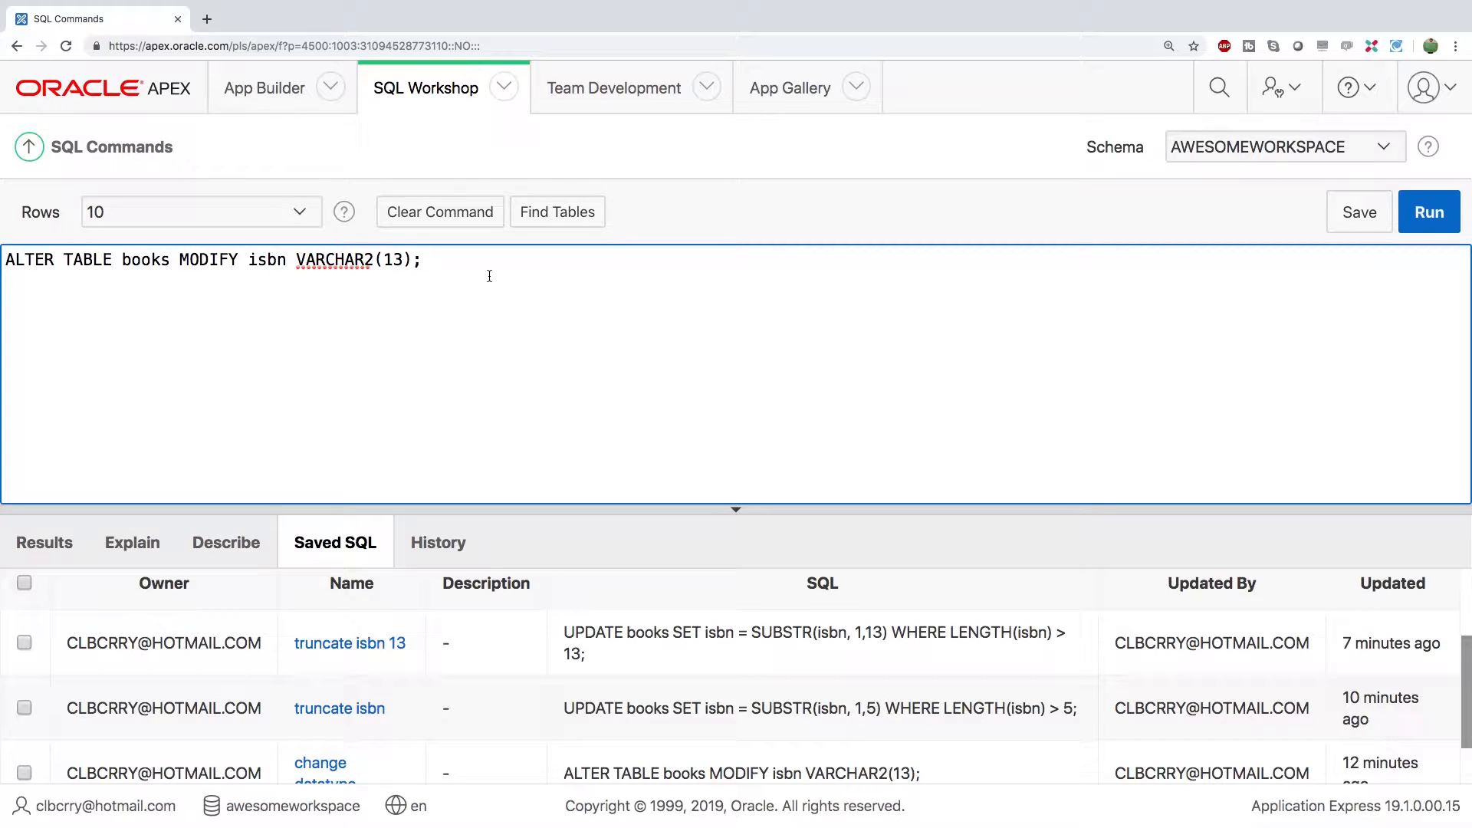
{"action": "mouse_move", "coordinate": [464, 263]}
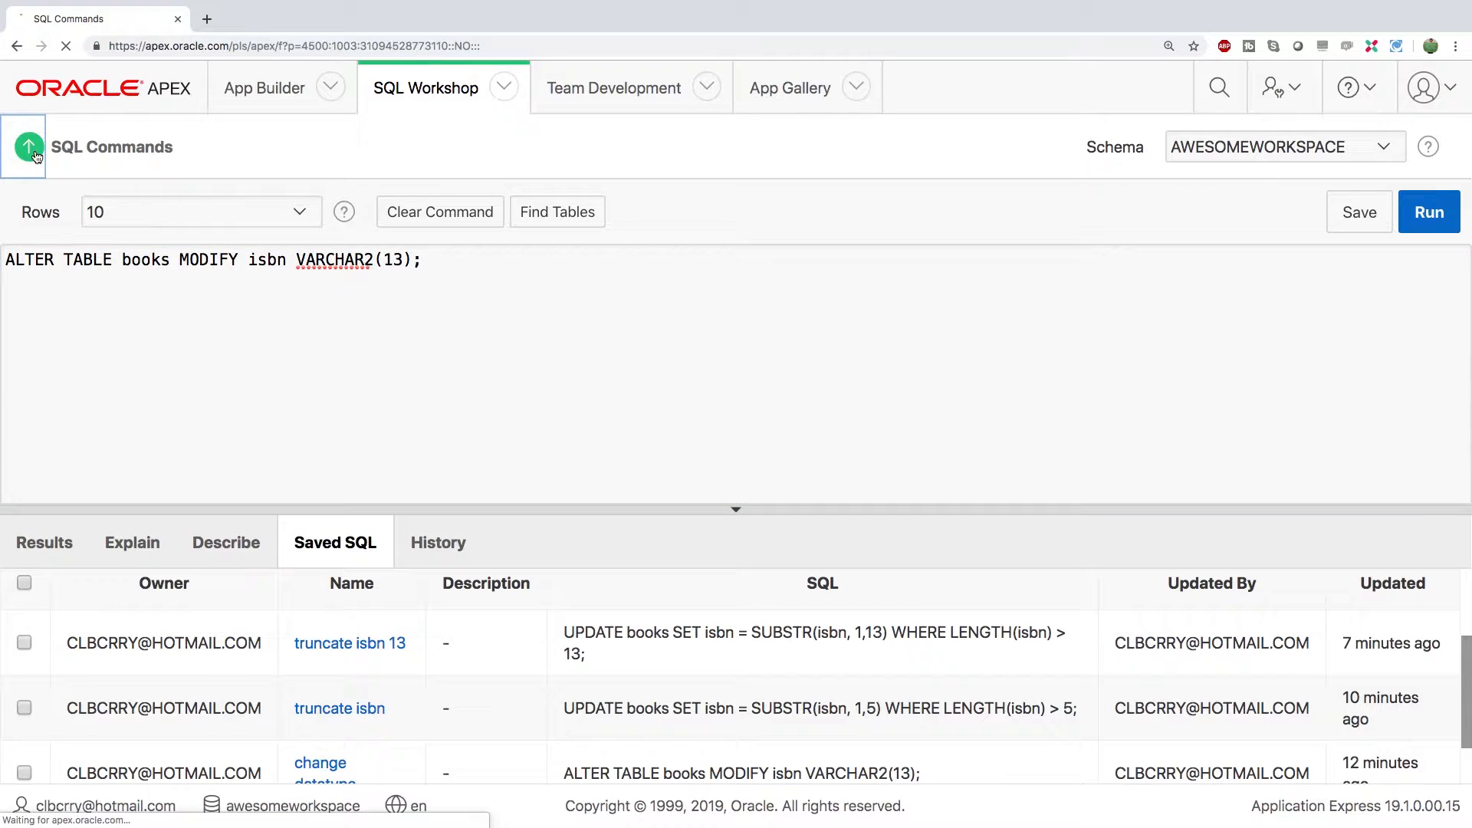
{"action": "left_click", "coordinate": [426, 87]}
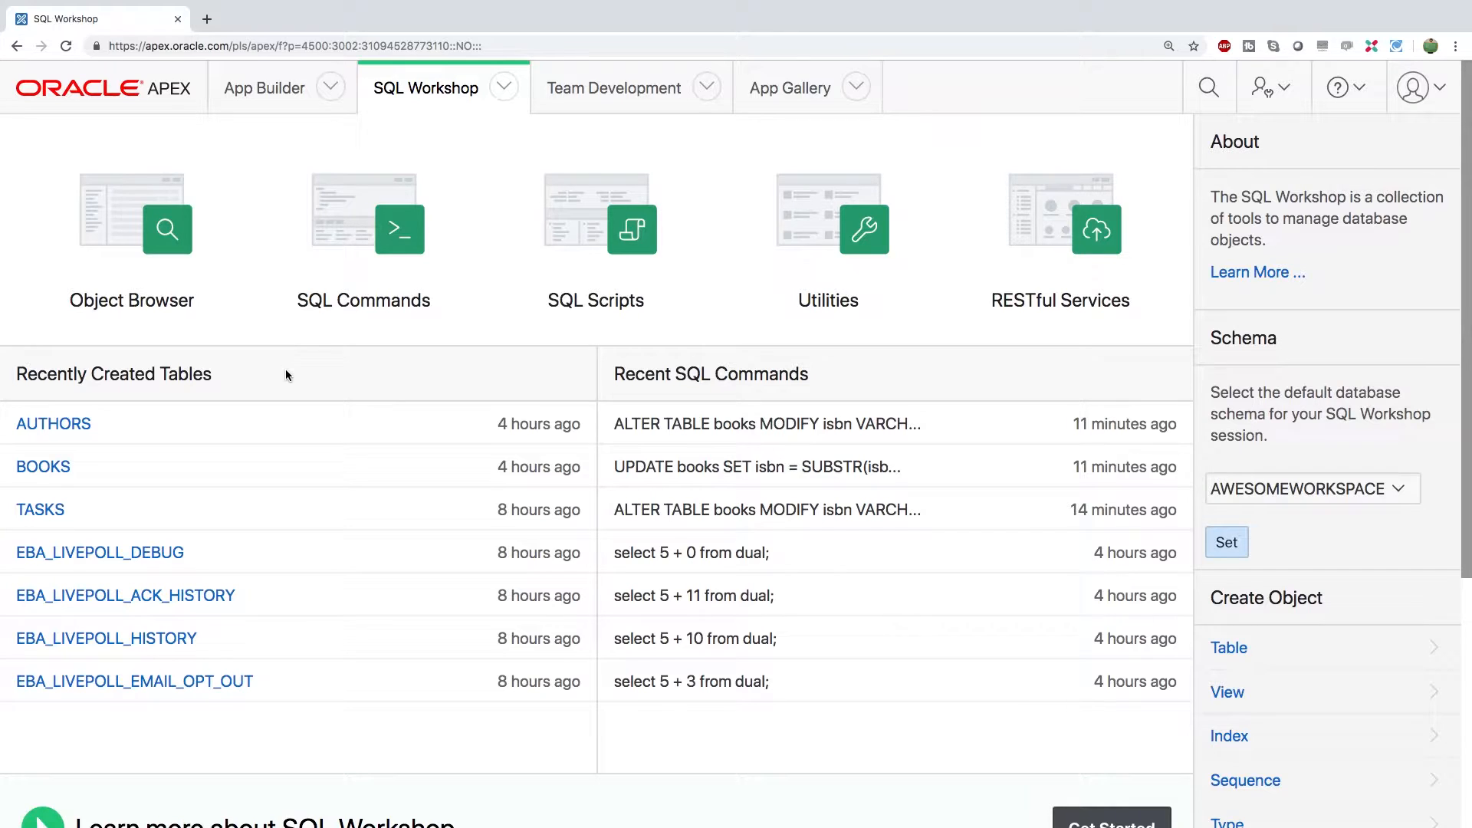
- Open the BOOKS table in Object Browser and display its data rows
{"action": "left_click", "coordinate": [131, 225]}
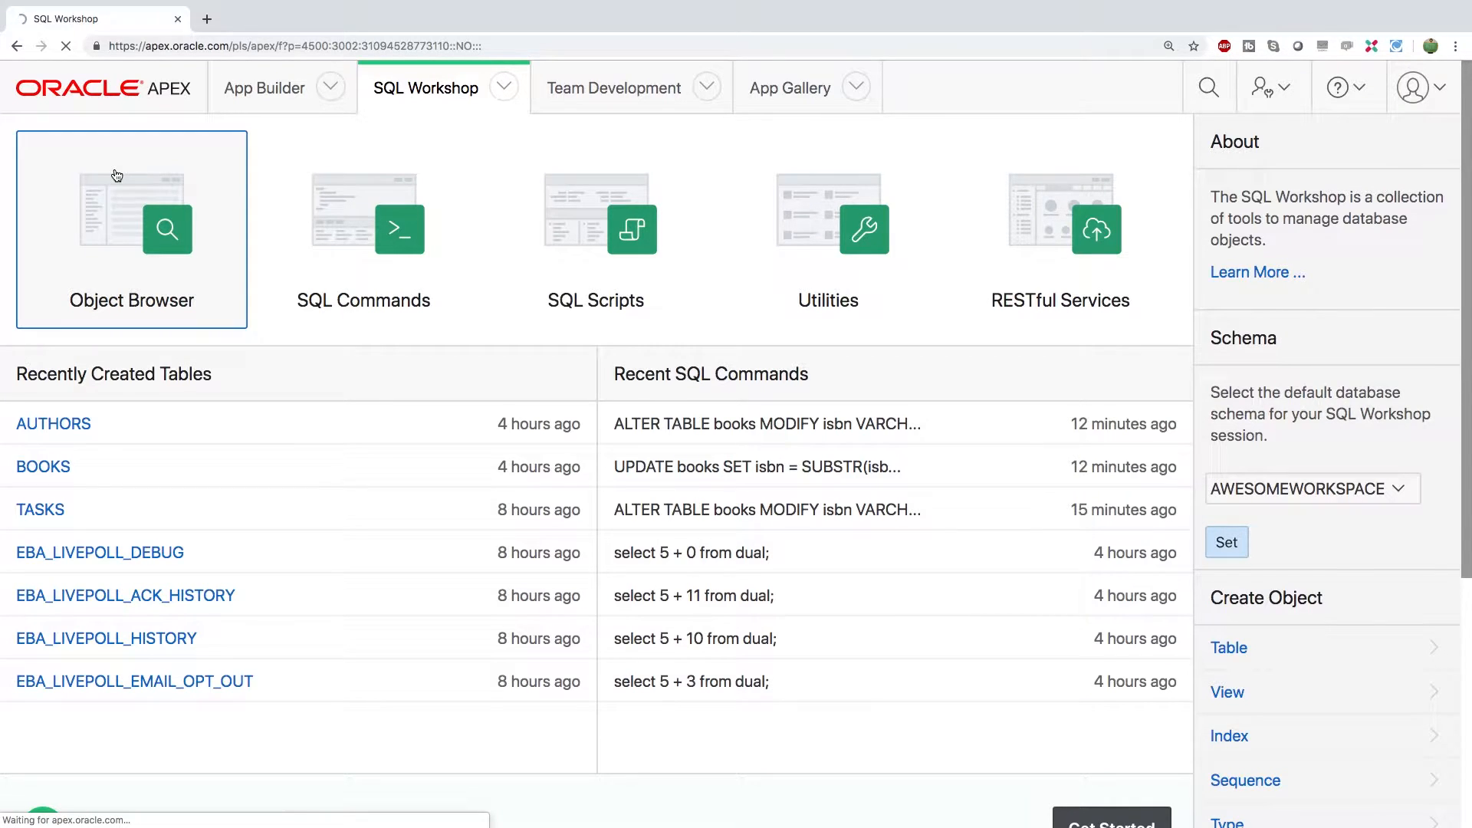
{"action": "left_click", "coordinate": [131, 216]}
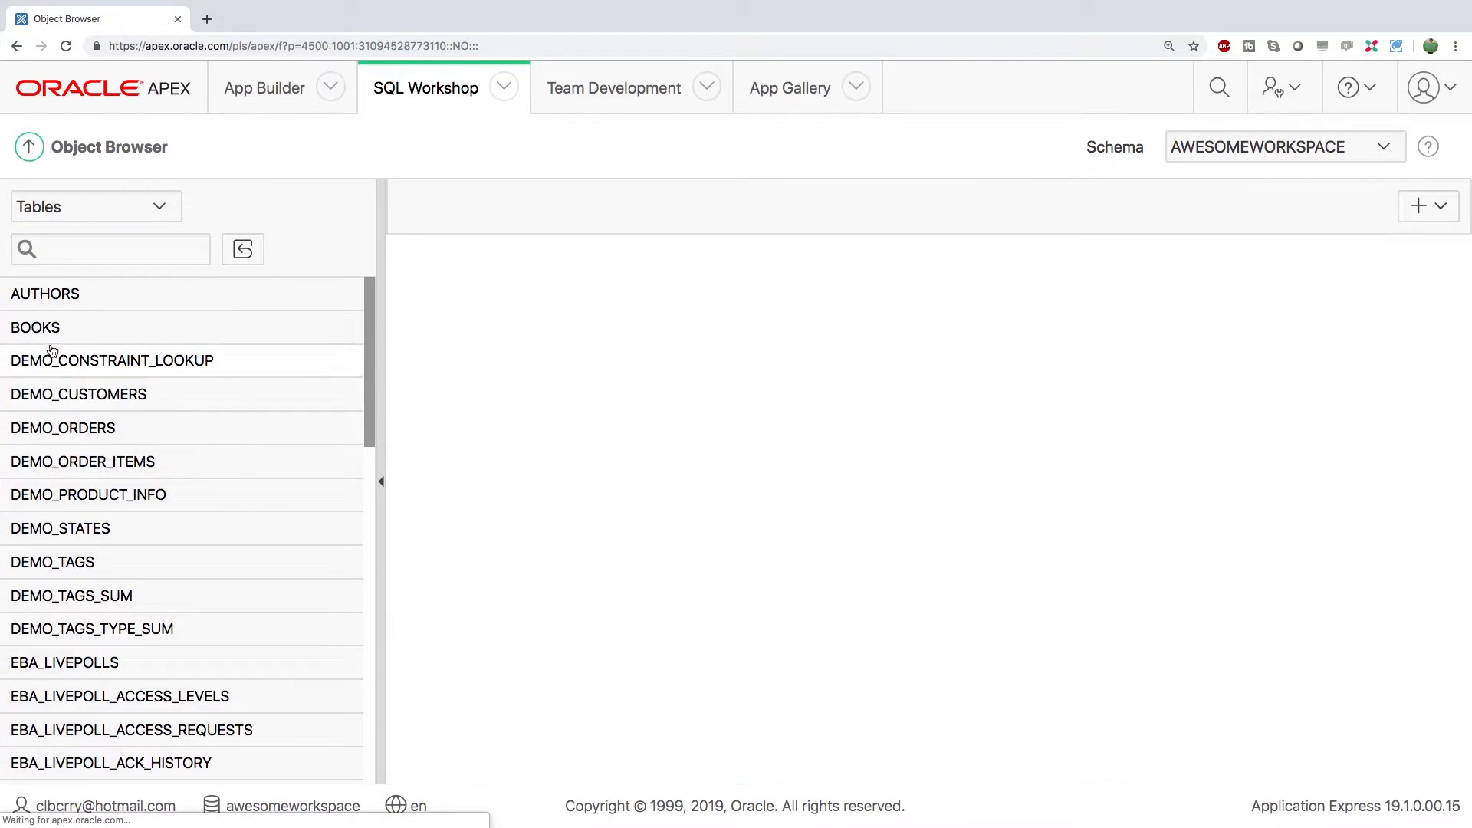
{"action": "left_click", "coordinate": [34, 327]}
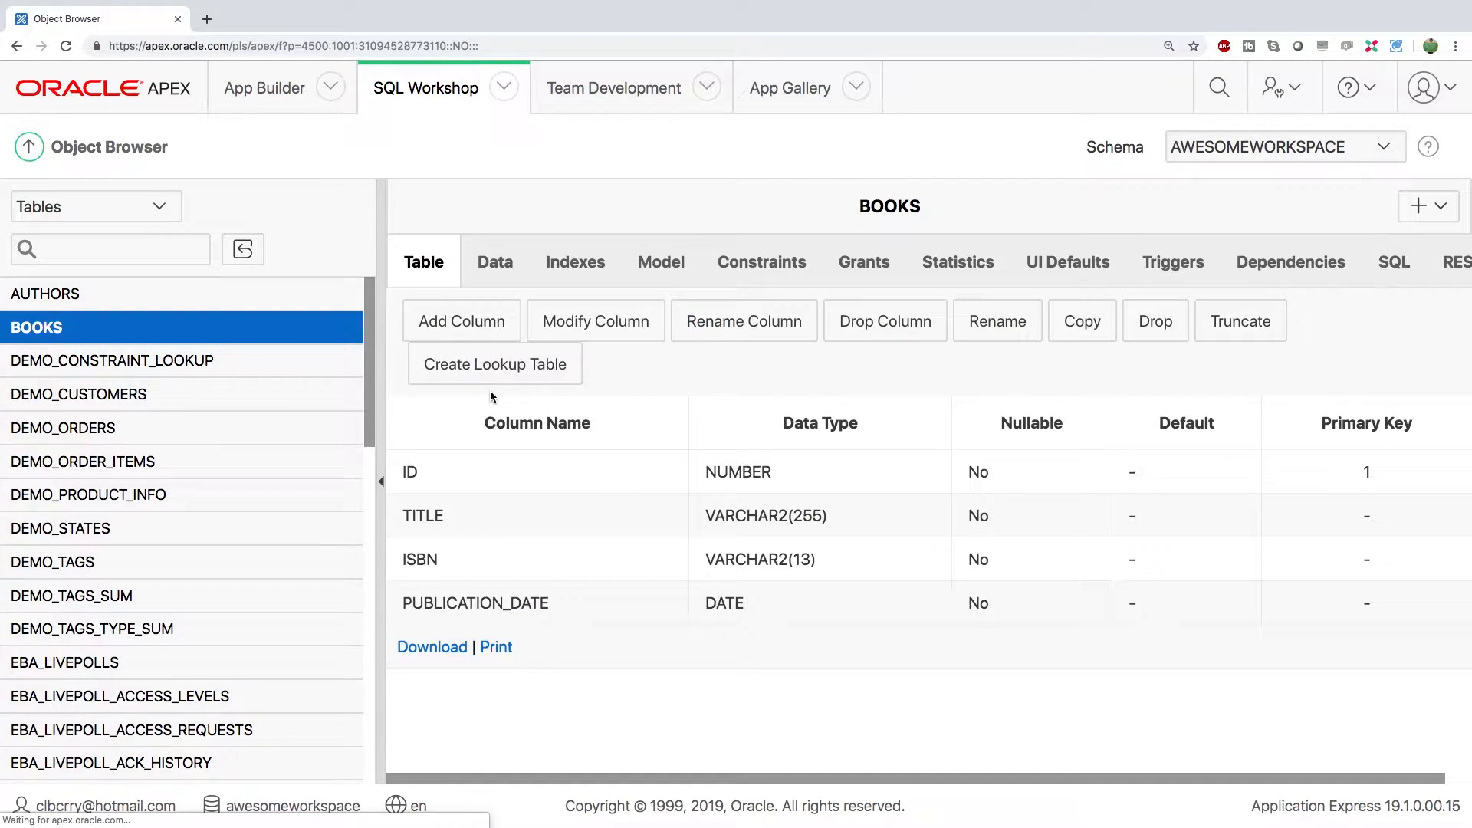
{"action": "left_click", "coordinate": [494, 261]}
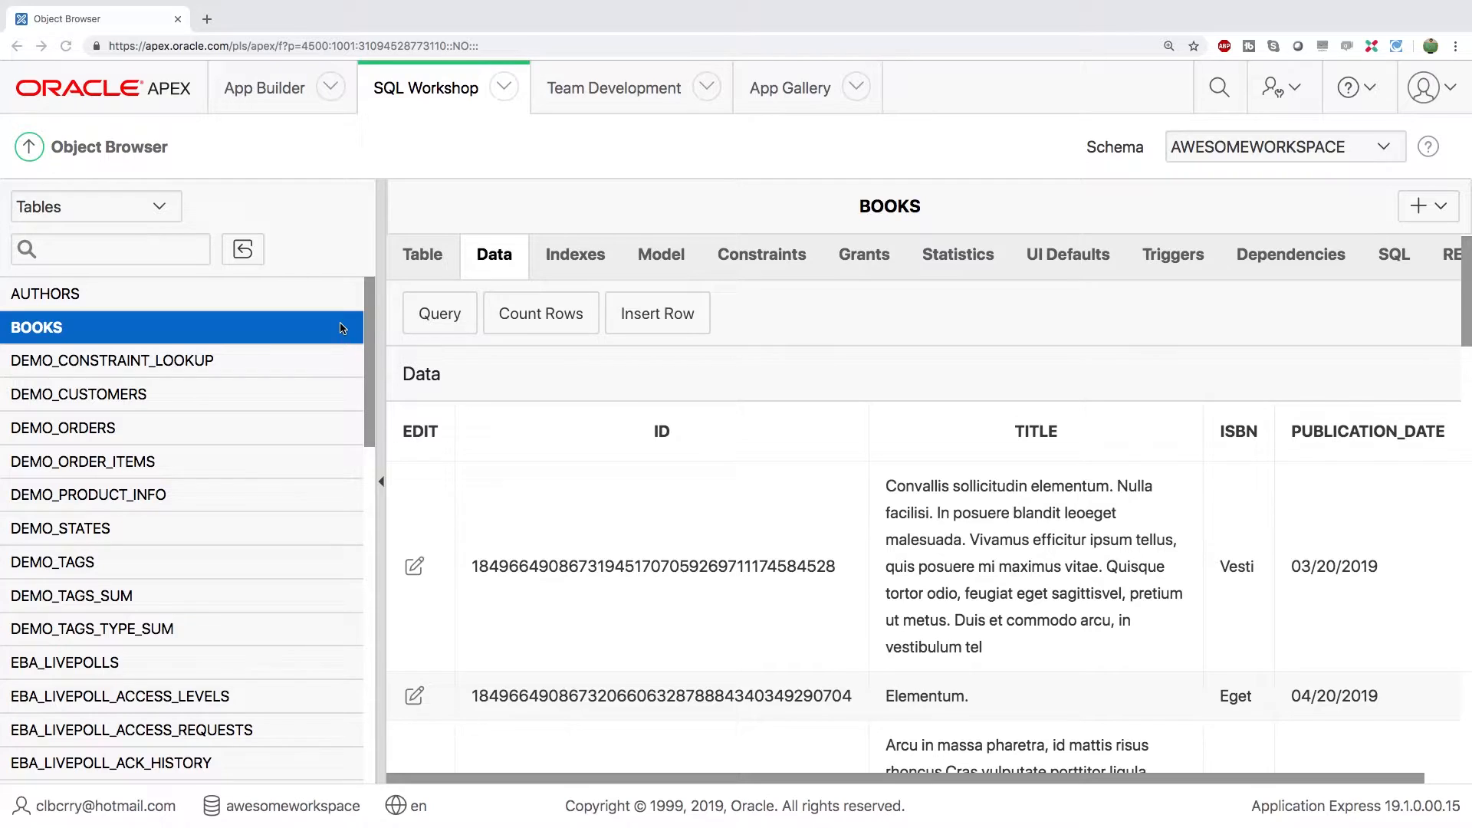
{"action": "mouse_move", "coordinate": [795, 368]}
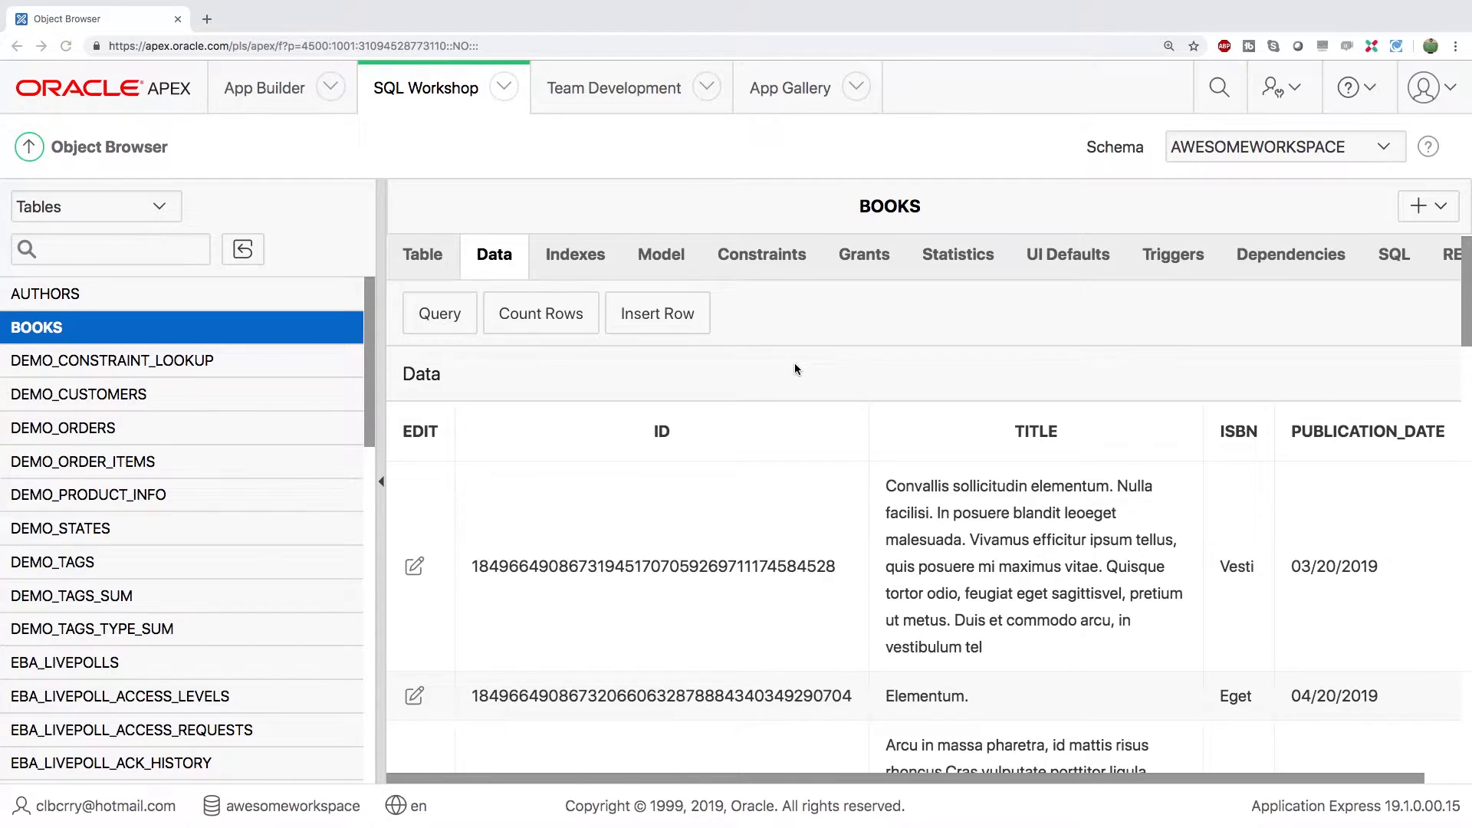
- In App Builder, create a new application named 'My Library' and bring up Add Page
{"action": "left_click", "coordinate": [263, 87]}
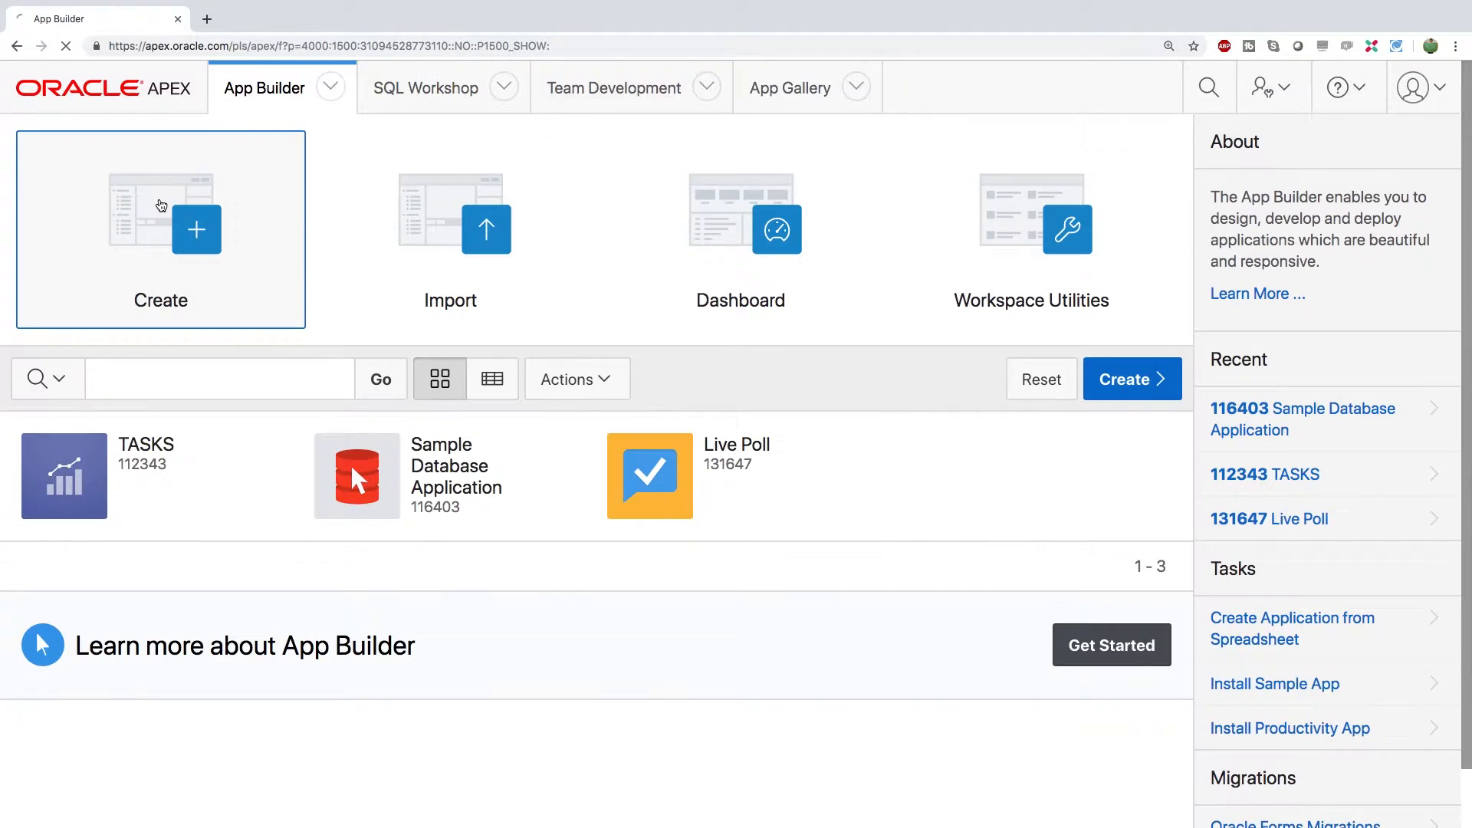
{"action": "left_click", "coordinate": [159, 230]}
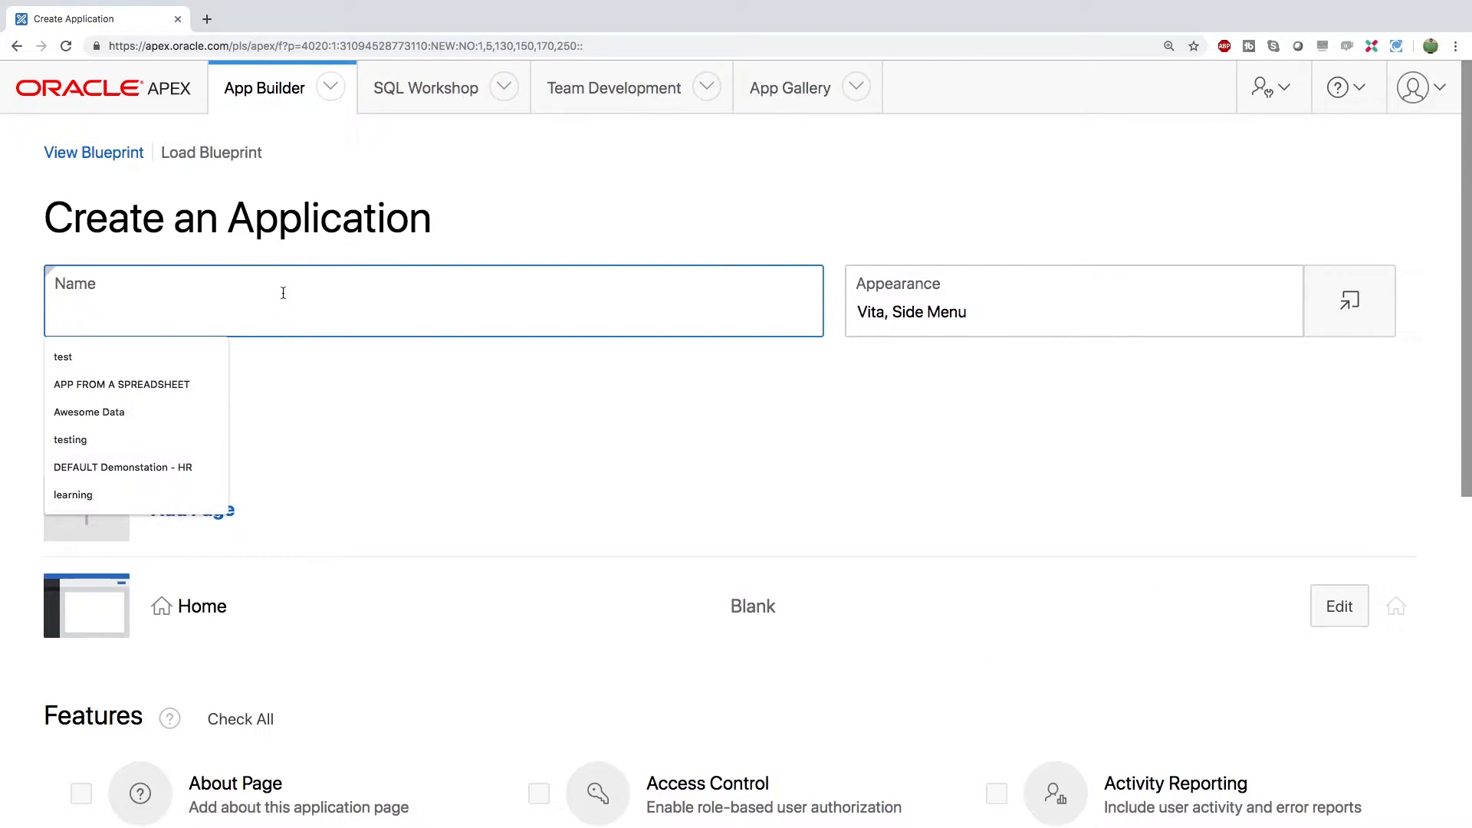
{"action": "type", "text": "My Li"}
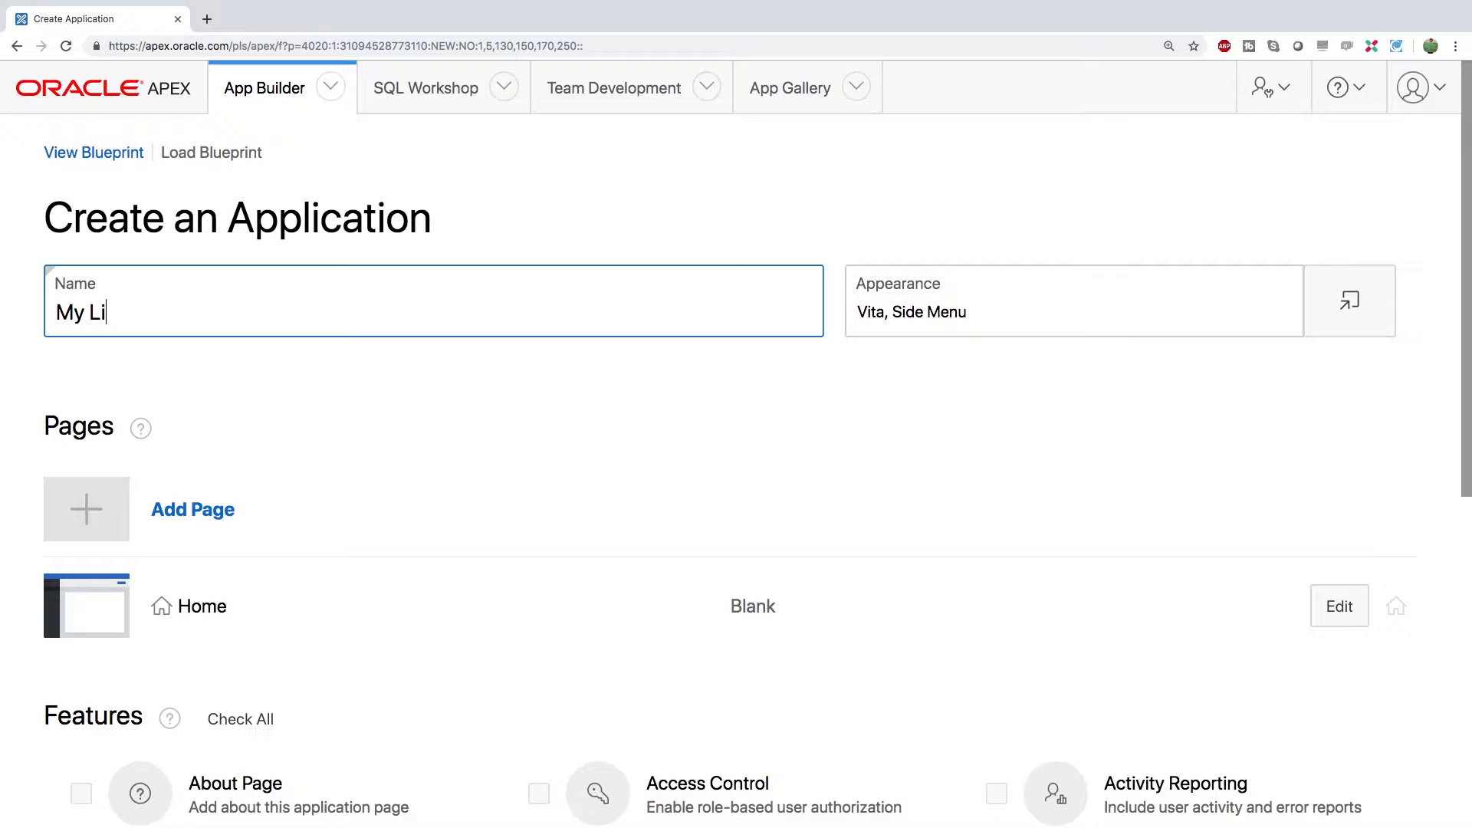
{"action": "type", "text": "brary"}
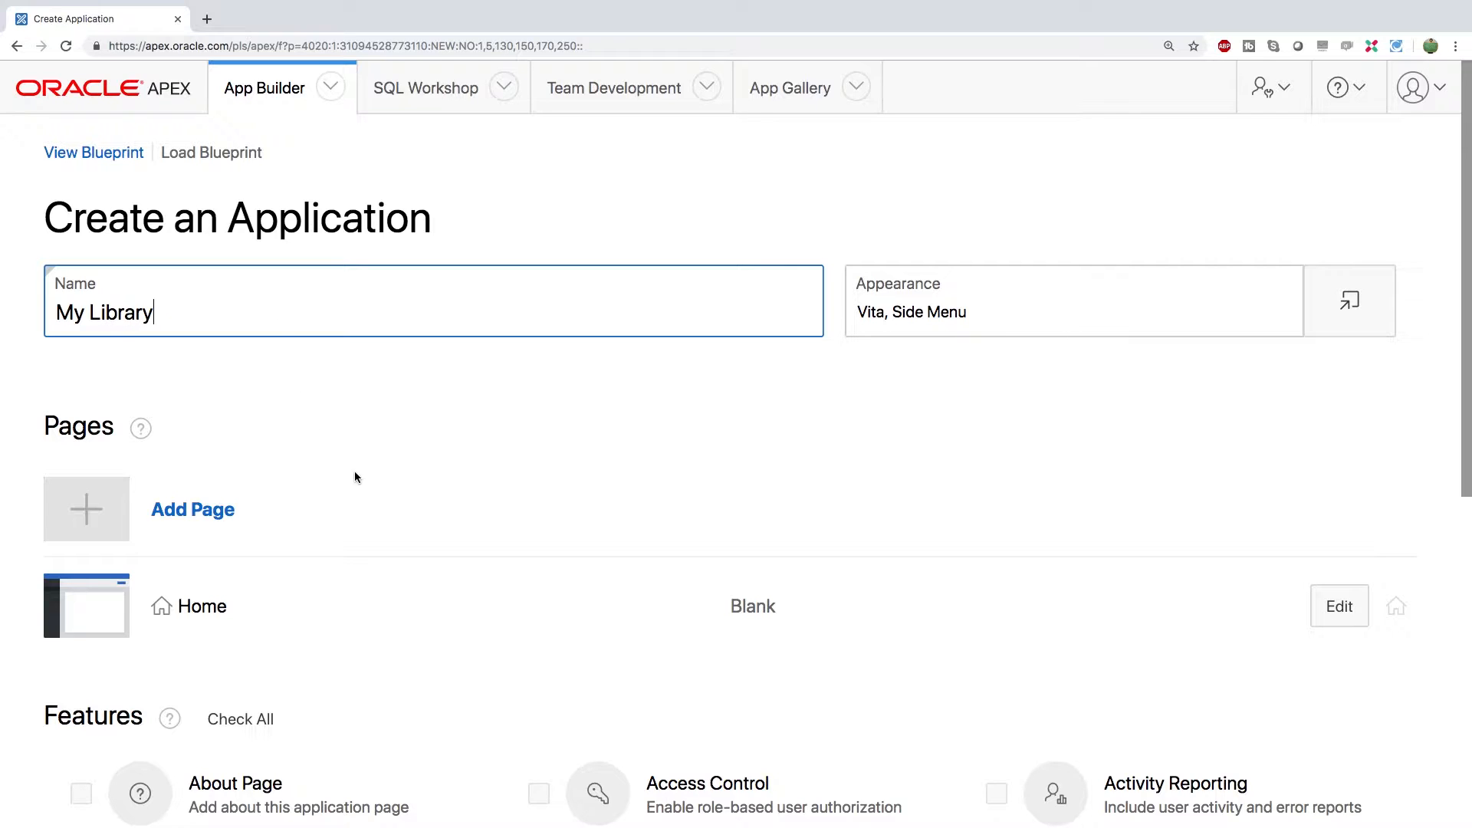
{"action": "left_click", "coordinate": [192, 509]}
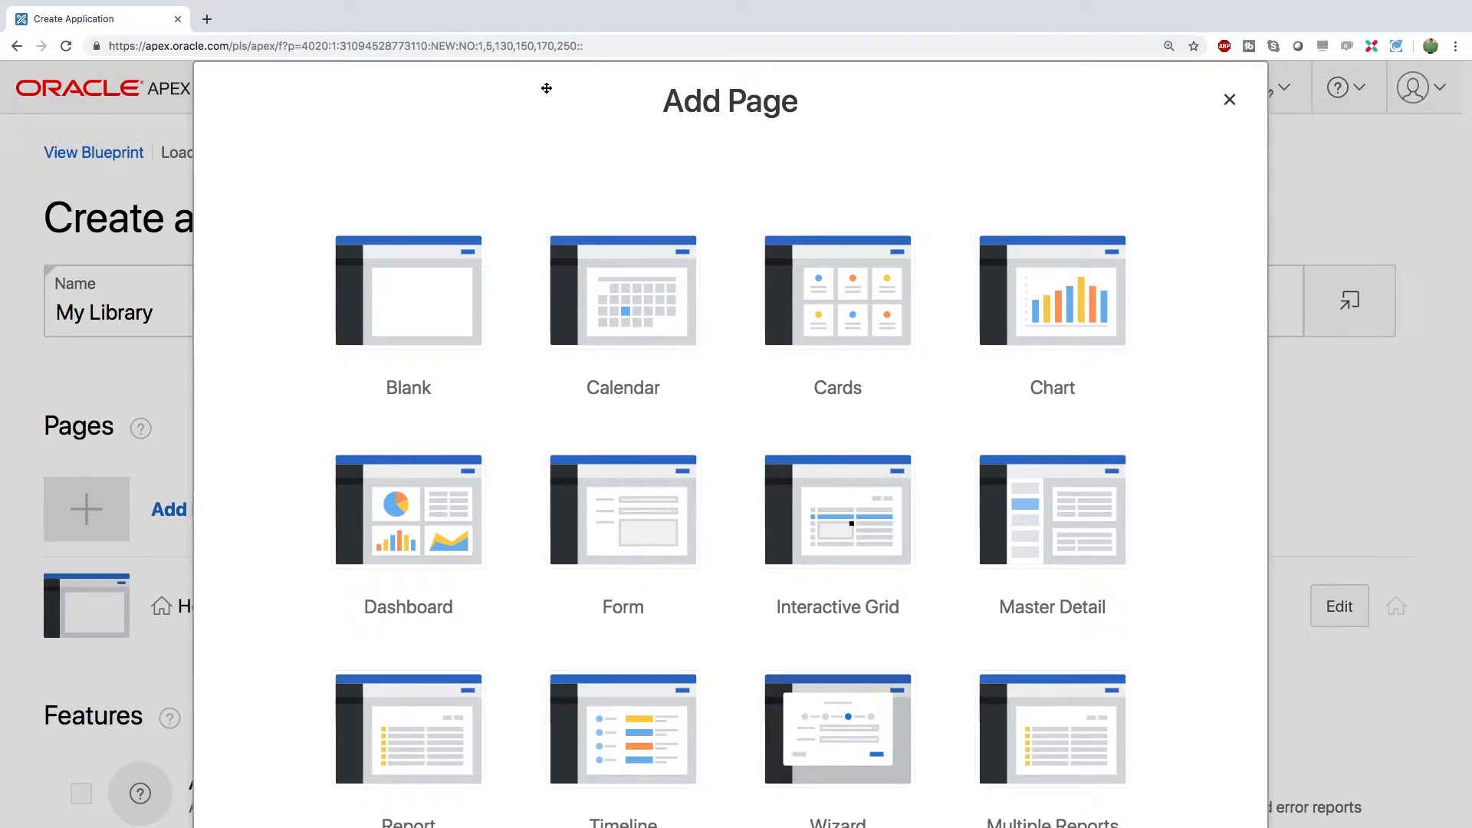
{"action": "mouse_move", "coordinate": [1146, 760]}
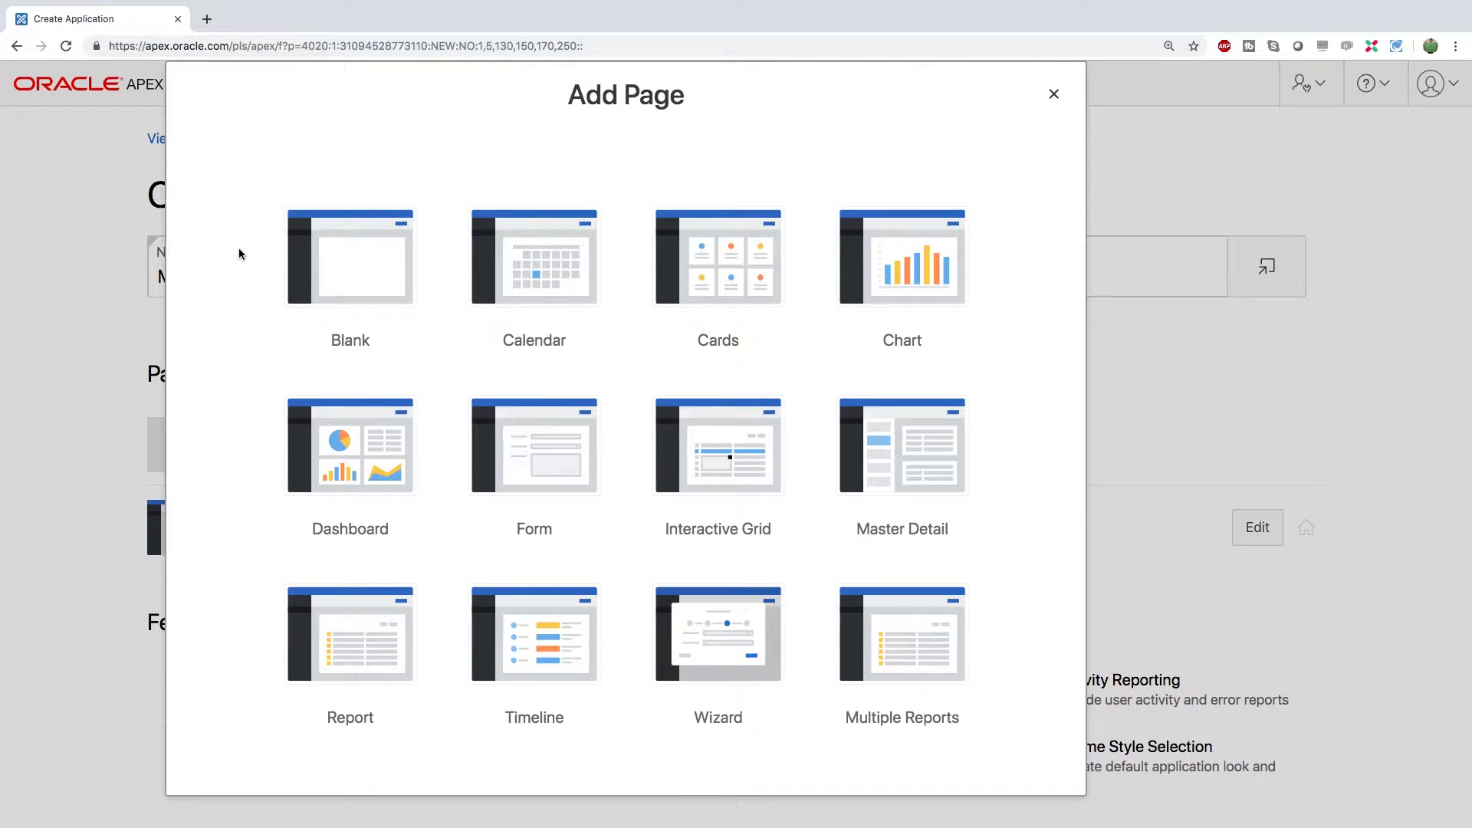
{"action": "mouse_move", "coordinate": [1007, 560]}
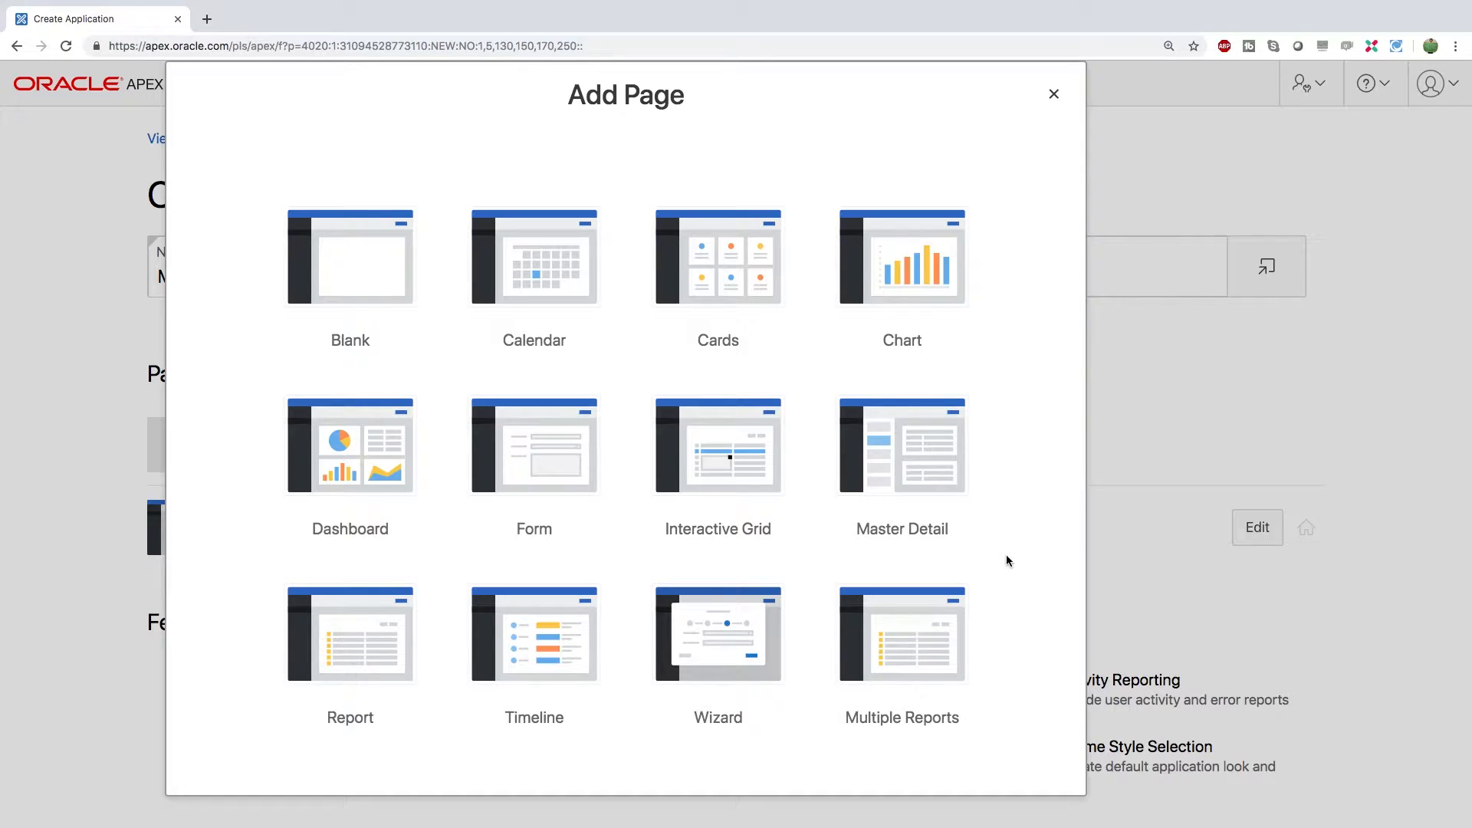
- Add a Report page named Books using the BOOKS_V view as its source
{"action": "left_click", "coordinate": [349, 633]}
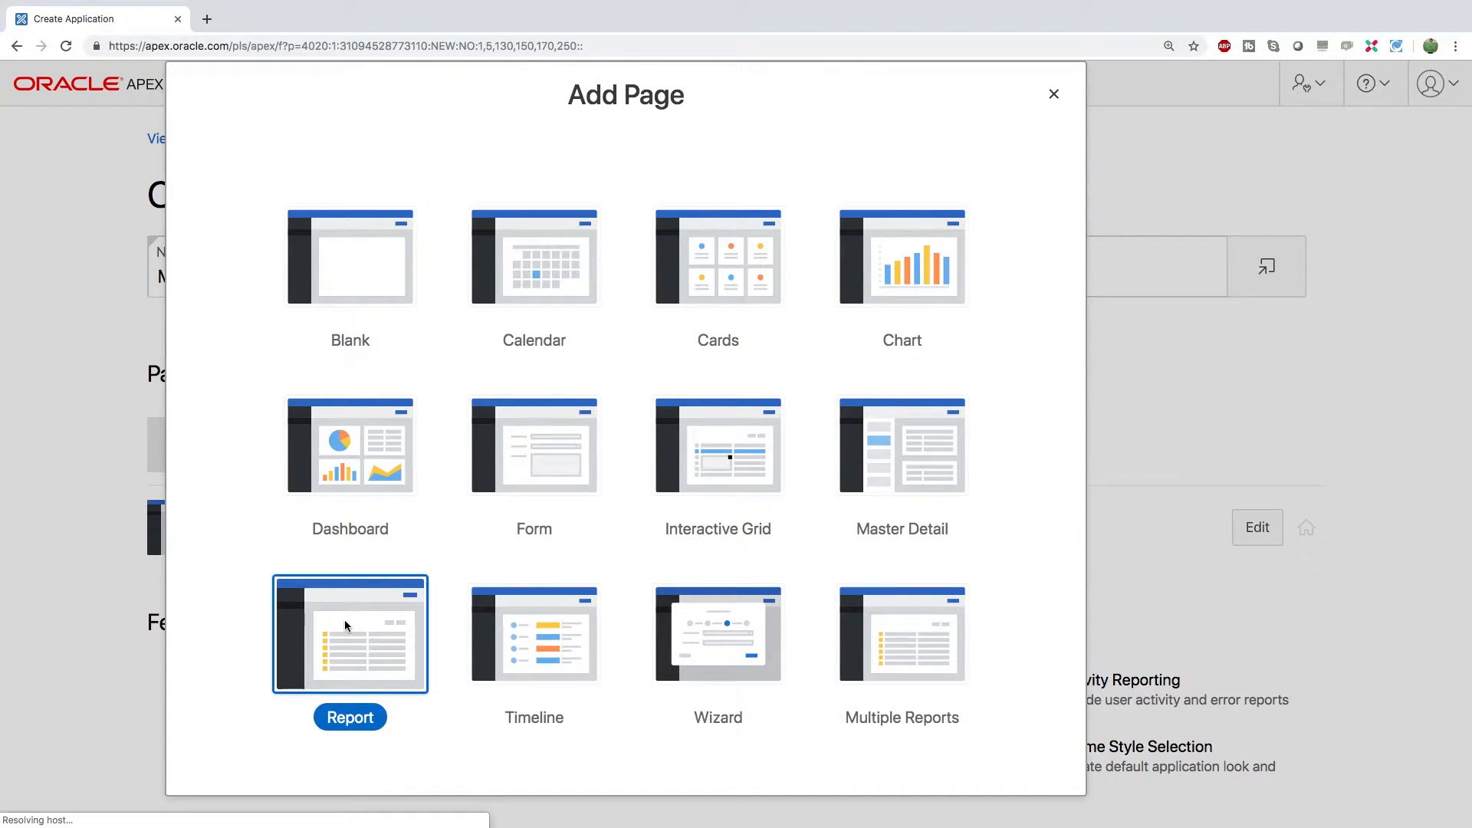
{"action": "left_click", "coordinate": [349, 634]}
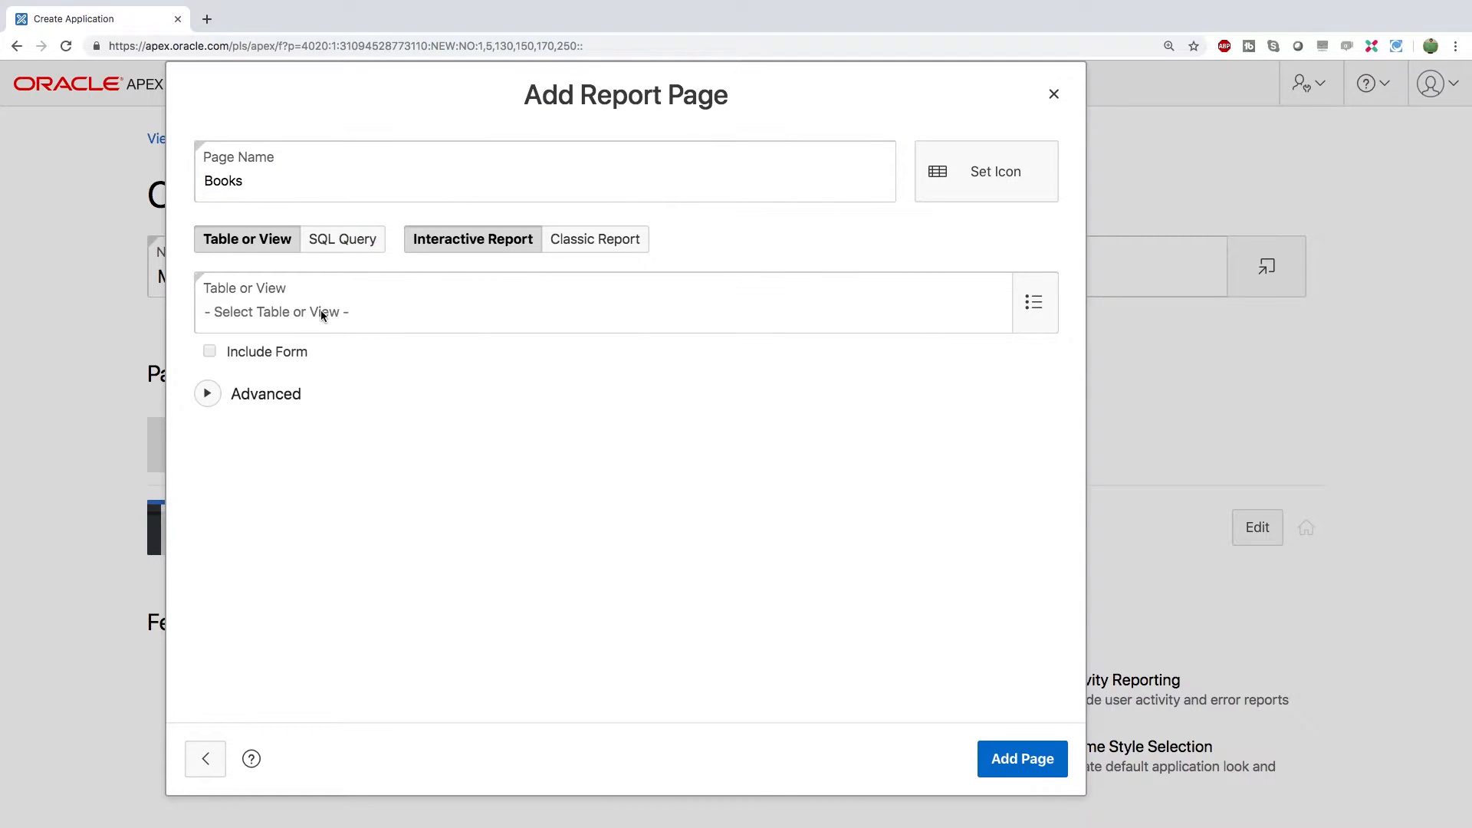
{"action": "left_click", "coordinate": [1032, 301]}
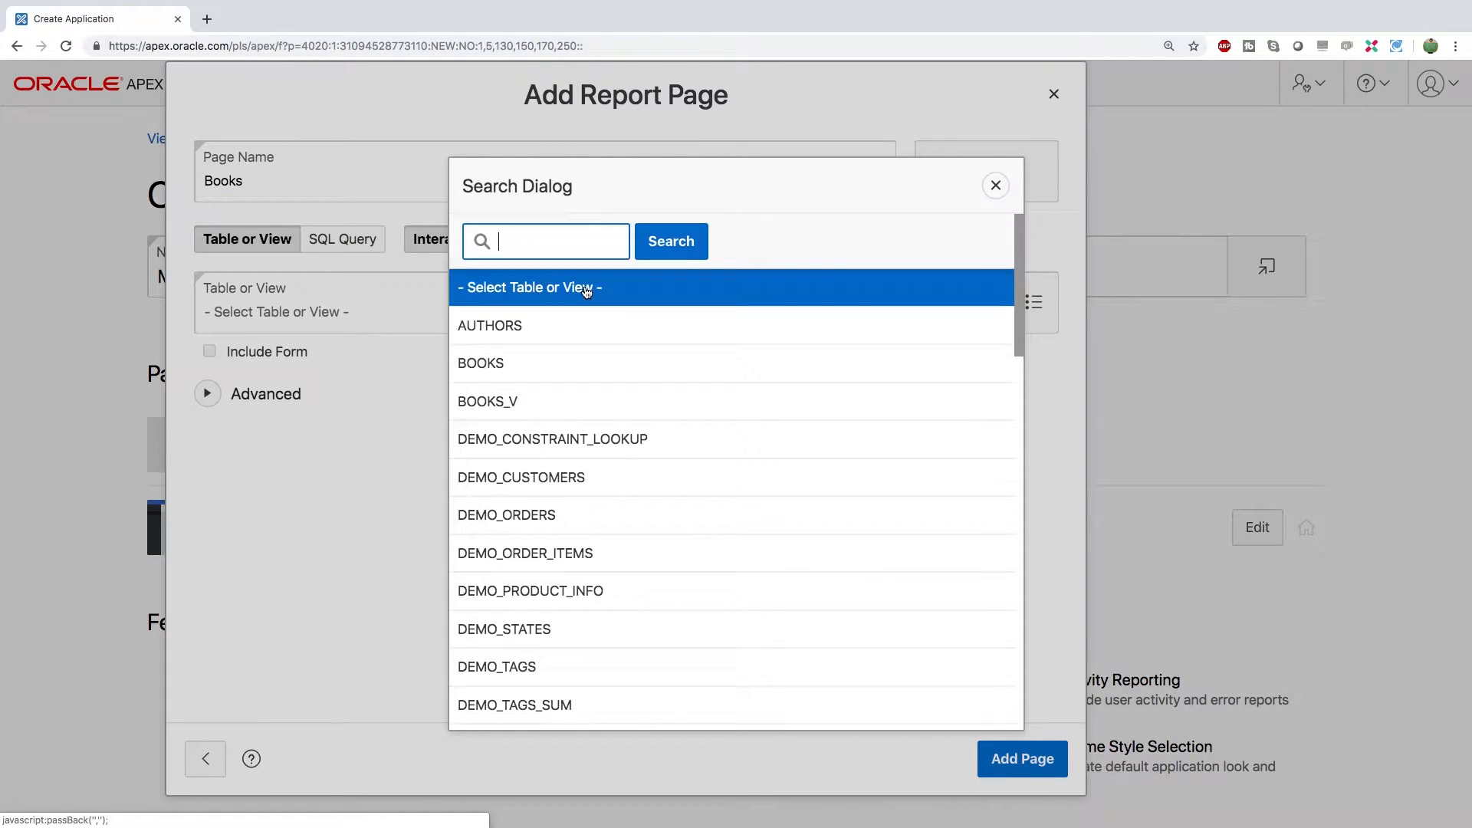
{"action": "left_click", "coordinate": [480, 363]}
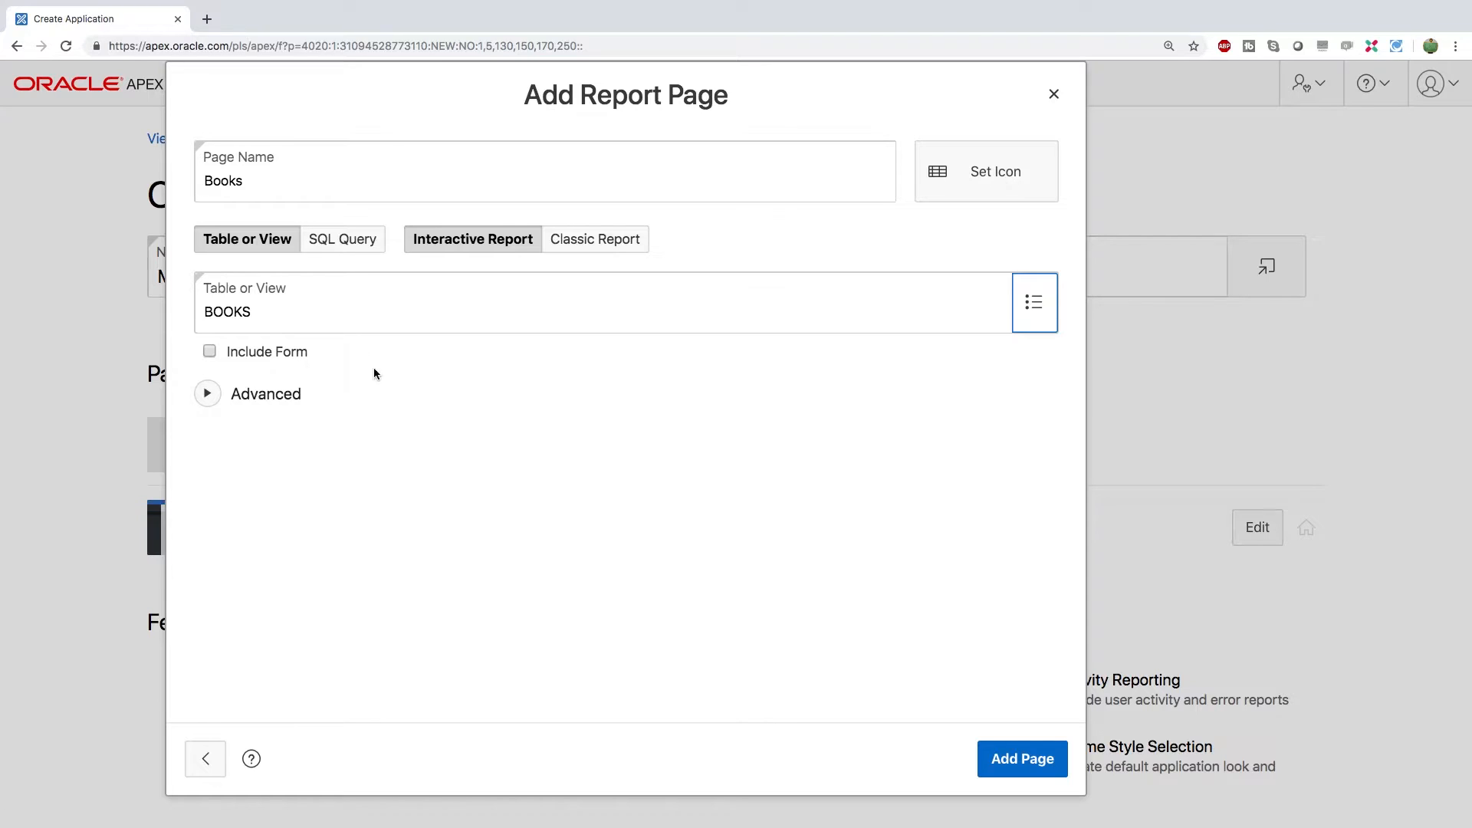
{"action": "left_click", "coordinate": [1033, 302]}
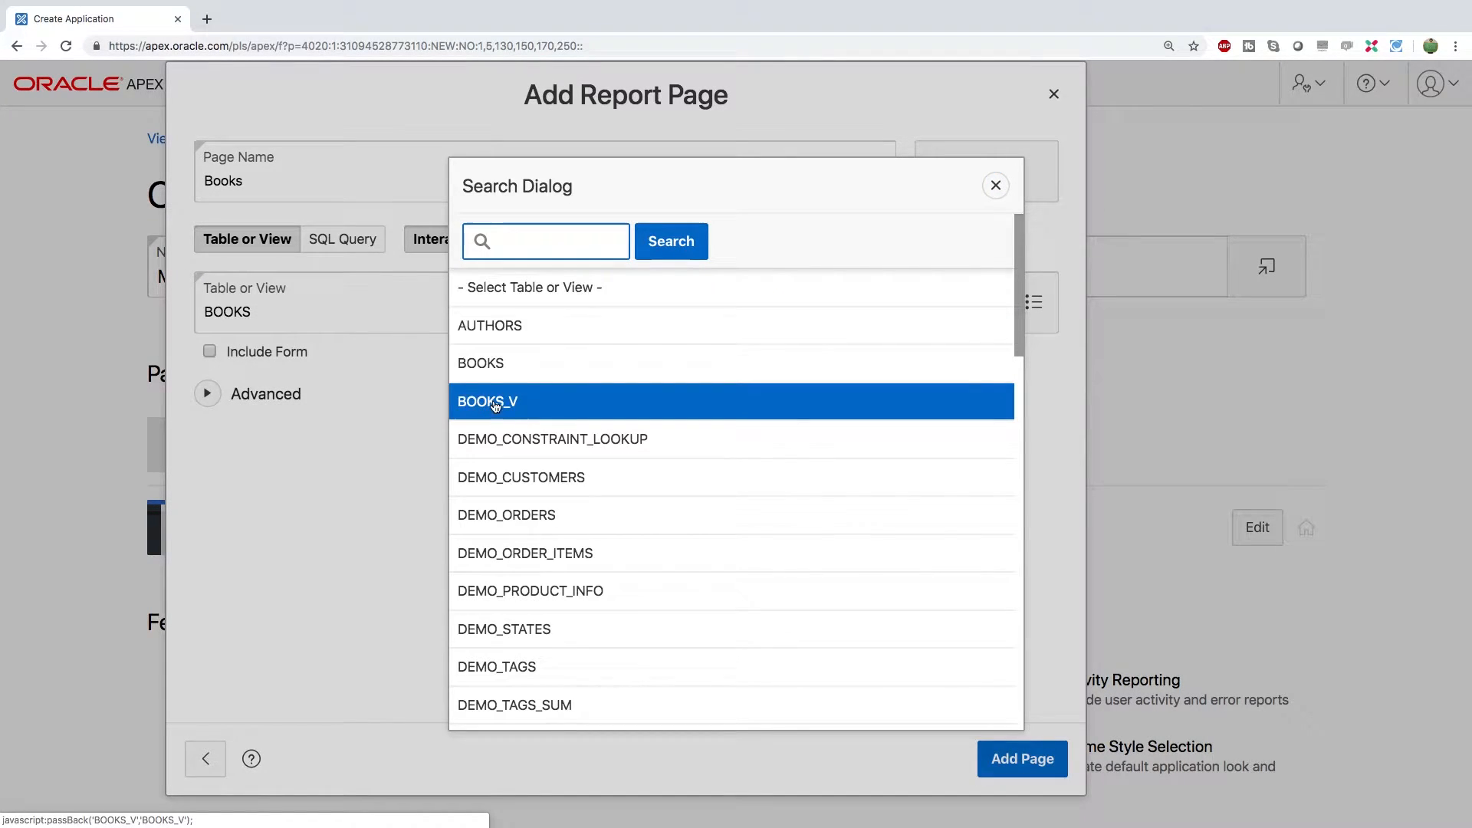
{"action": "left_click", "coordinate": [487, 402]}
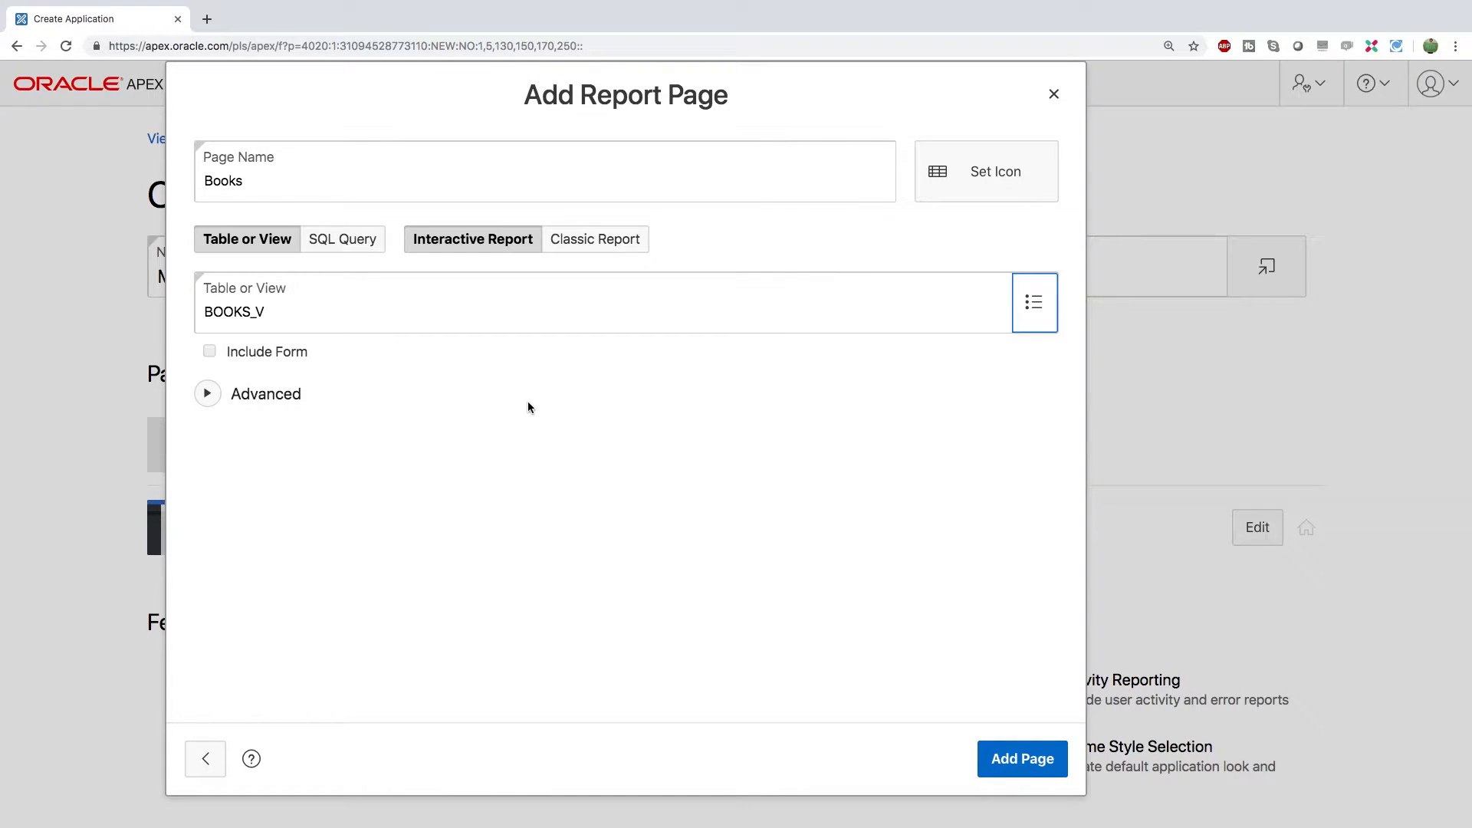
{"action": "left_click", "coordinate": [1021, 759]}
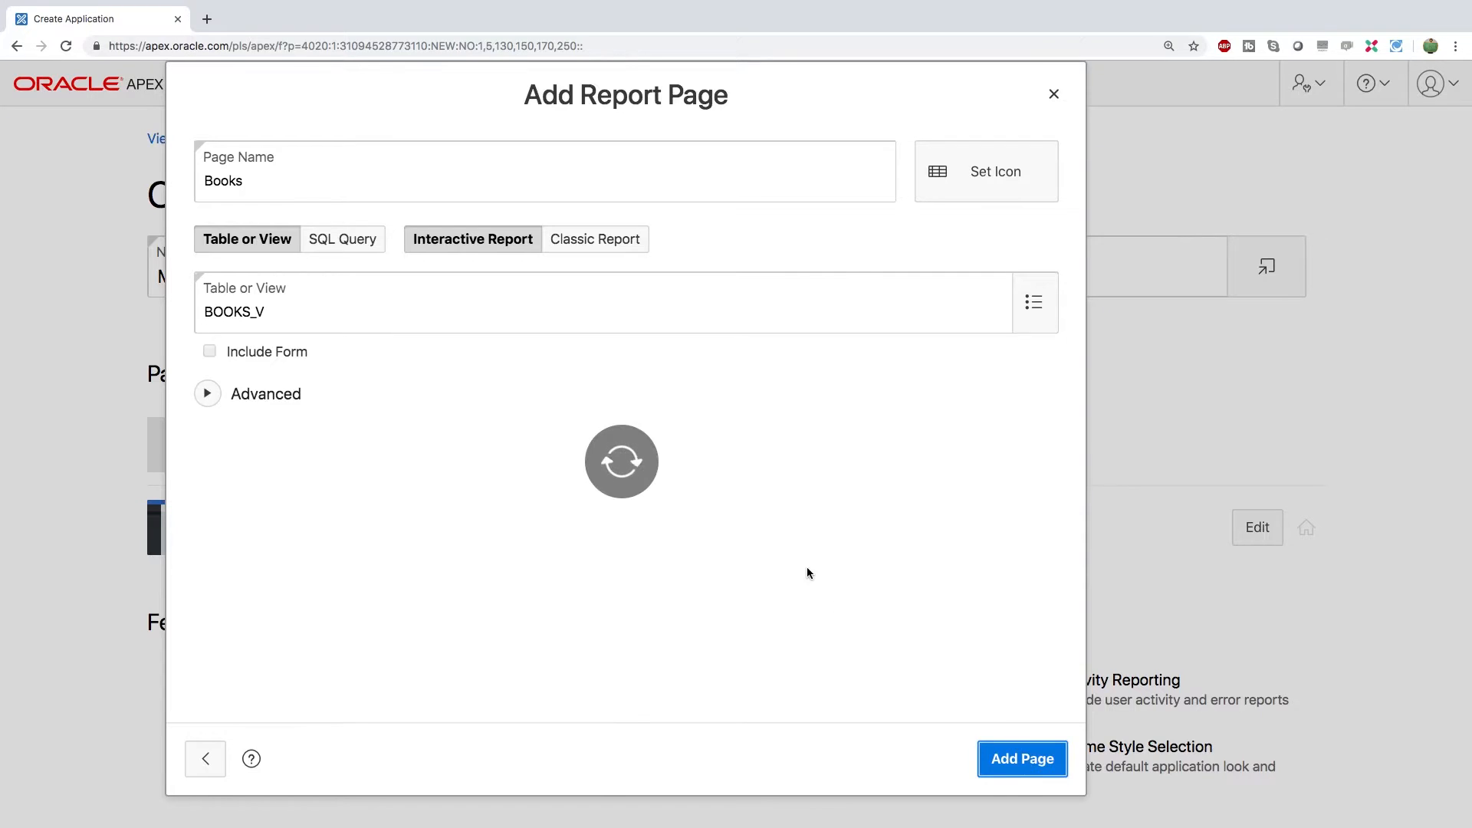
- Set the application's appearance to the Vita - Slate theme style and save
{"action": "left_click", "coordinate": [1021, 759]}
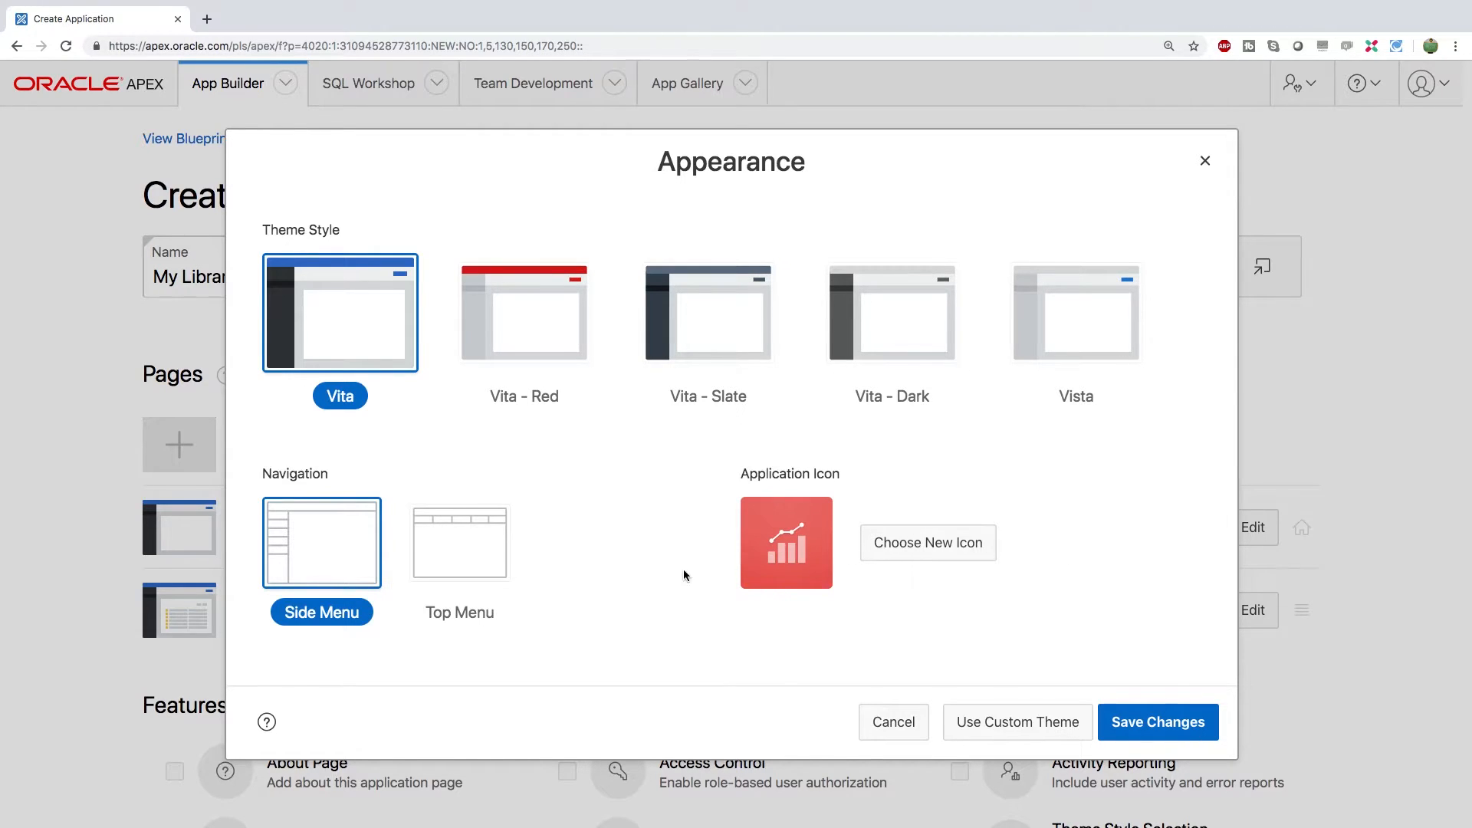
{"action": "left_click", "coordinate": [707, 313]}
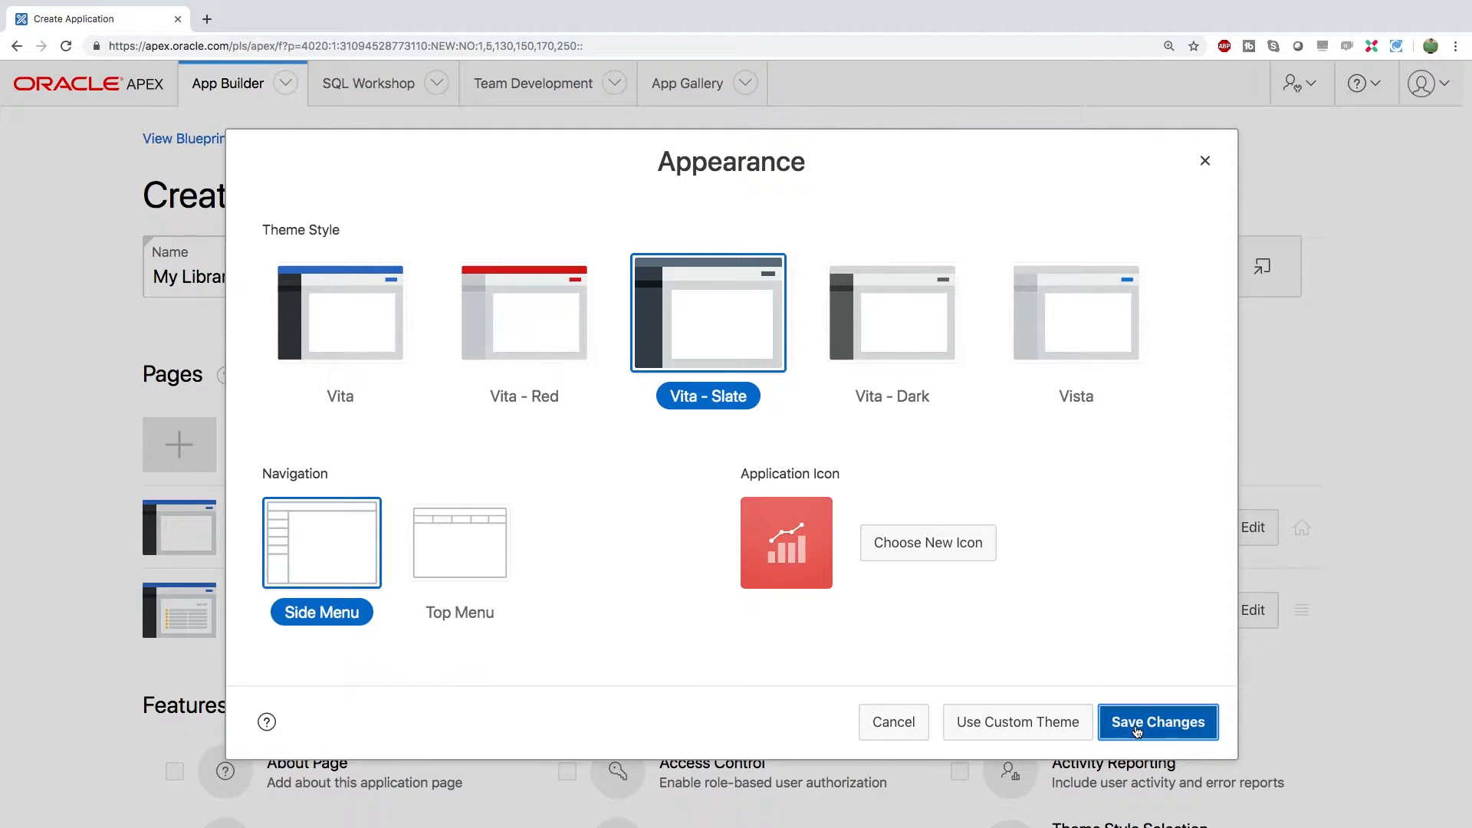
{"action": "left_click", "coordinate": [1158, 722]}
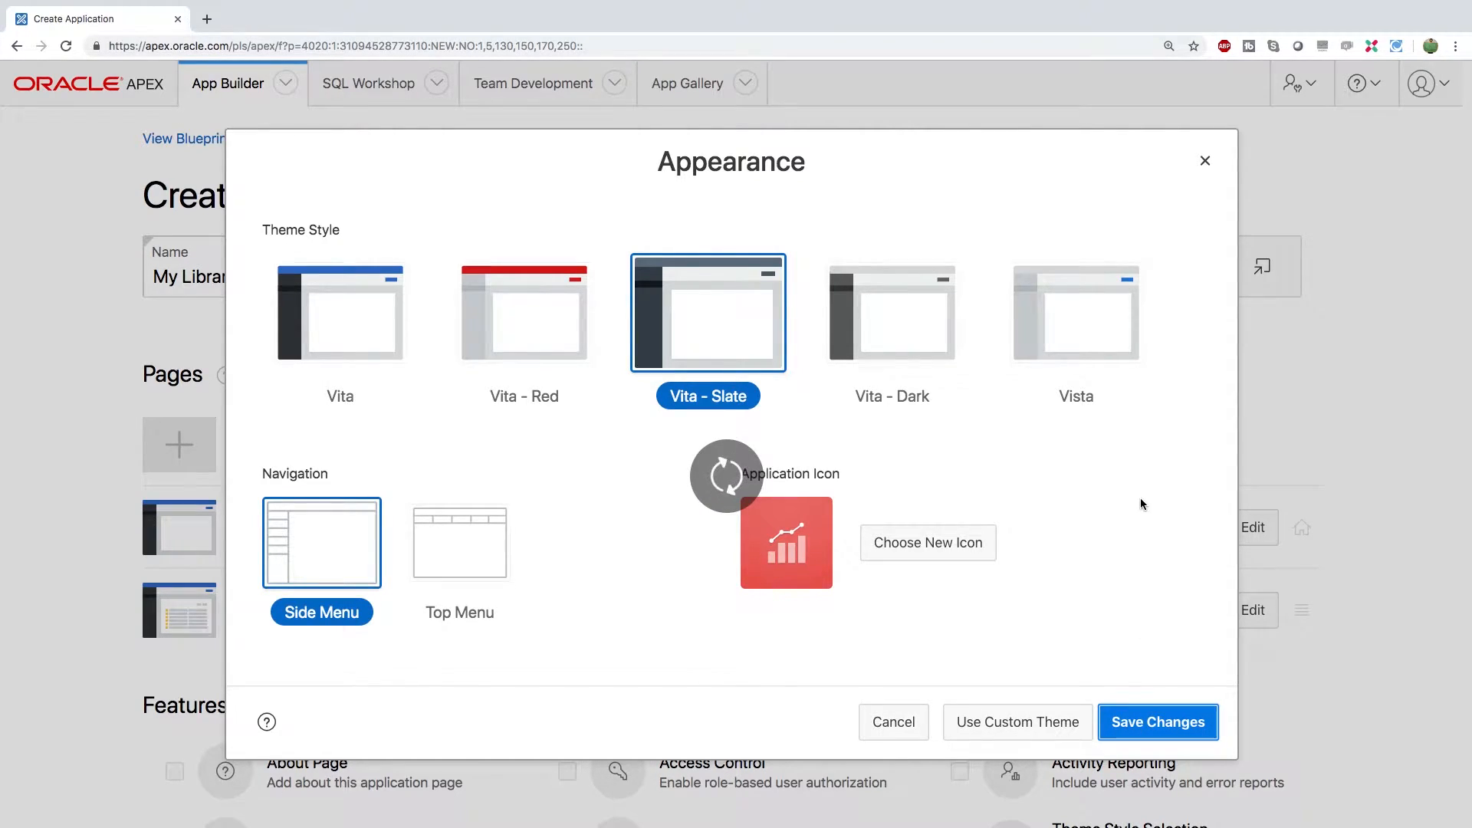
{"action": "left_click", "coordinate": [1158, 722]}
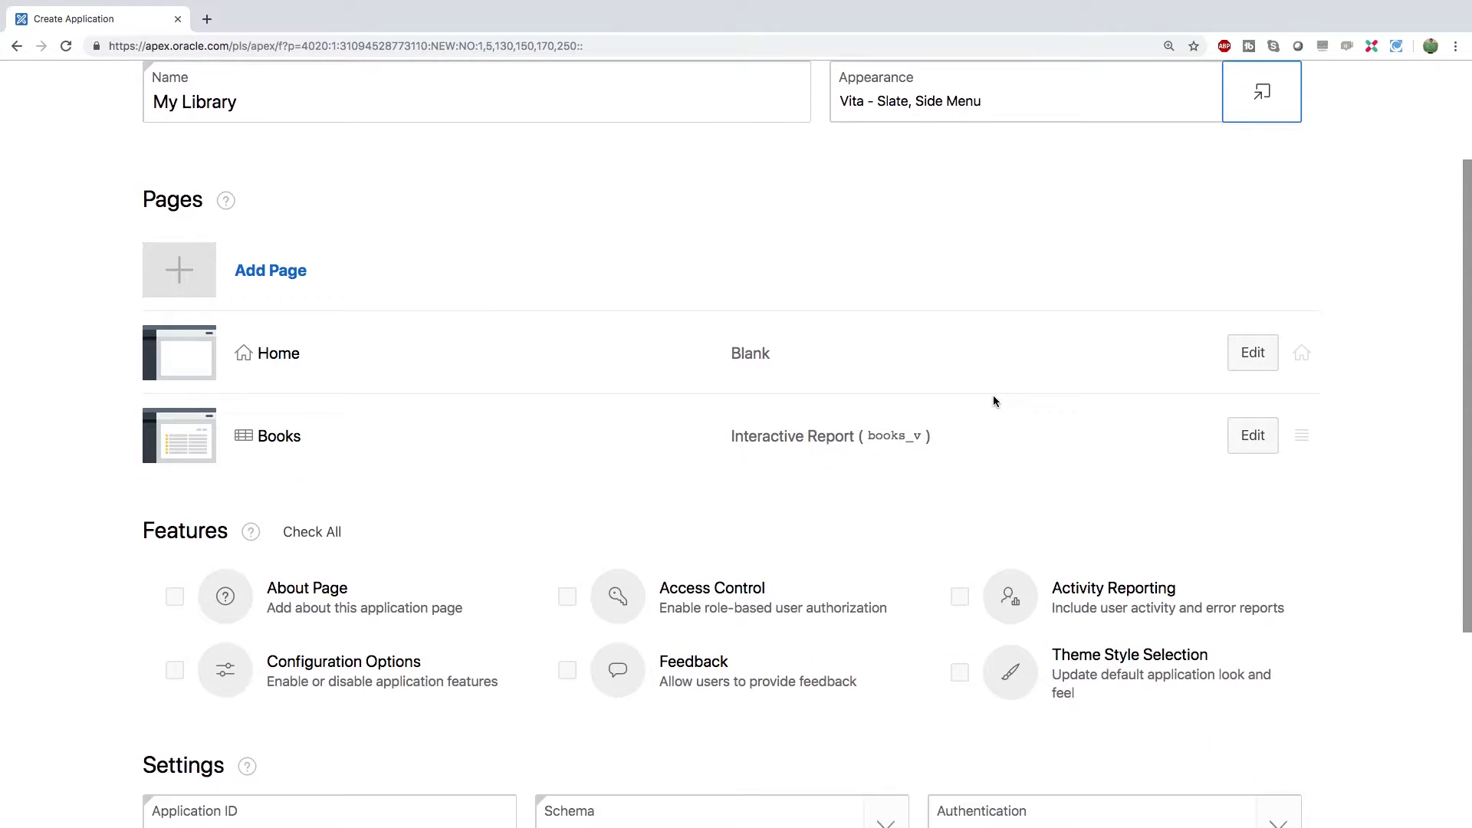
- Check all six optional features, including About Page, Access Control and Feedback
{"action": "scroll", "scroll_direction": "down", "scroll_amount": 3}
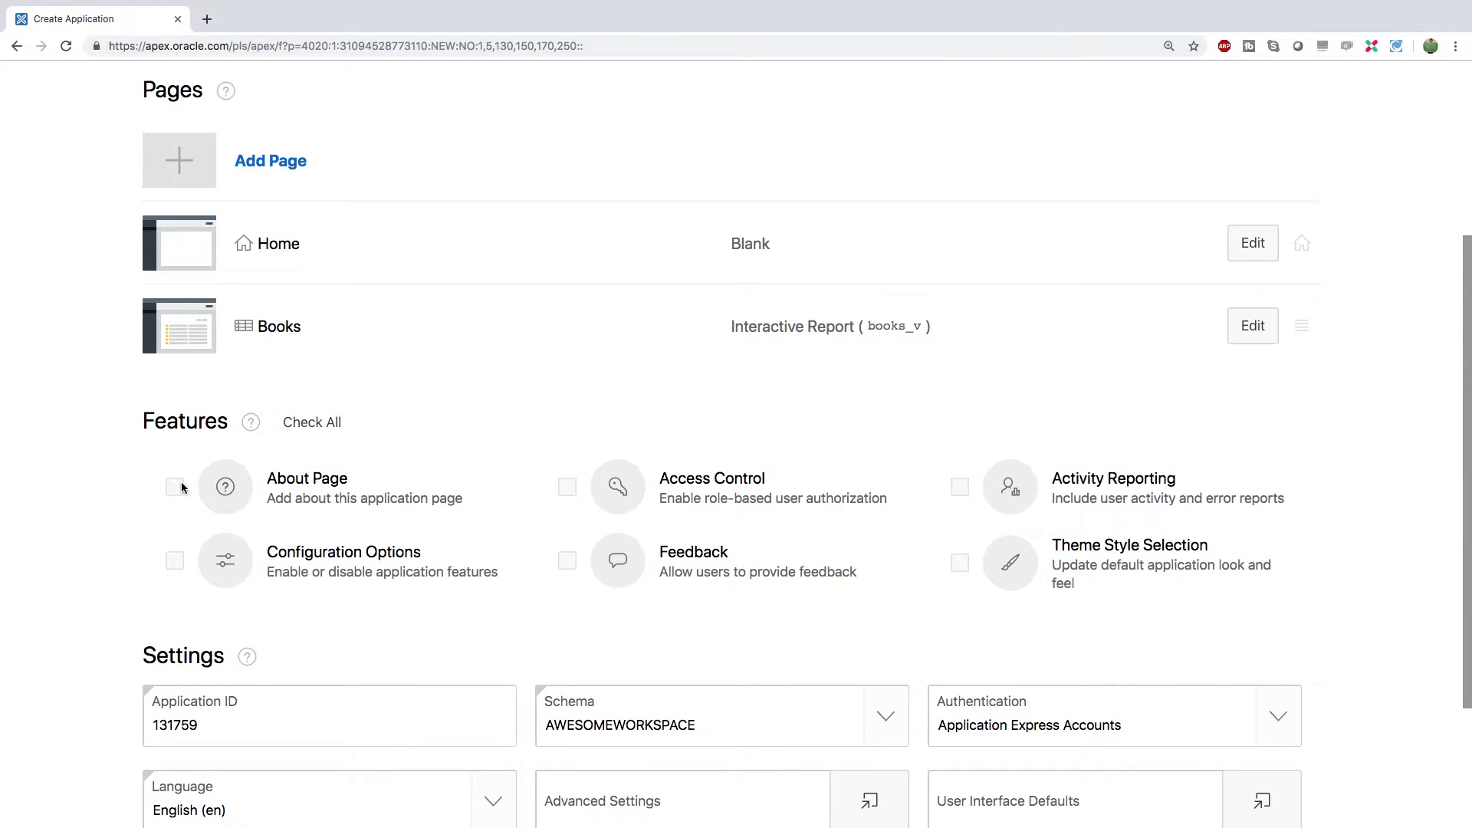
{"action": "left_click", "coordinate": [311, 414]}
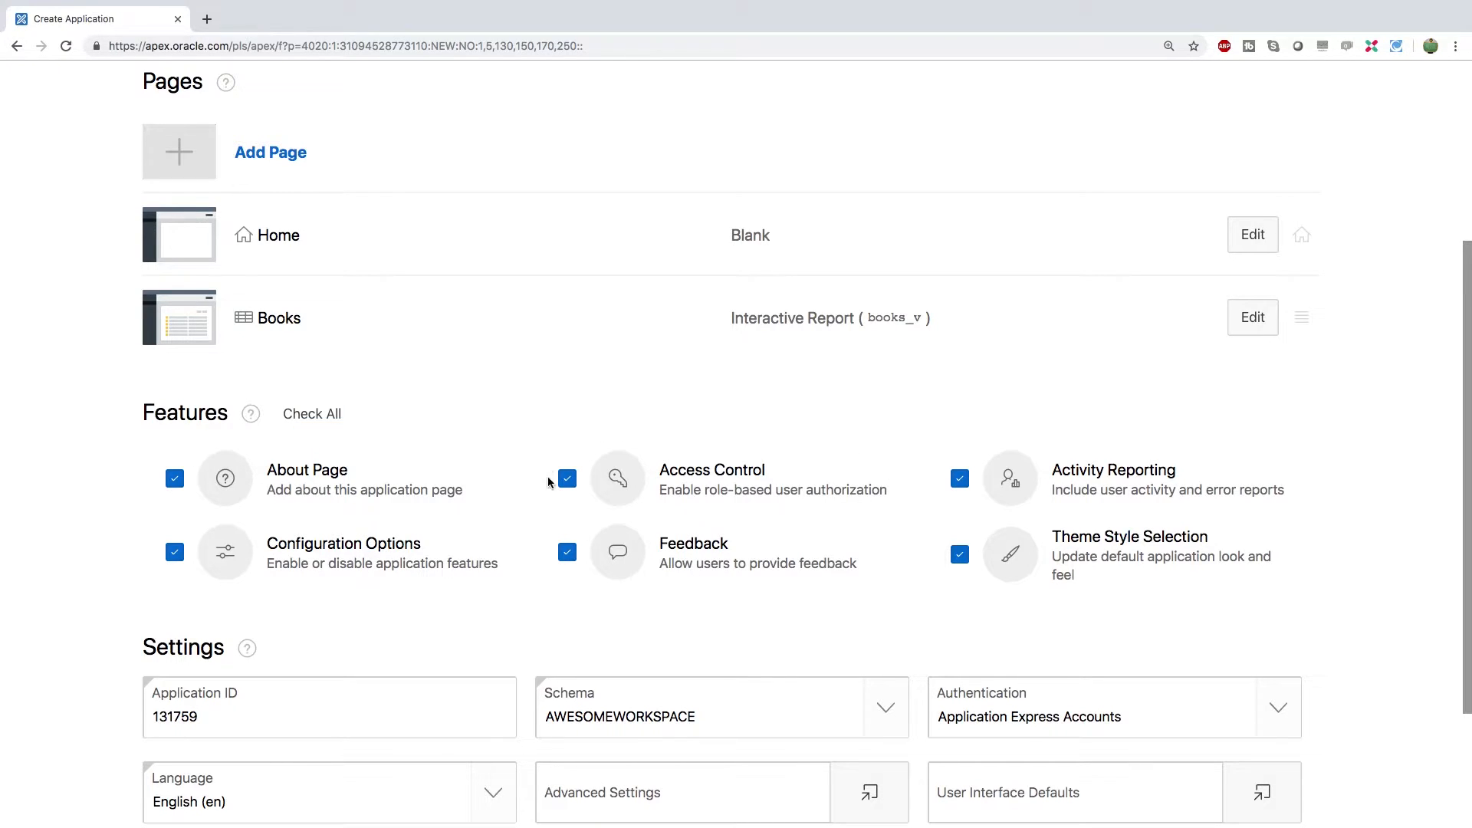
{"action": "mouse_move", "coordinate": [656, 426]}
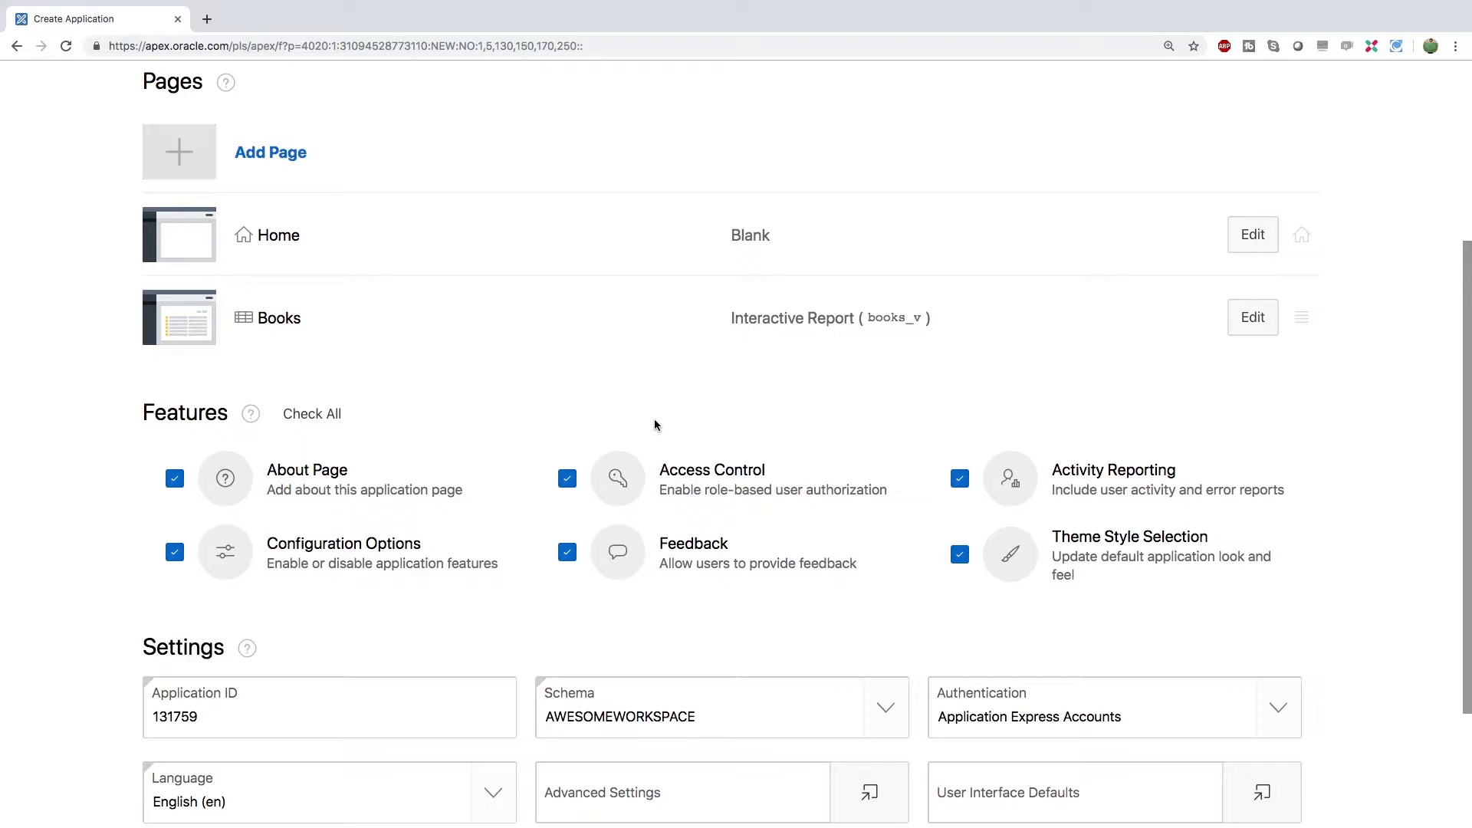
{"action": "mouse_move", "coordinate": [929, 574]}
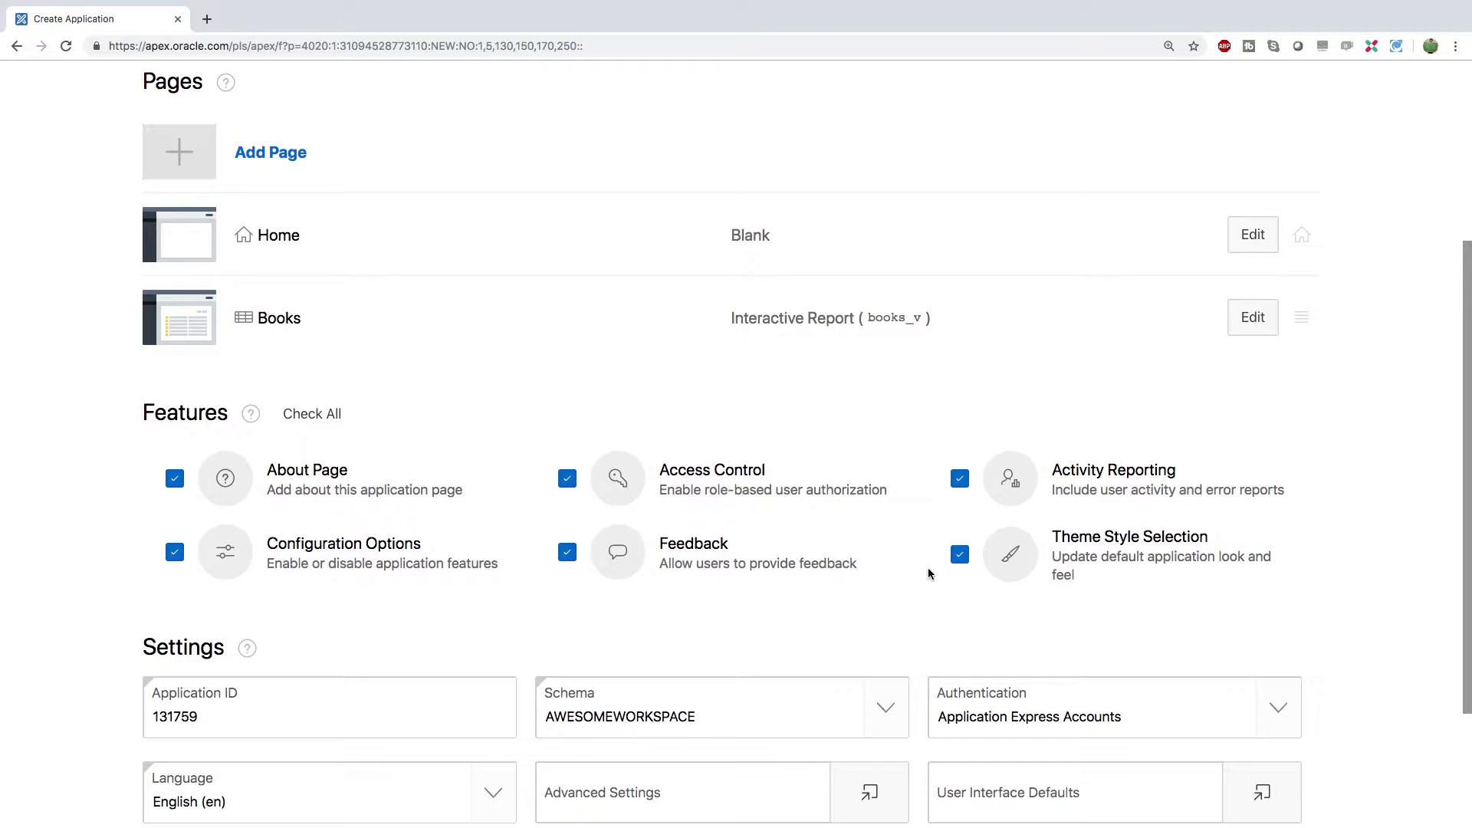
{"action": "mouse_move", "coordinate": [1314, 588]}
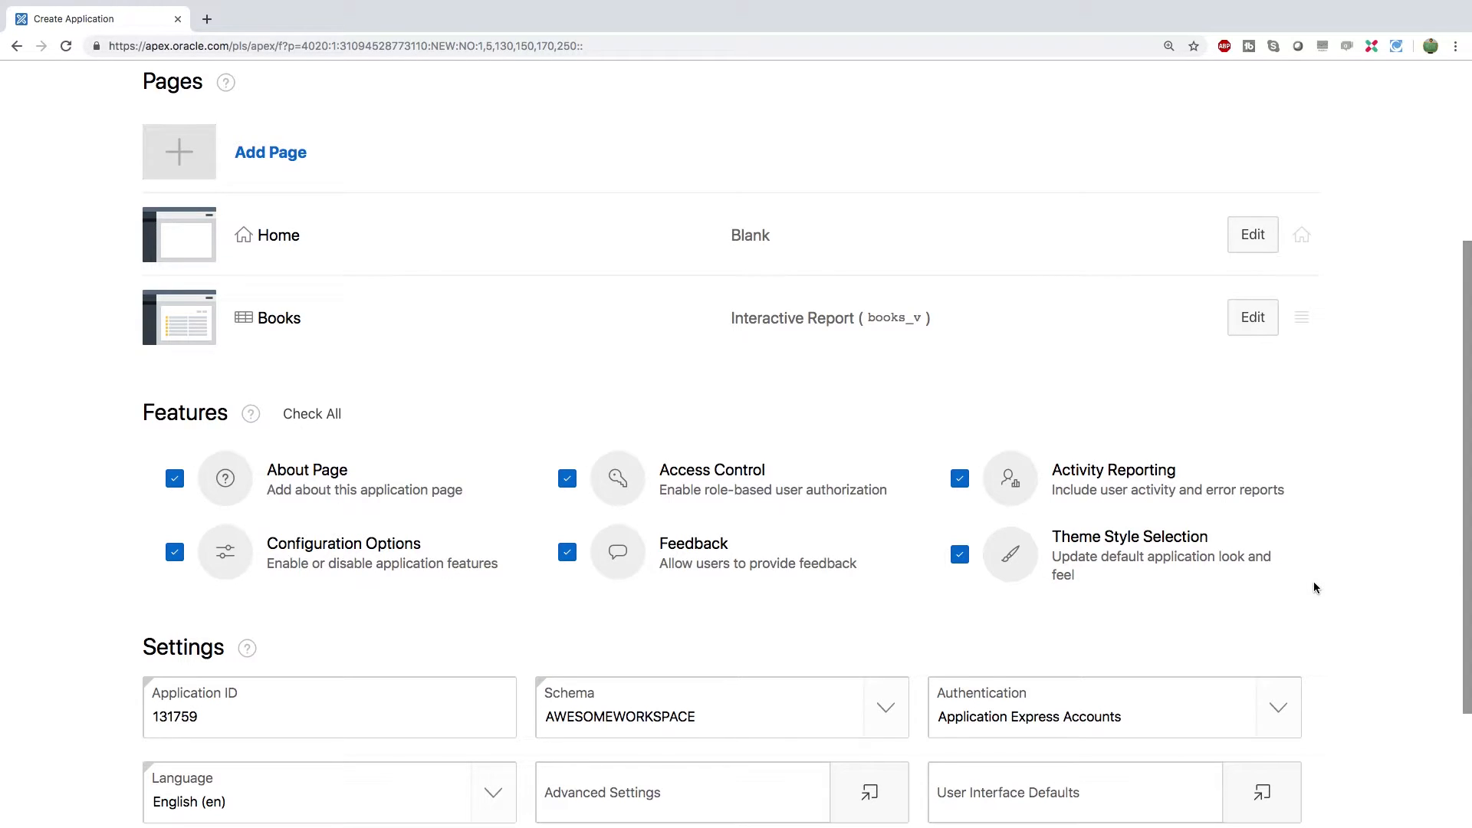
{"action": "mouse_move", "coordinate": [864, 514]}
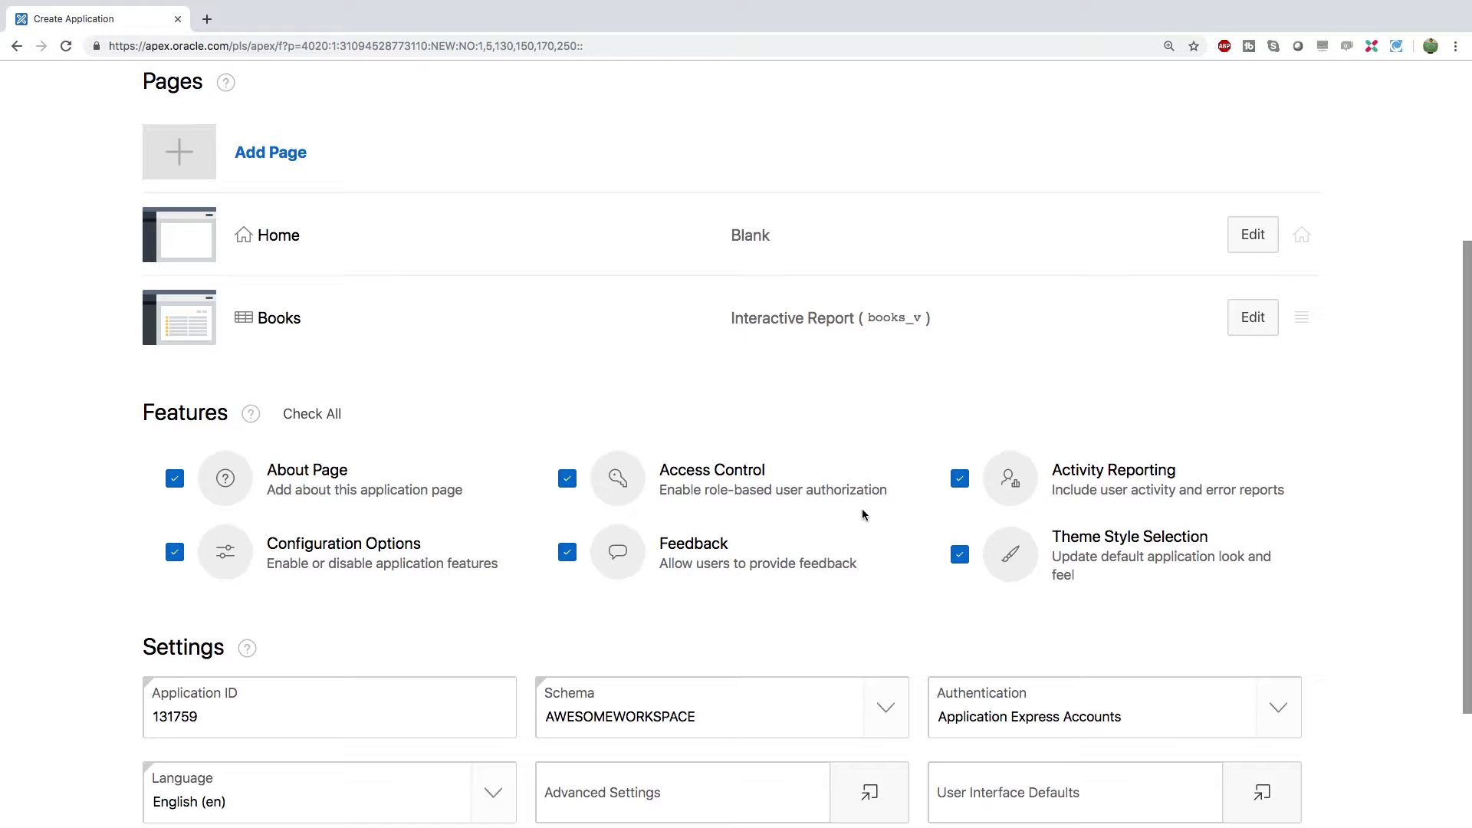
{"action": "scroll", "scroll_direction": "down", "scroll_amount": 3}
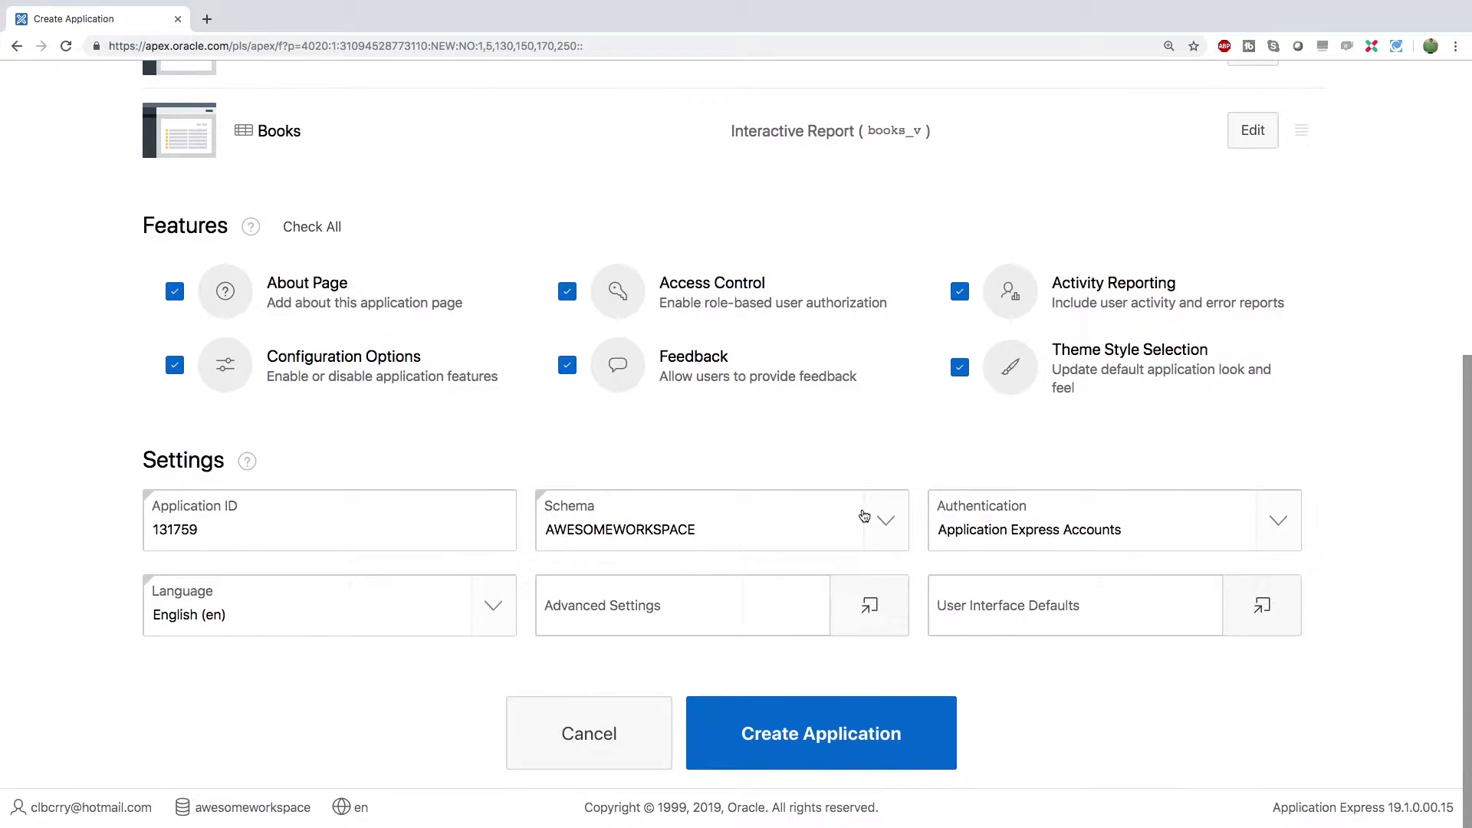
- Create the My Library application (ID 131759) and open its Shared Components
{"action": "left_click", "coordinate": [819, 732]}
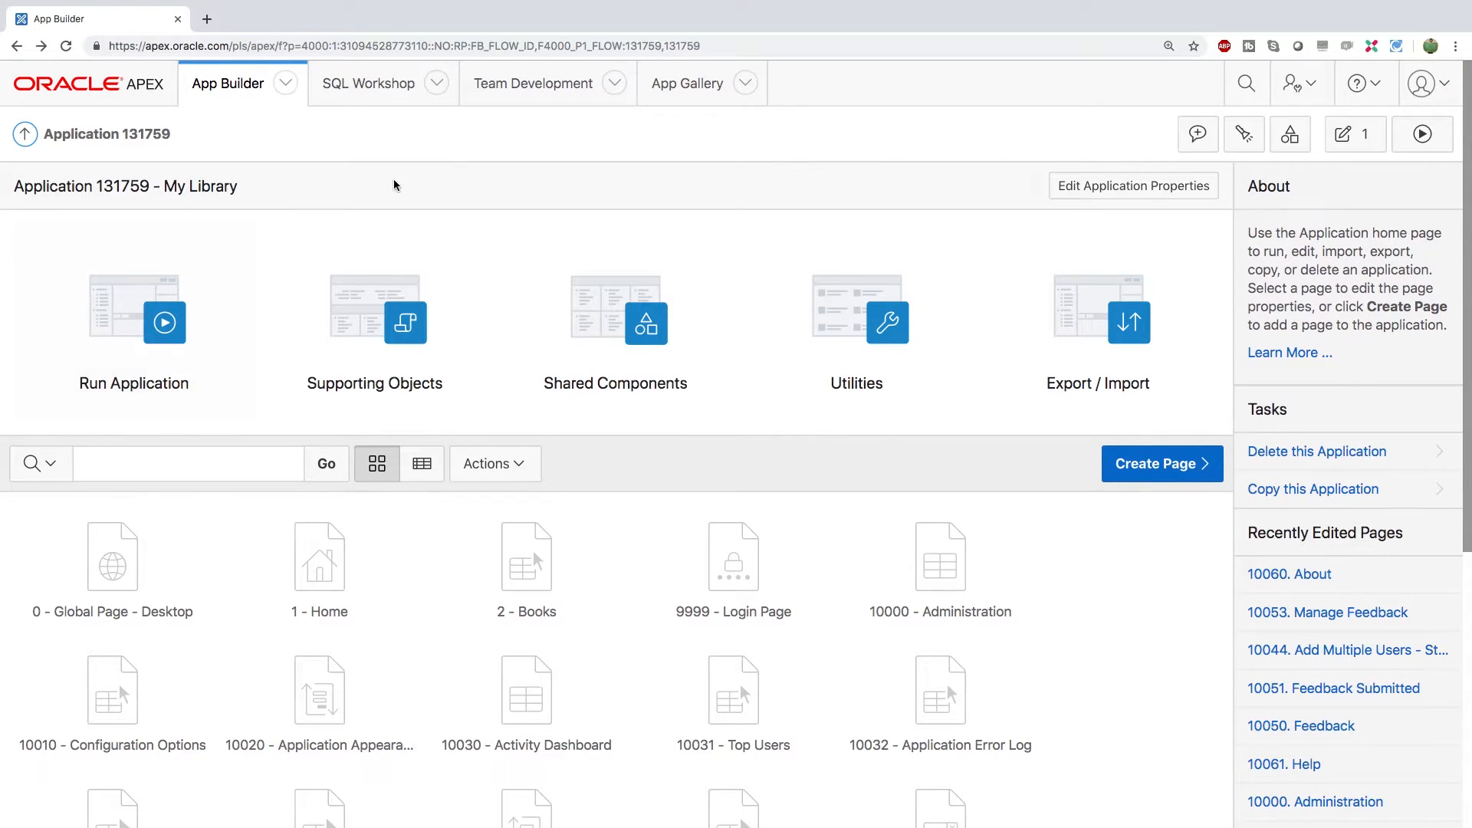
{"action": "left_click", "coordinate": [615, 322]}
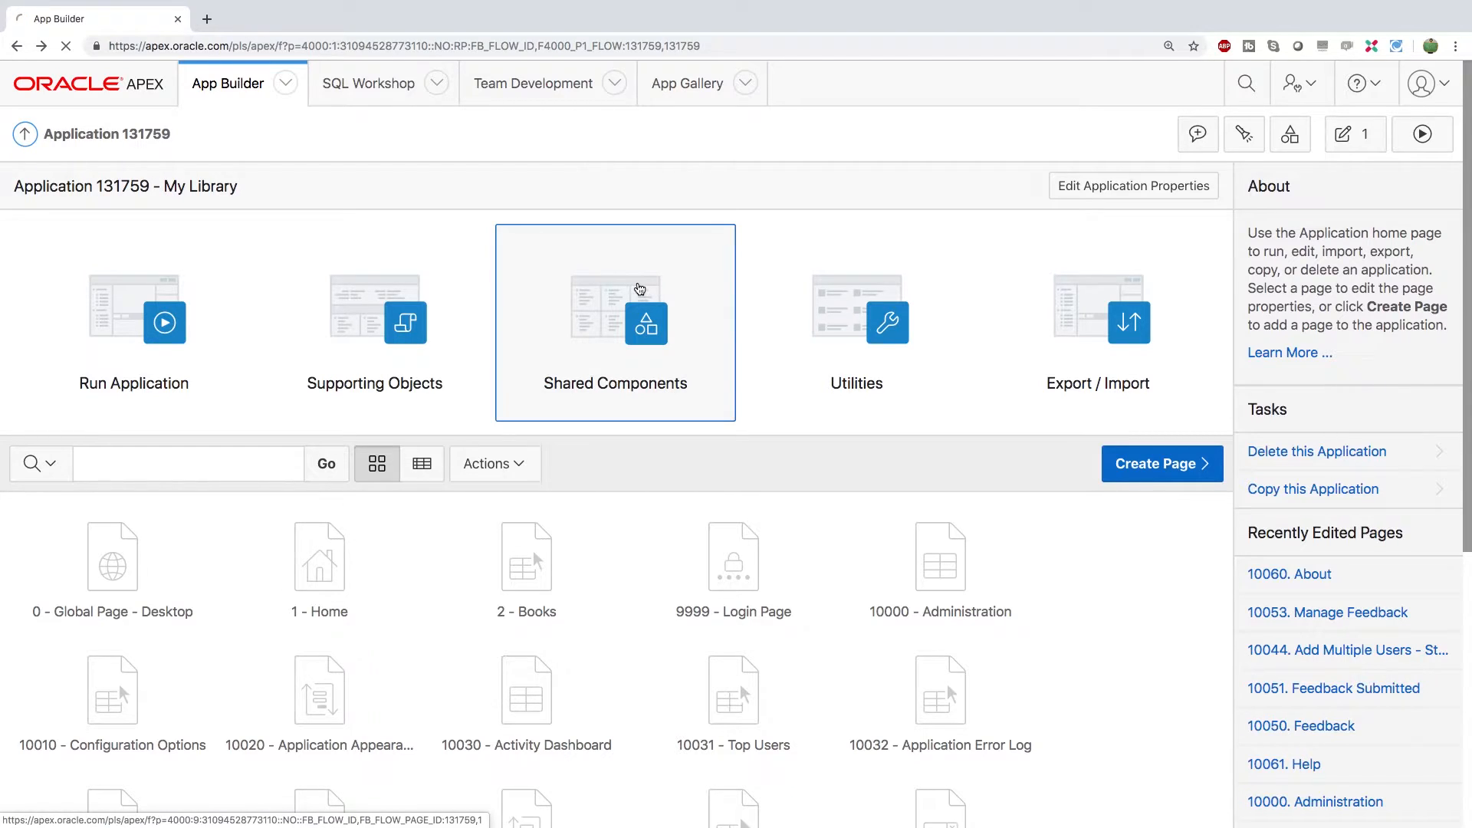
{"action": "left_click", "coordinate": [615, 322]}
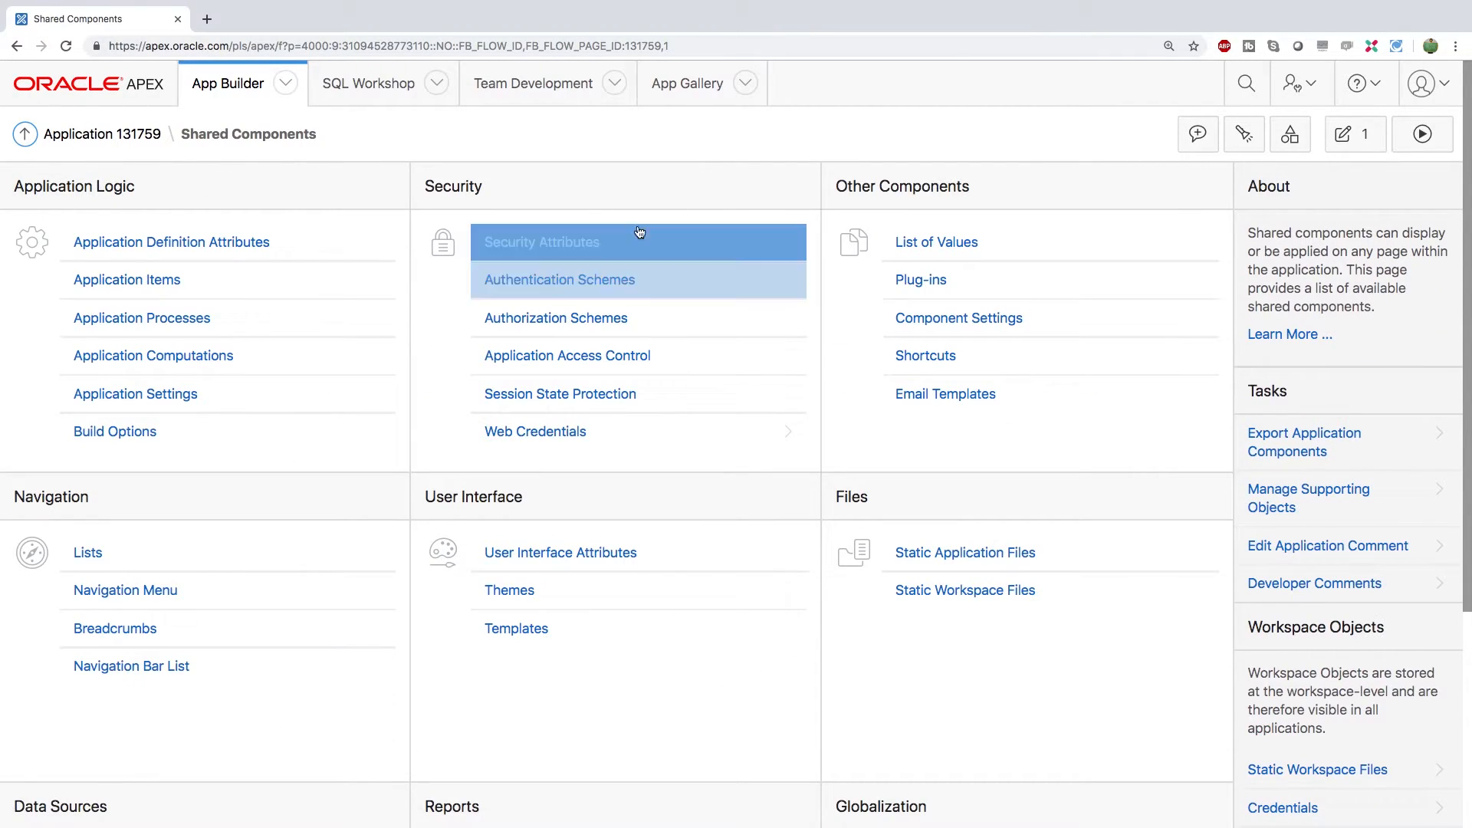
{"action": "mouse_move", "coordinate": [711, 156]}
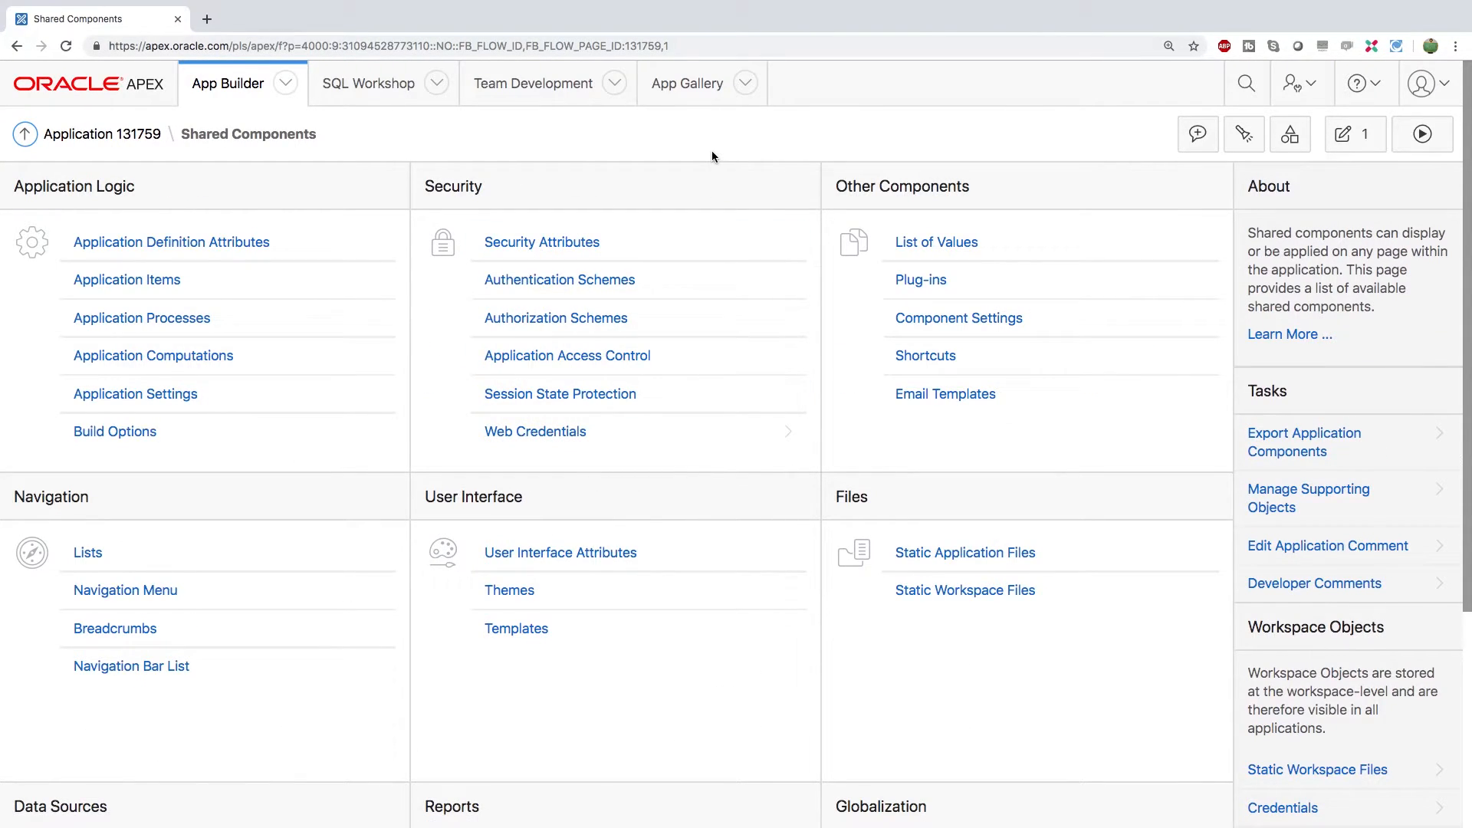
{"action": "mouse_move", "coordinate": [555, 171]}
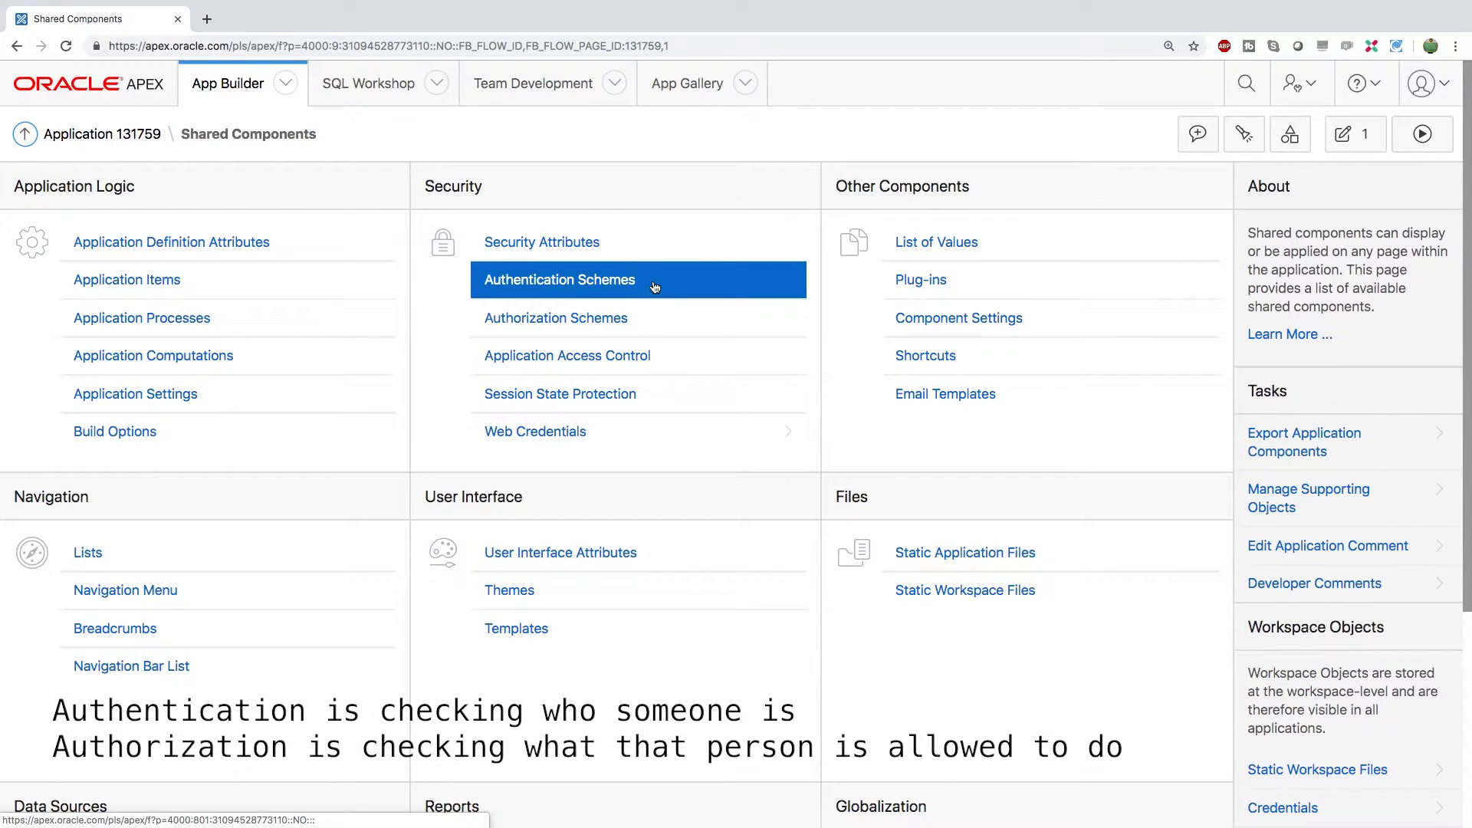
{"action": "left_click", "coordinate": [101, 134]}
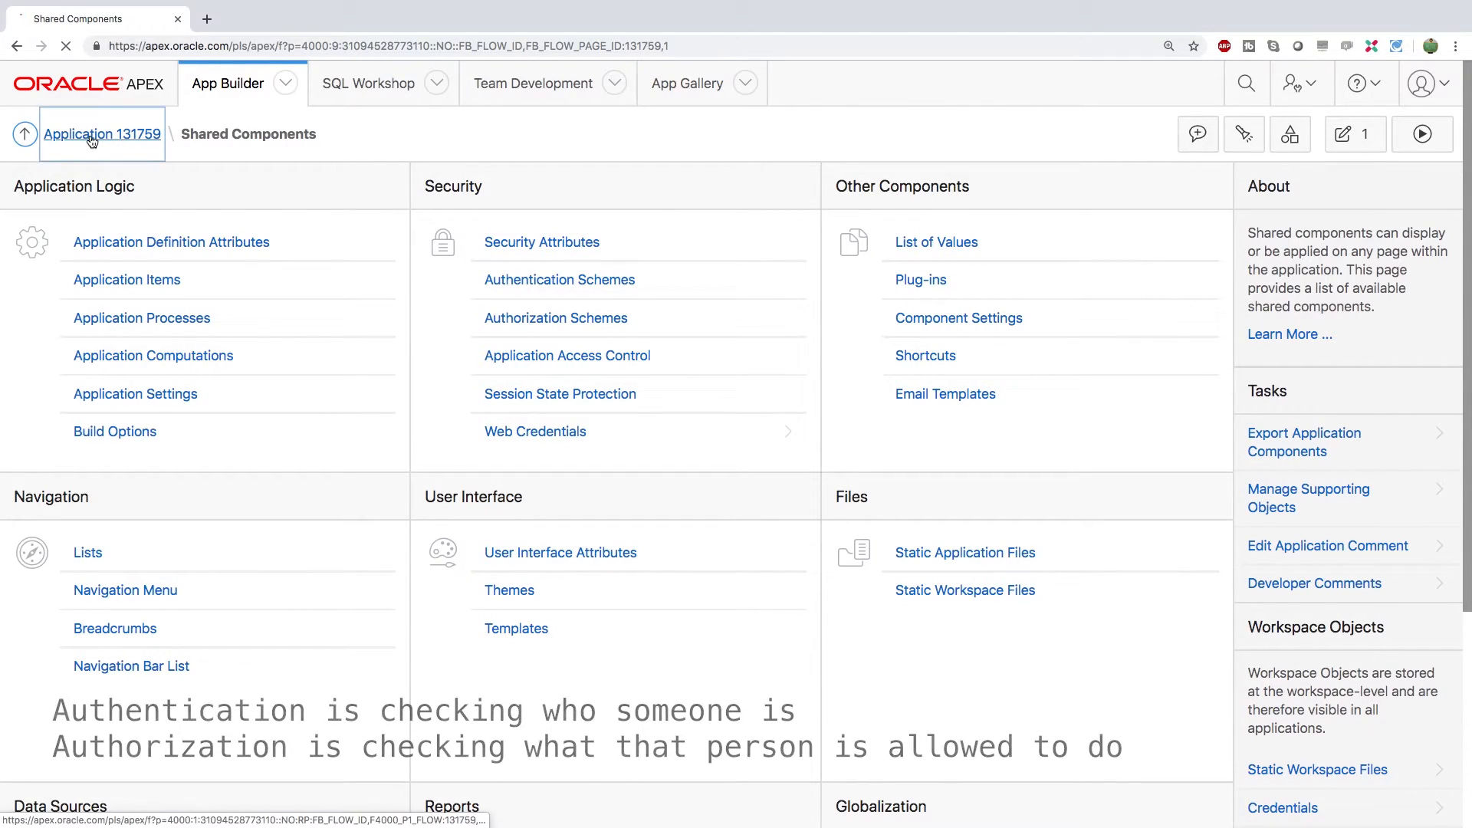
- Return to Application 131759, run it, and sign in to reach the Books report
{"action": "left_click", "coordinate": [101, 133]}
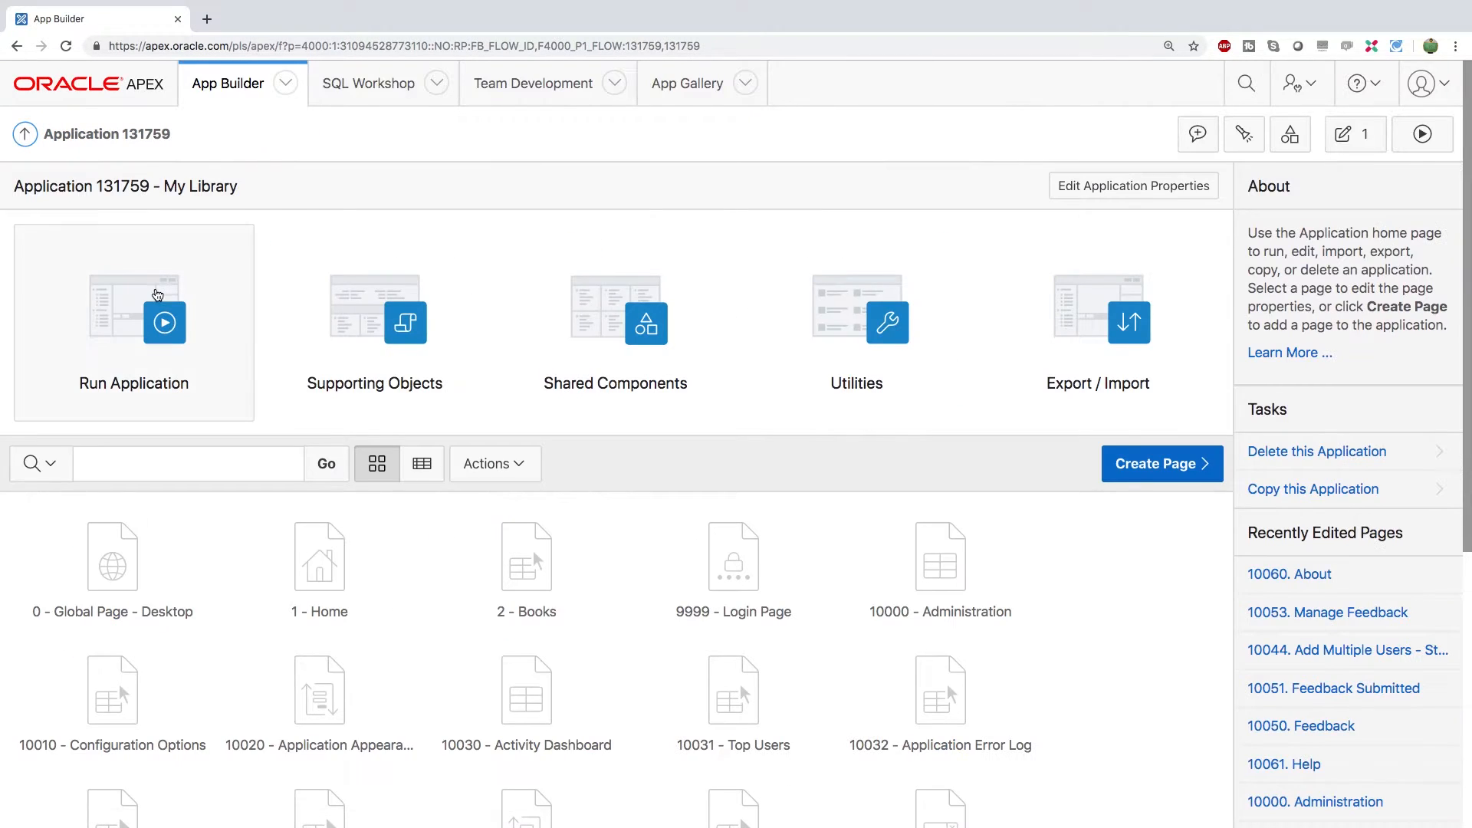
{"action": "left_click", "coordinate": [134, 322]}
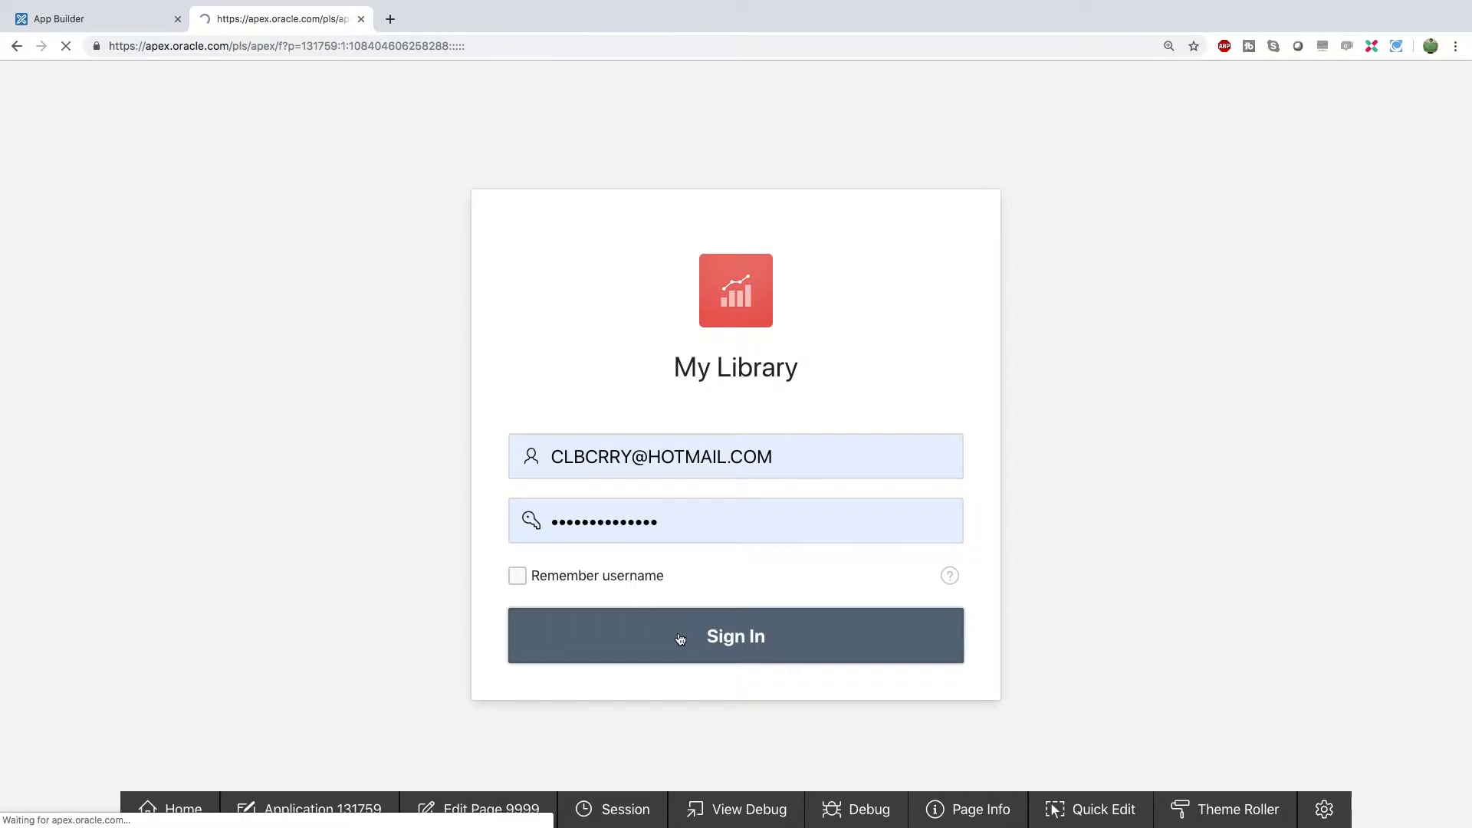
{"action": "left_click", "coordinate": [735, 636]}
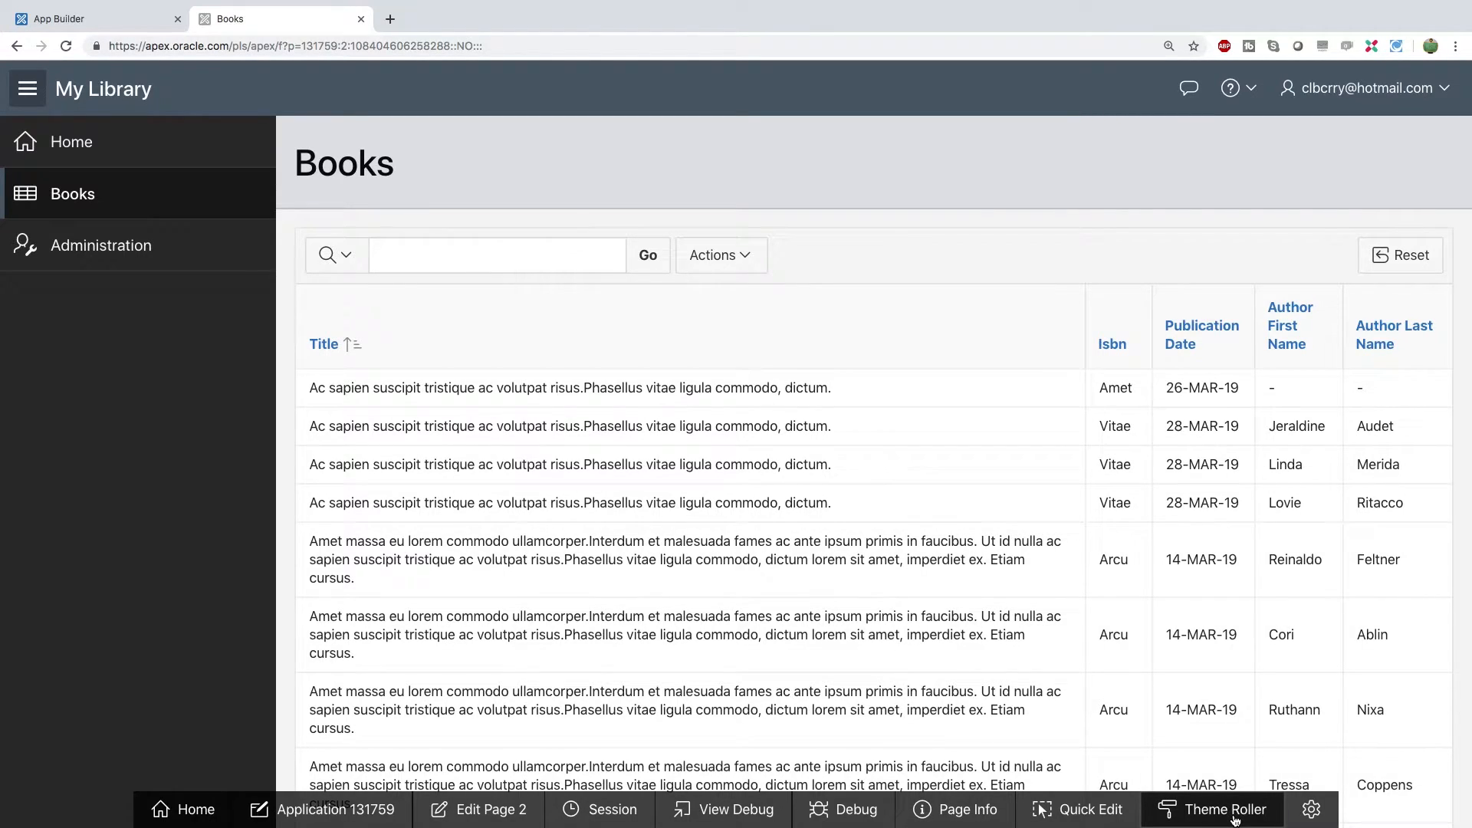
- In Theme Roller, set the Header Accent to red and Body Accent to magenta
{"action": "left_click", "coordinate": [1223, 810]}
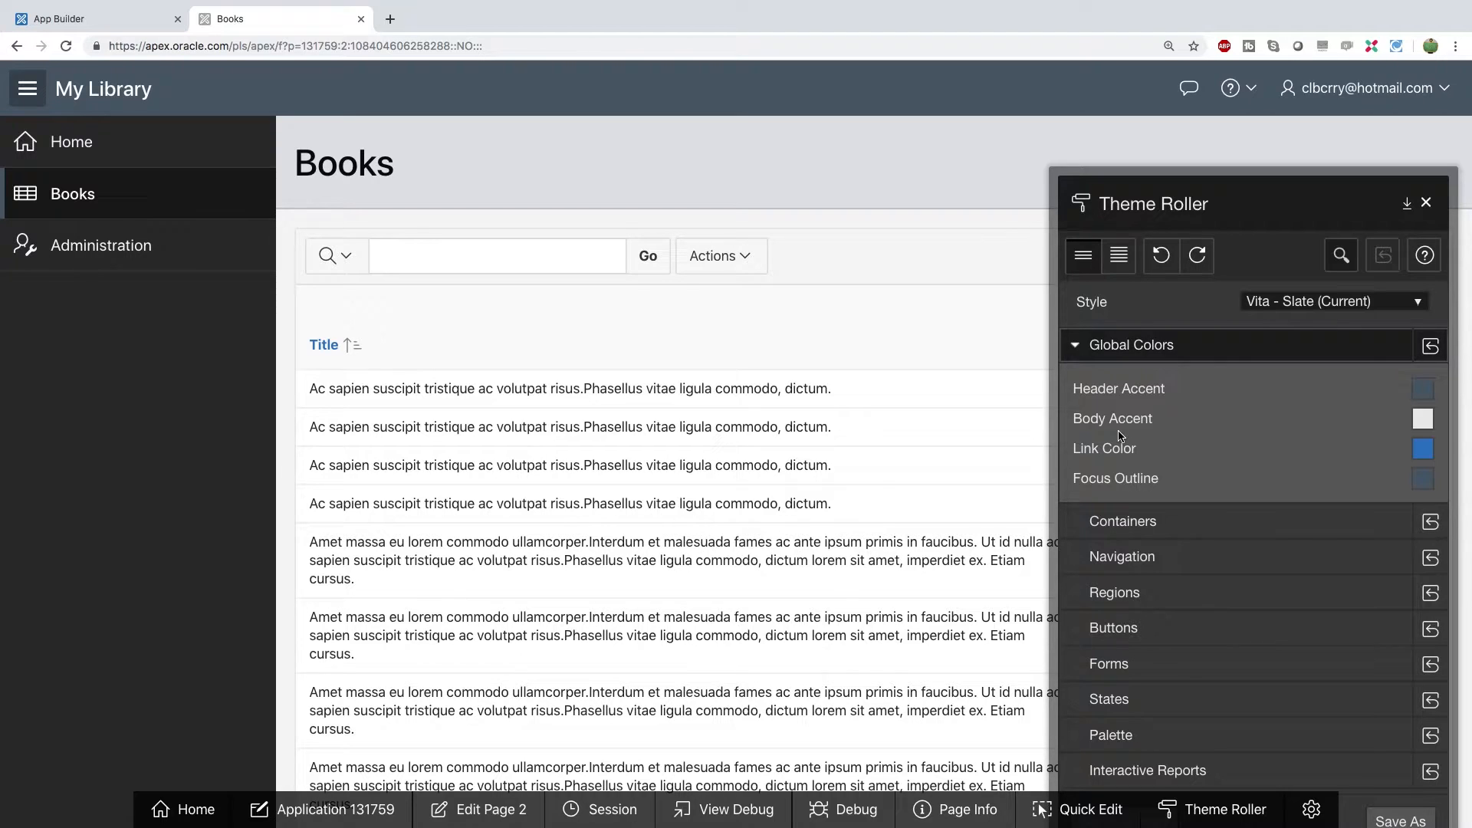
{"action": "left_click", "coordinate": [1422, 388]}
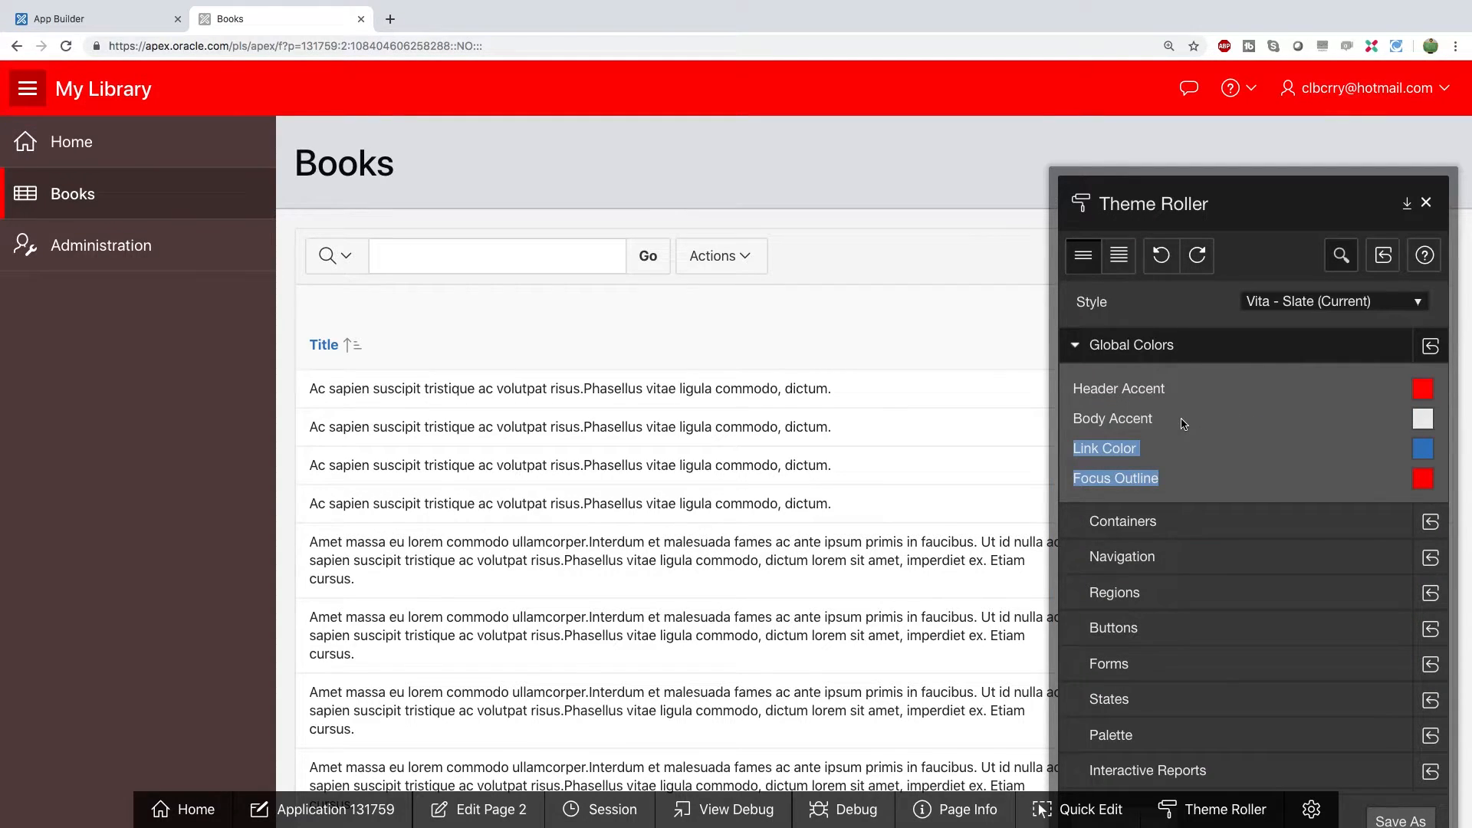
{"action": "mouse_move", "coordinate": [1371, 423]}
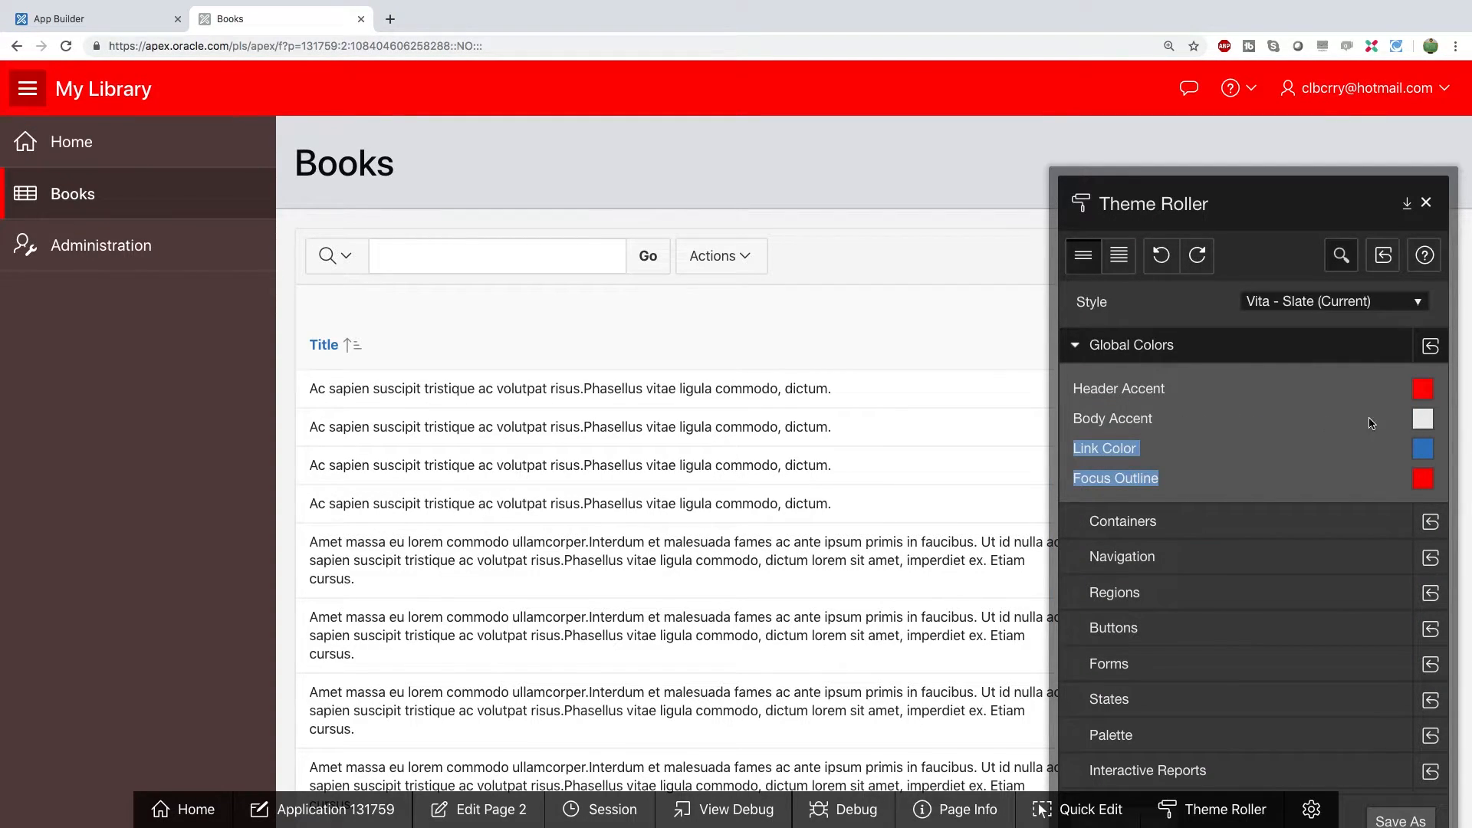
{"action": "left_click", "coordinate": [1423, 418]}
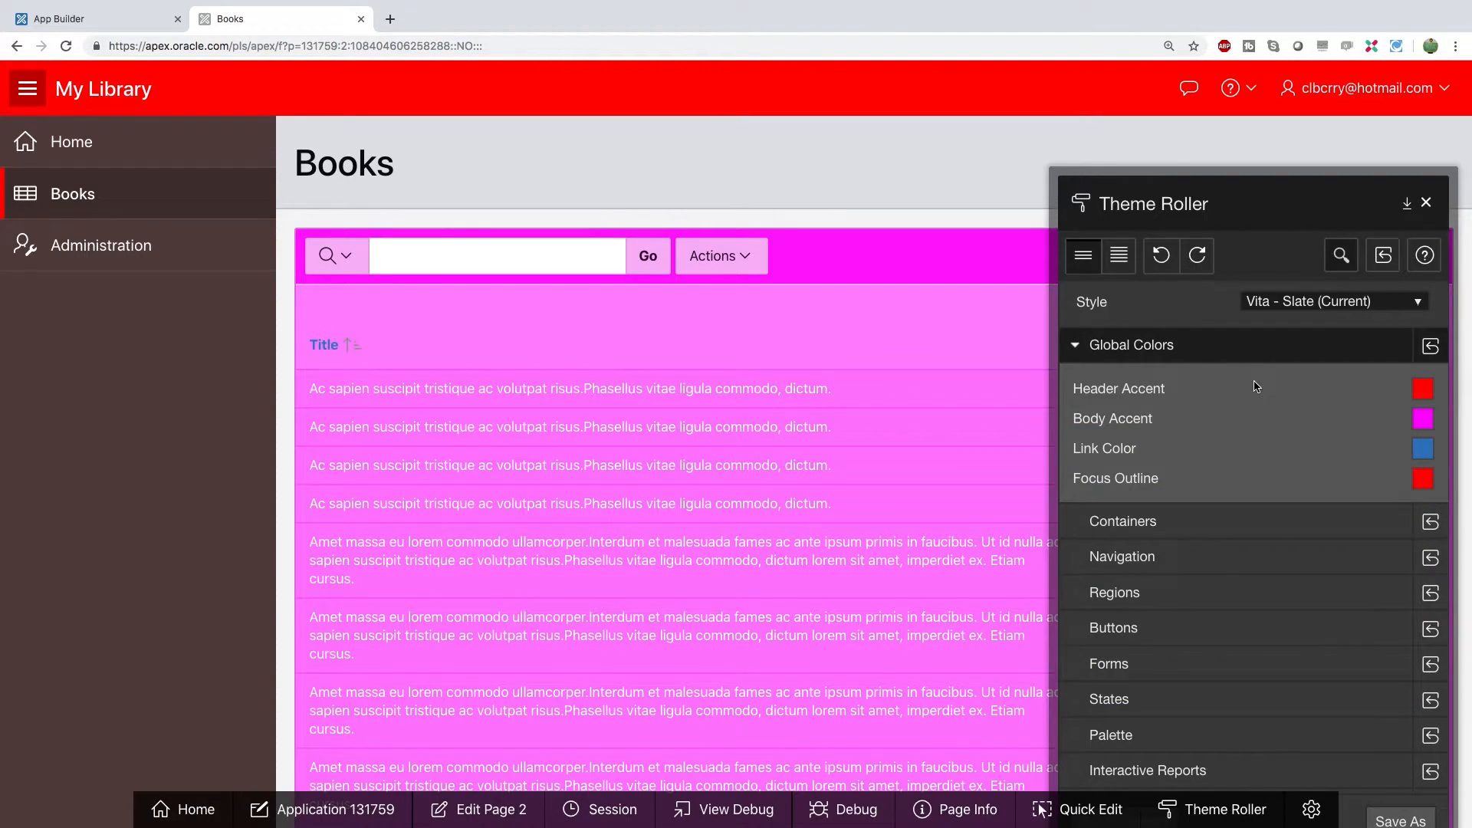
{"action": "mouse_move", "coordinate": [1263, 386]}
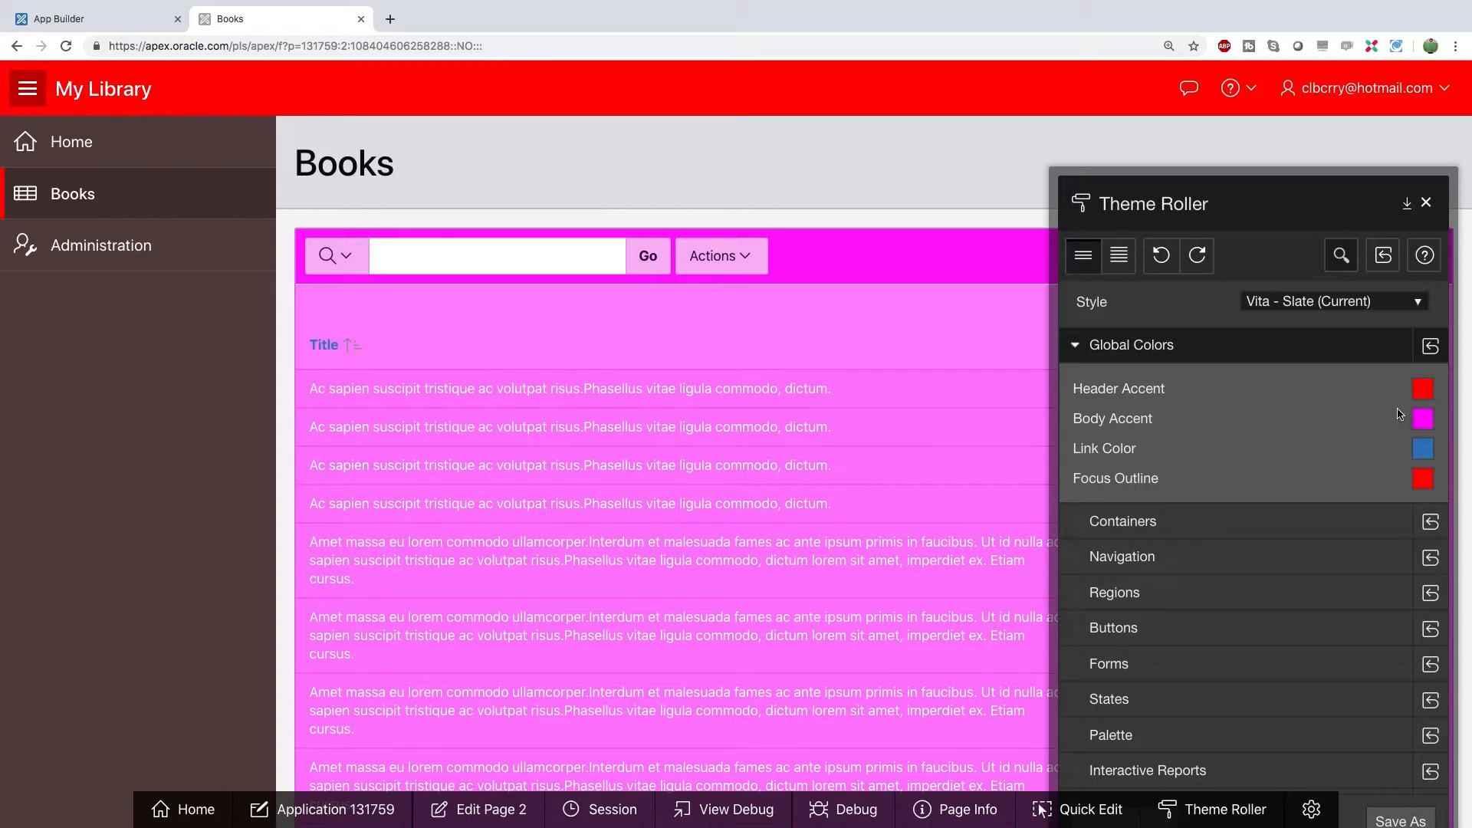
{"action": "mouse_move", "coordinate": [1305, 415]}
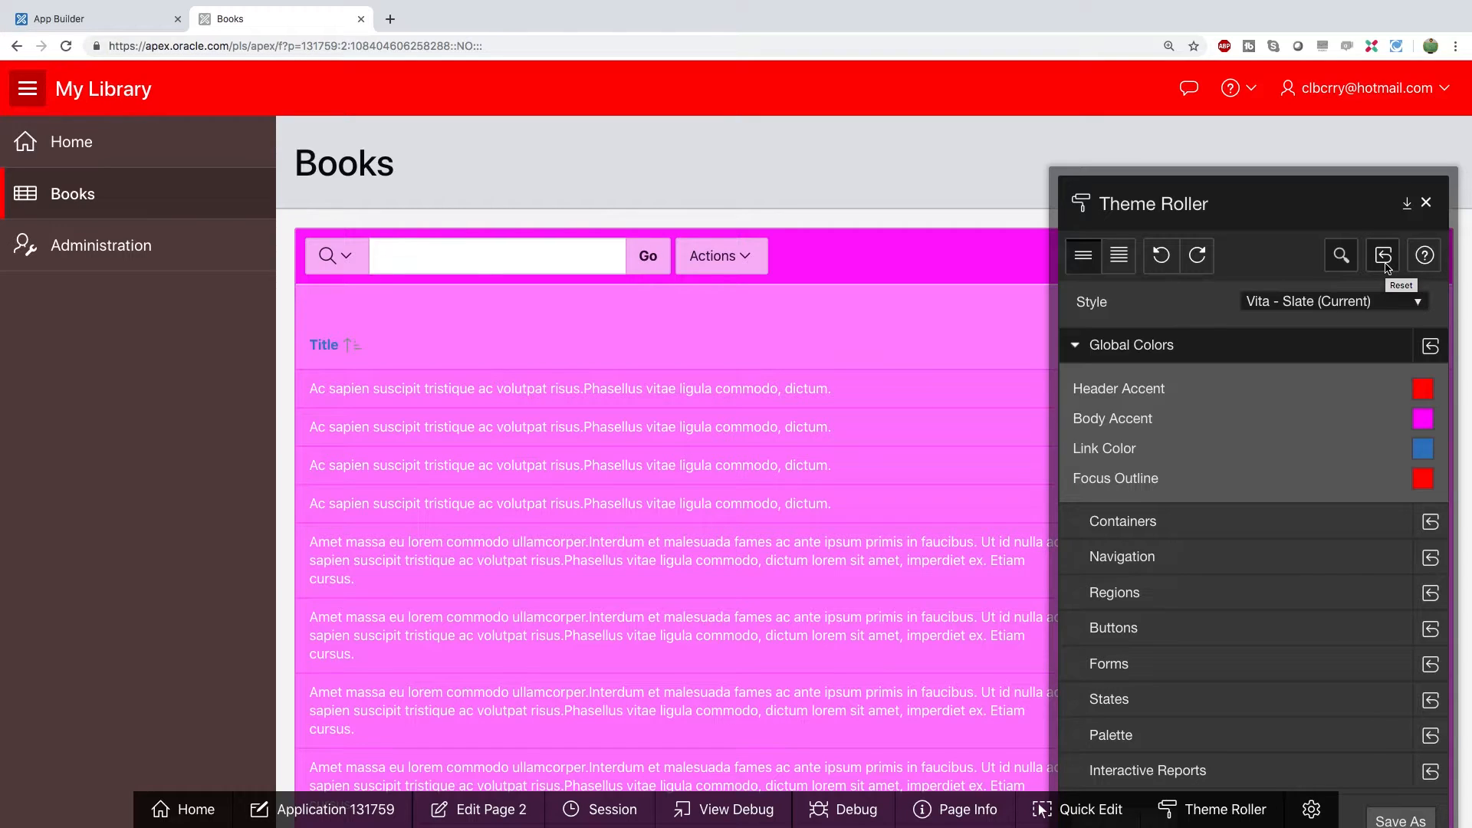
- Reset the colours, save as style 'Vita - Slate Gray background', and select it
{"action": "left_click", "coordinate": [1381, 255]}
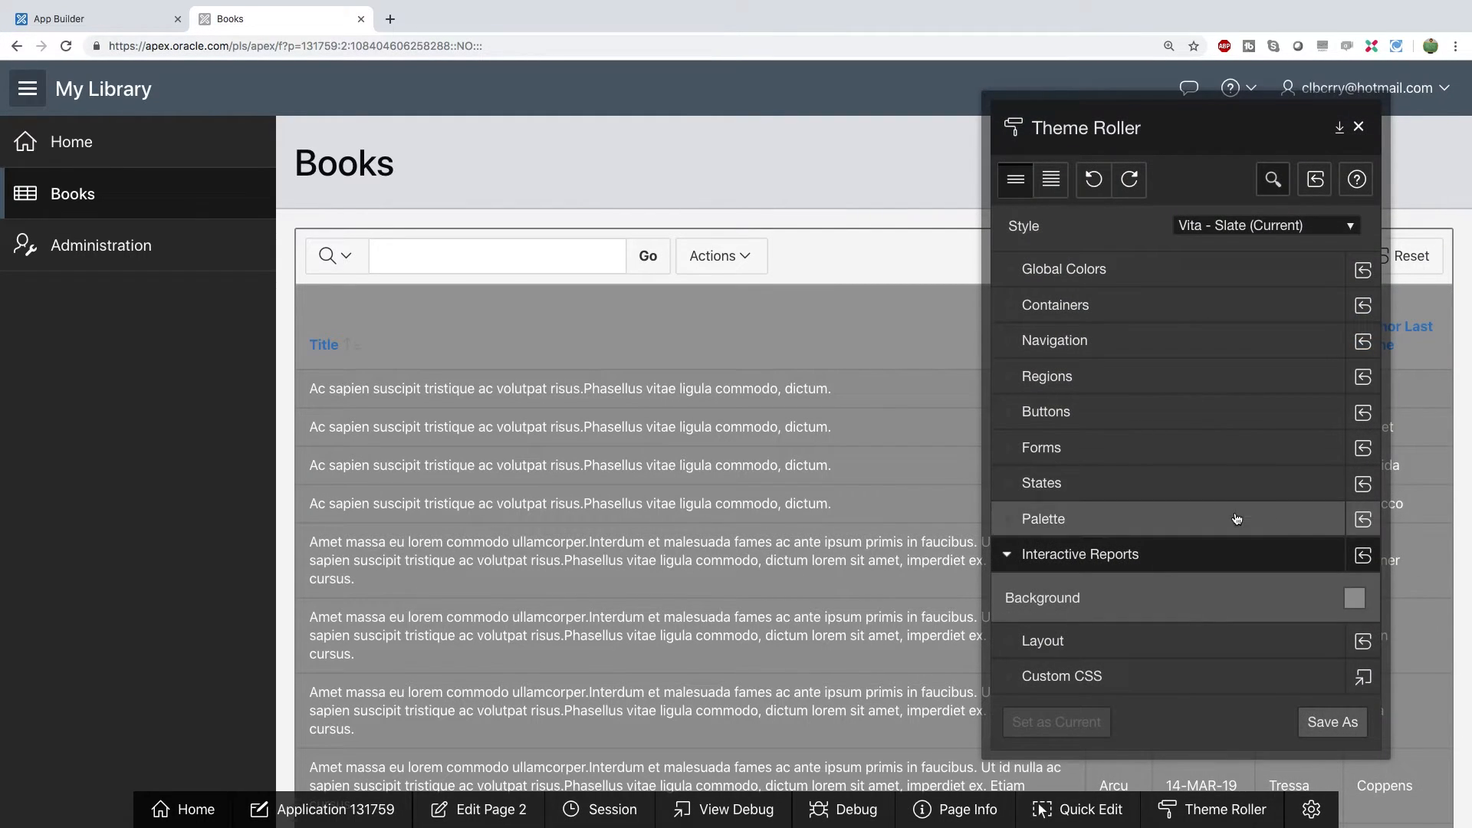
{"action": "left_click", "coordinate": [1330, 720]}
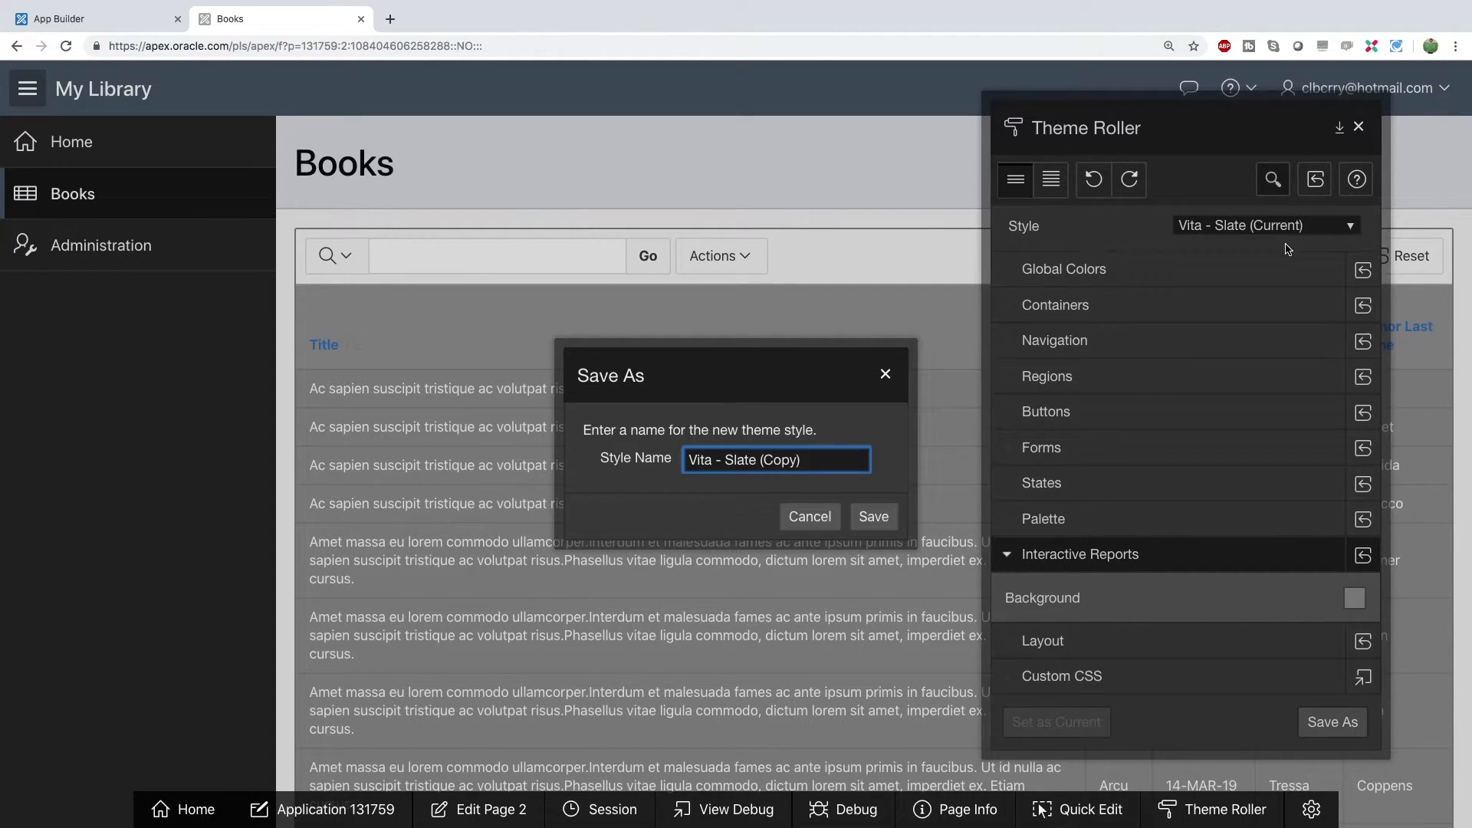
{"action": "left_click", "coordinate": [1267, 226]}
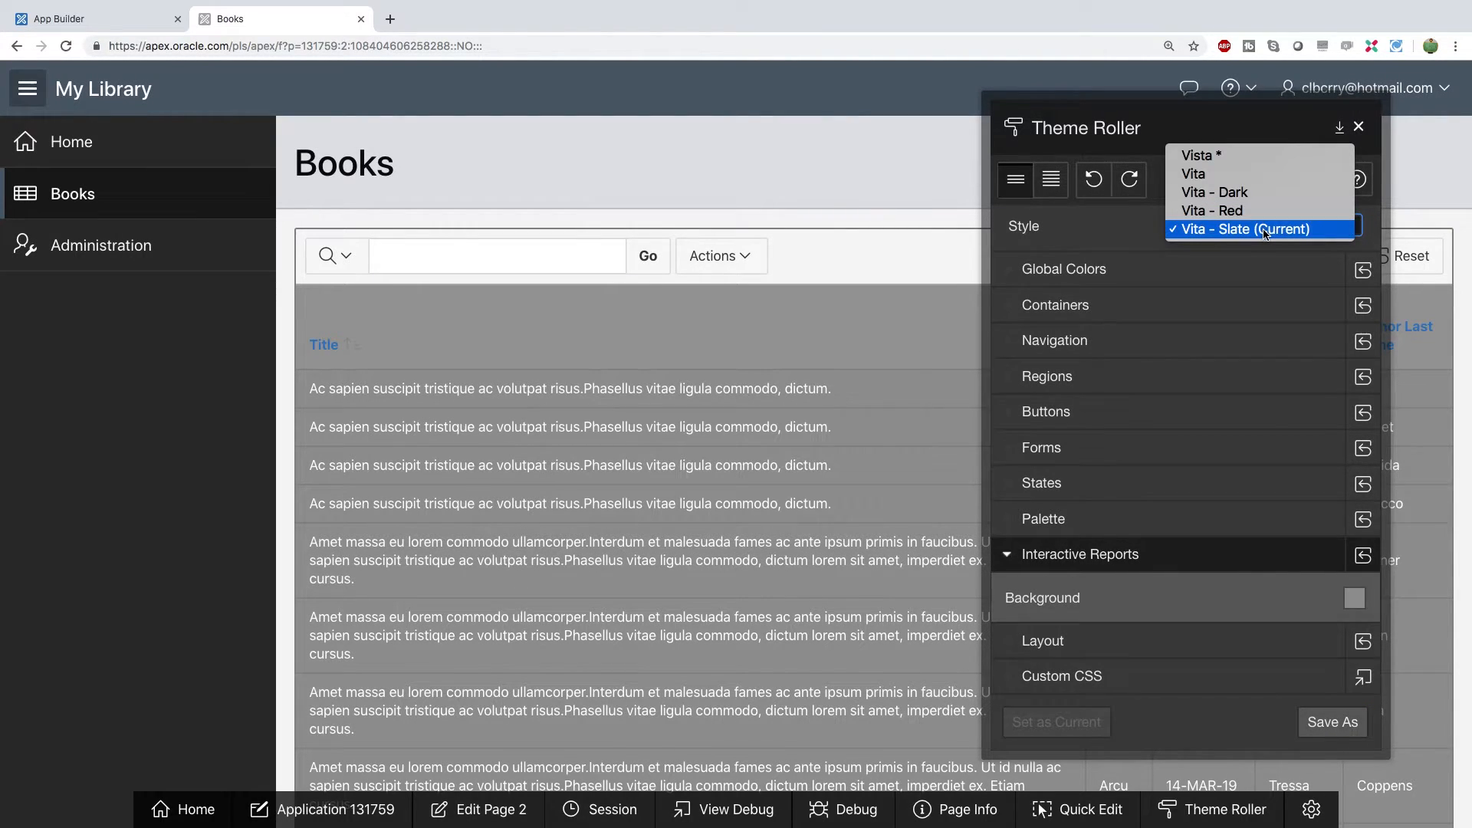
{"action": "left_click", "coordinate": [1331, 722]}
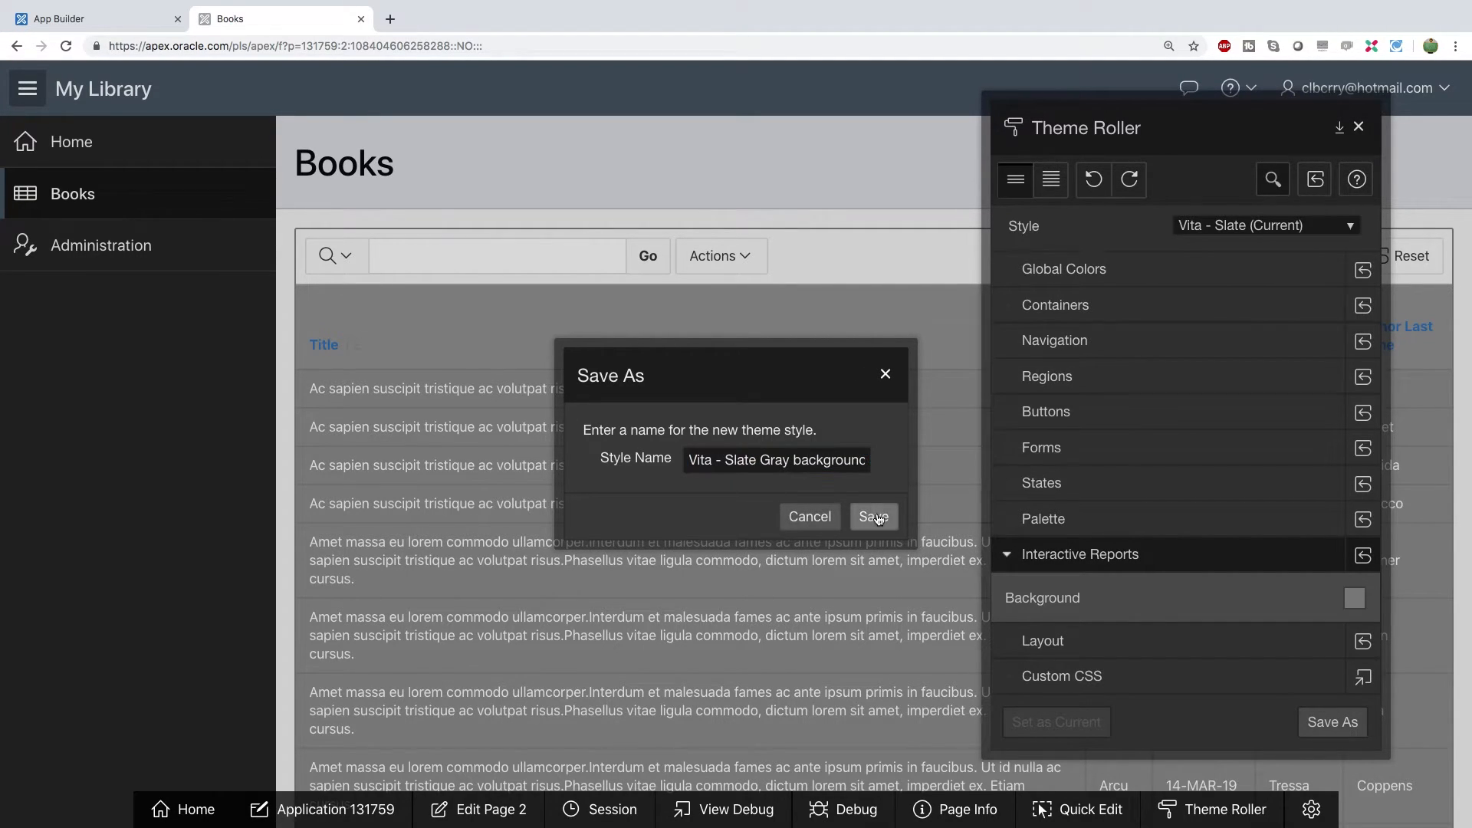
{"action": "left_click", "coordinate": [872, 516]}
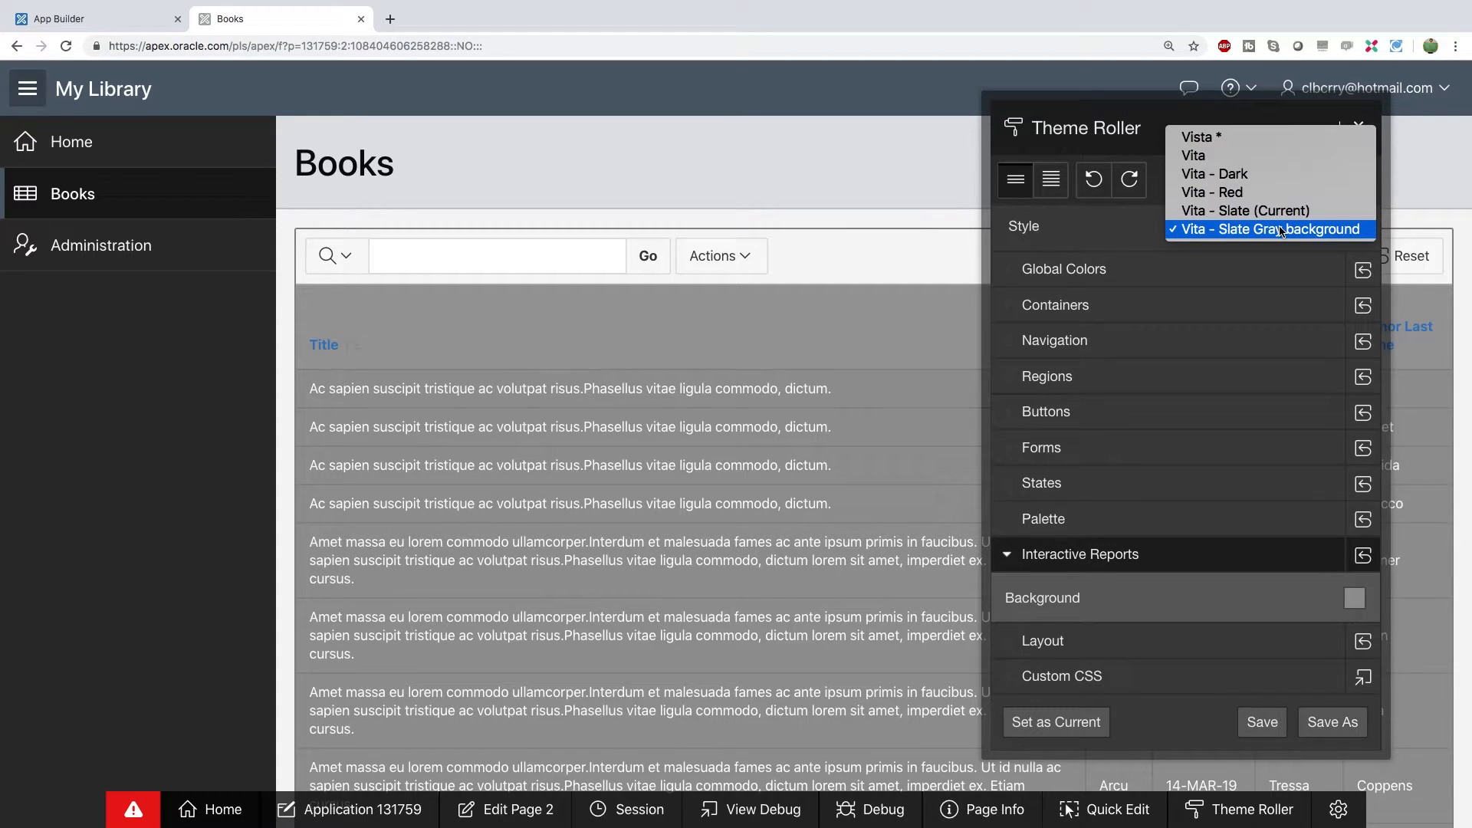
{"action": "left_click", "coordinate": [1268, 229]}
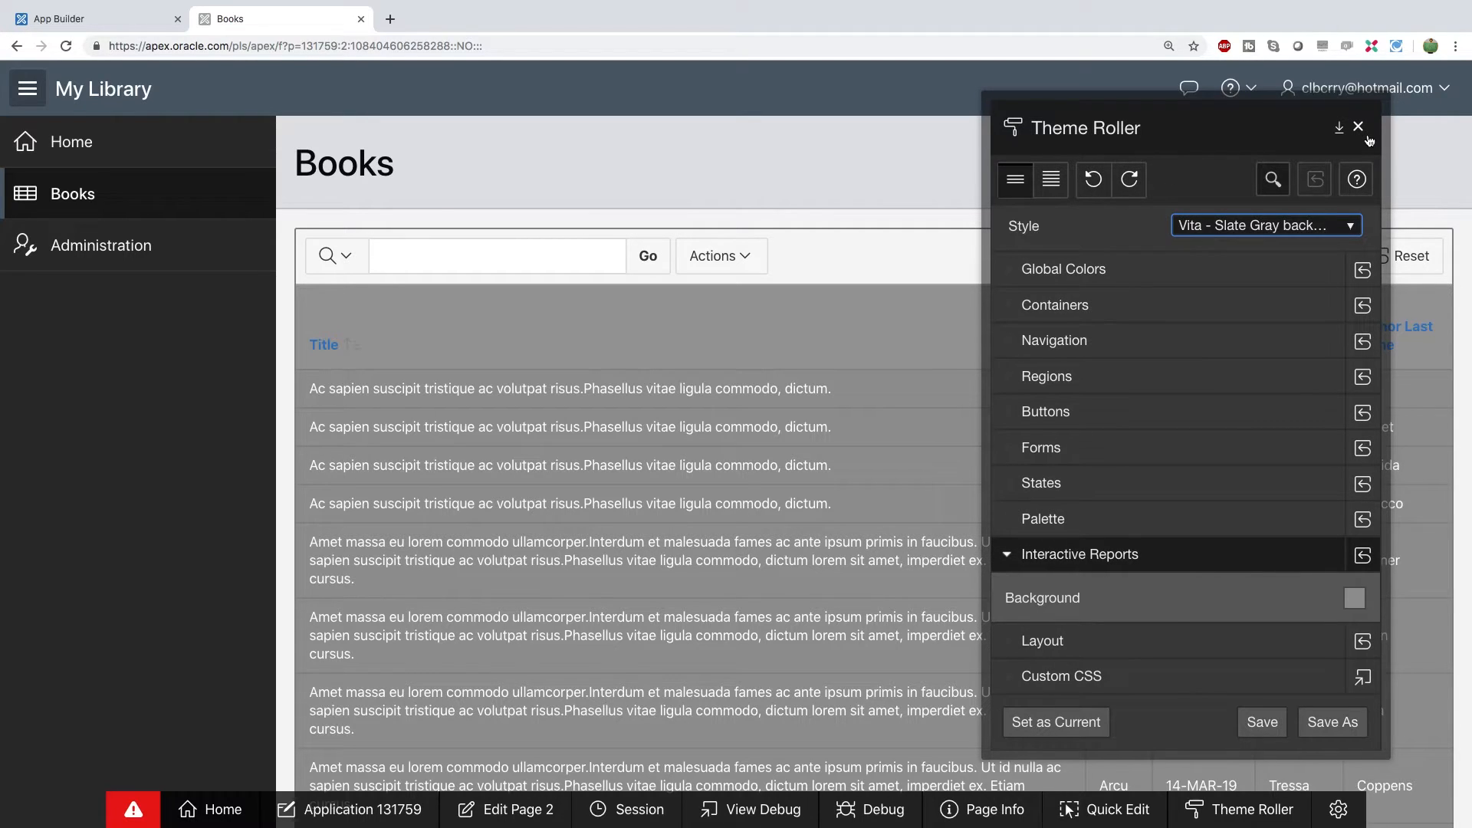
- Close Theme Roller, try My Library's sign-in page, then open its Shared Components
{"action": "left_click", "coordinate": [1358, 126]}
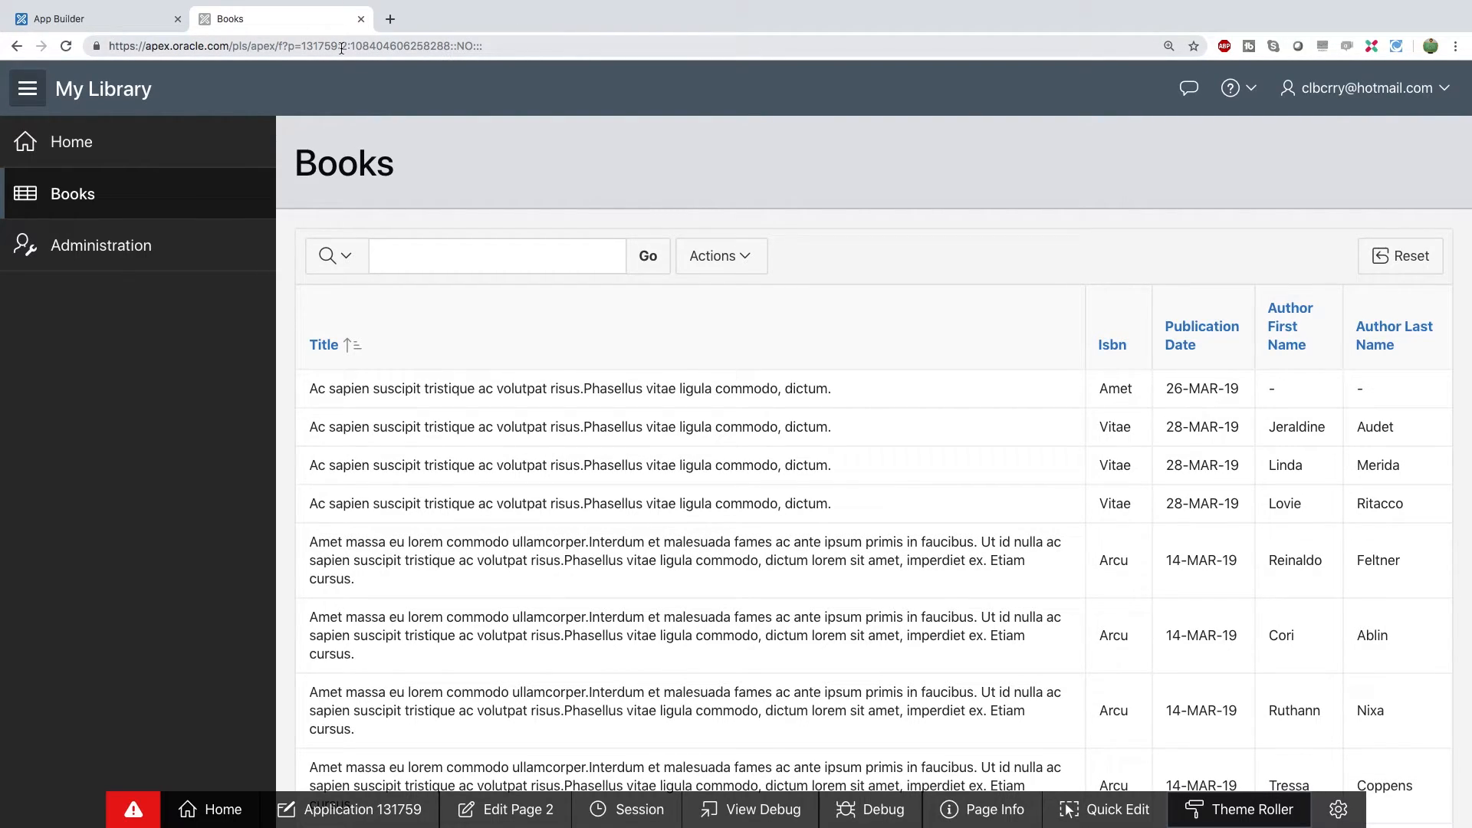
{"action": "double_click", "coordinate": [319, 45]}
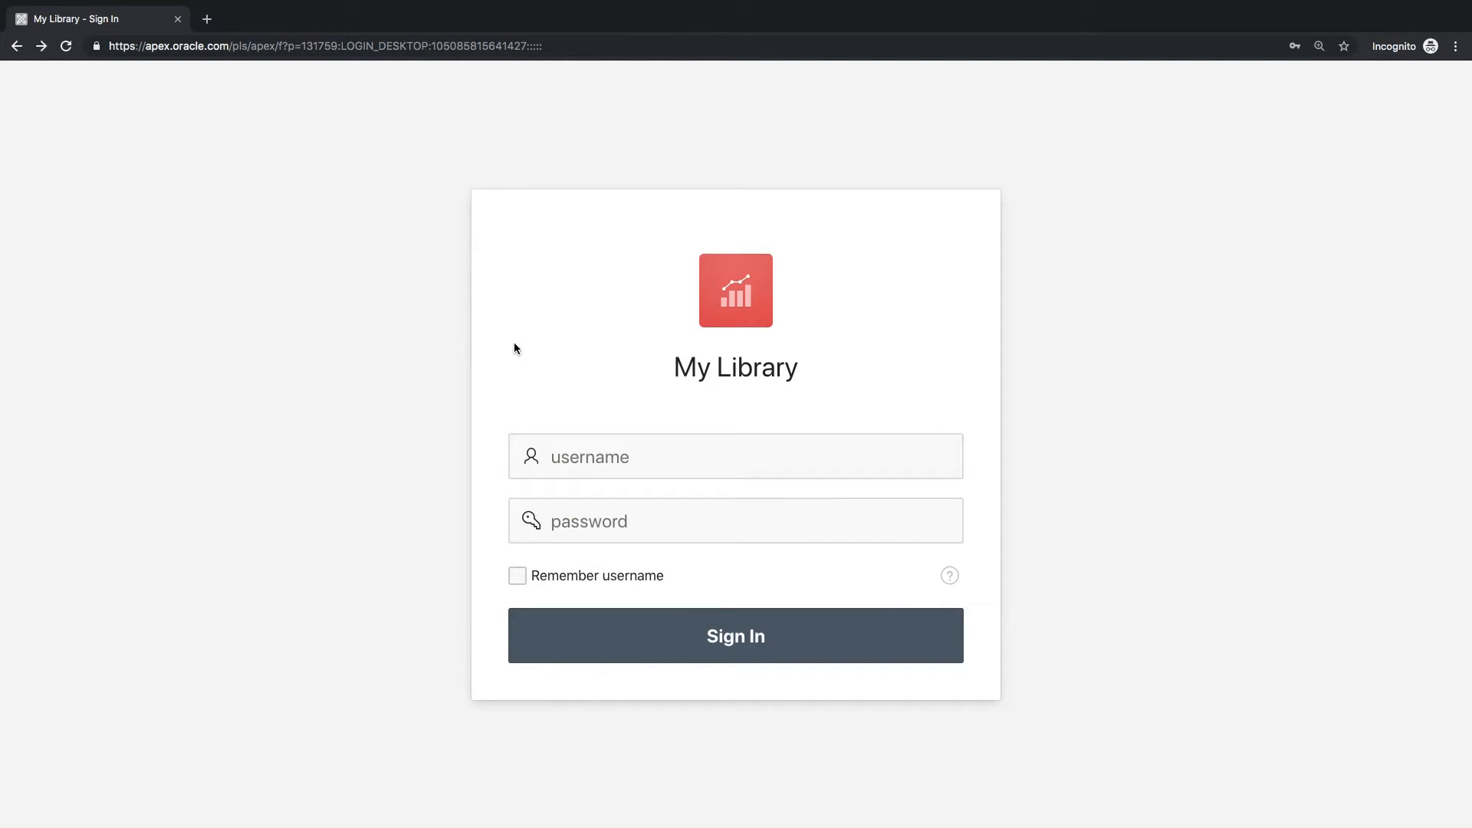
{"action": "left_click", "coordinate": [735, 456]}
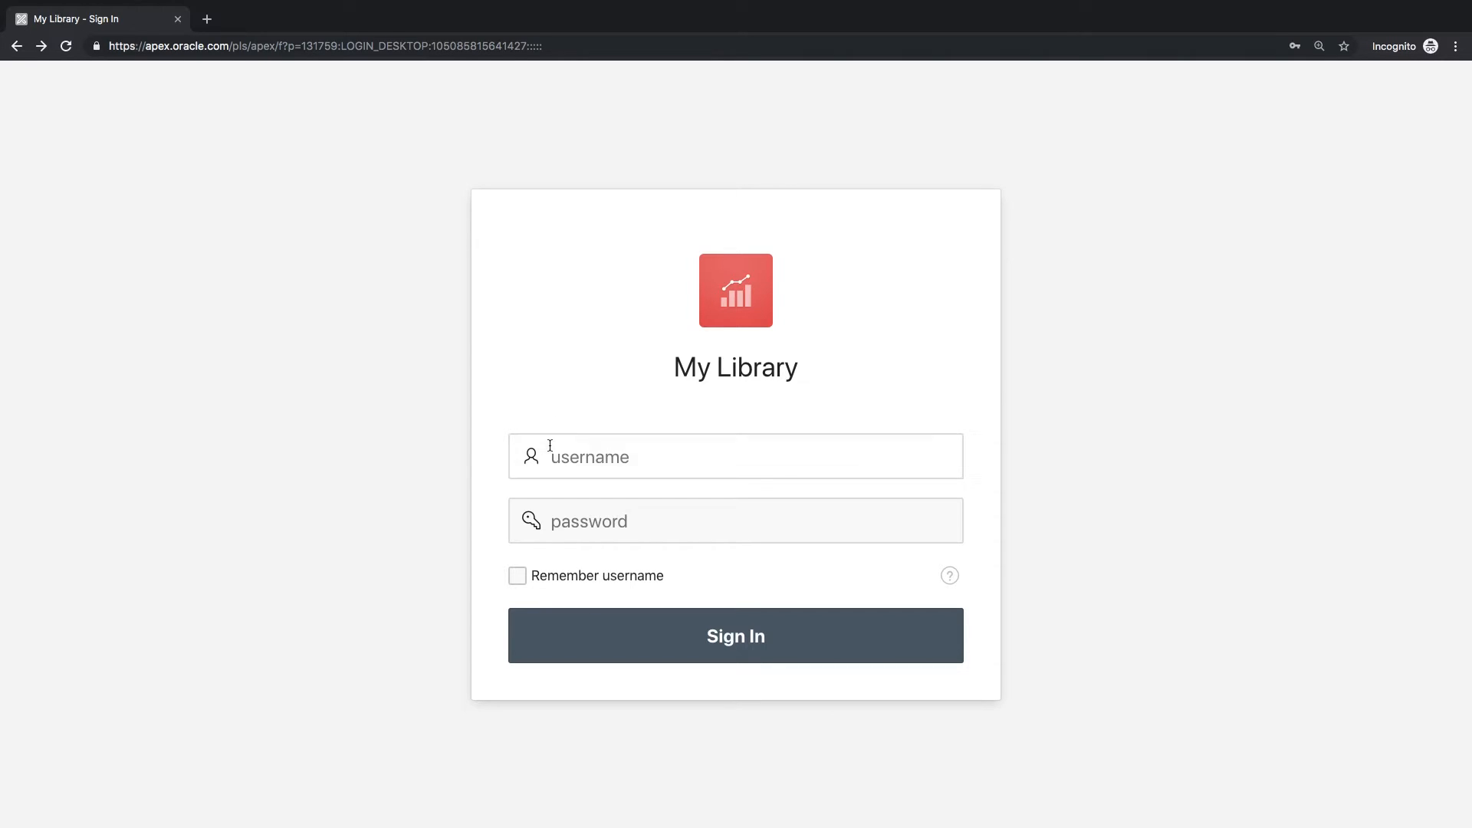
{"action": "mouse_move", "coordinate": [556, 383]}
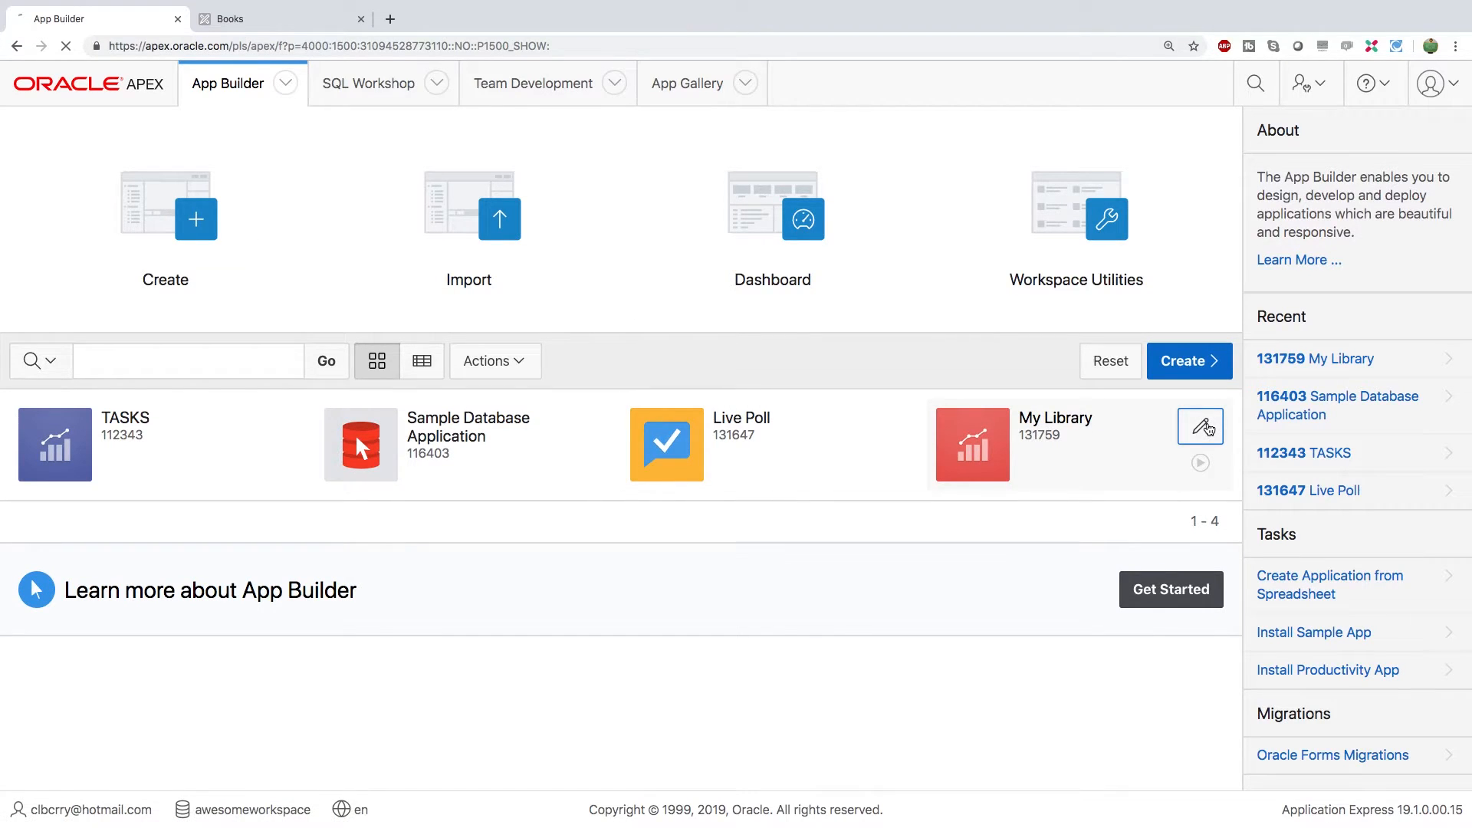
{"action": "left_click", "coordinate": [1200, 427]}
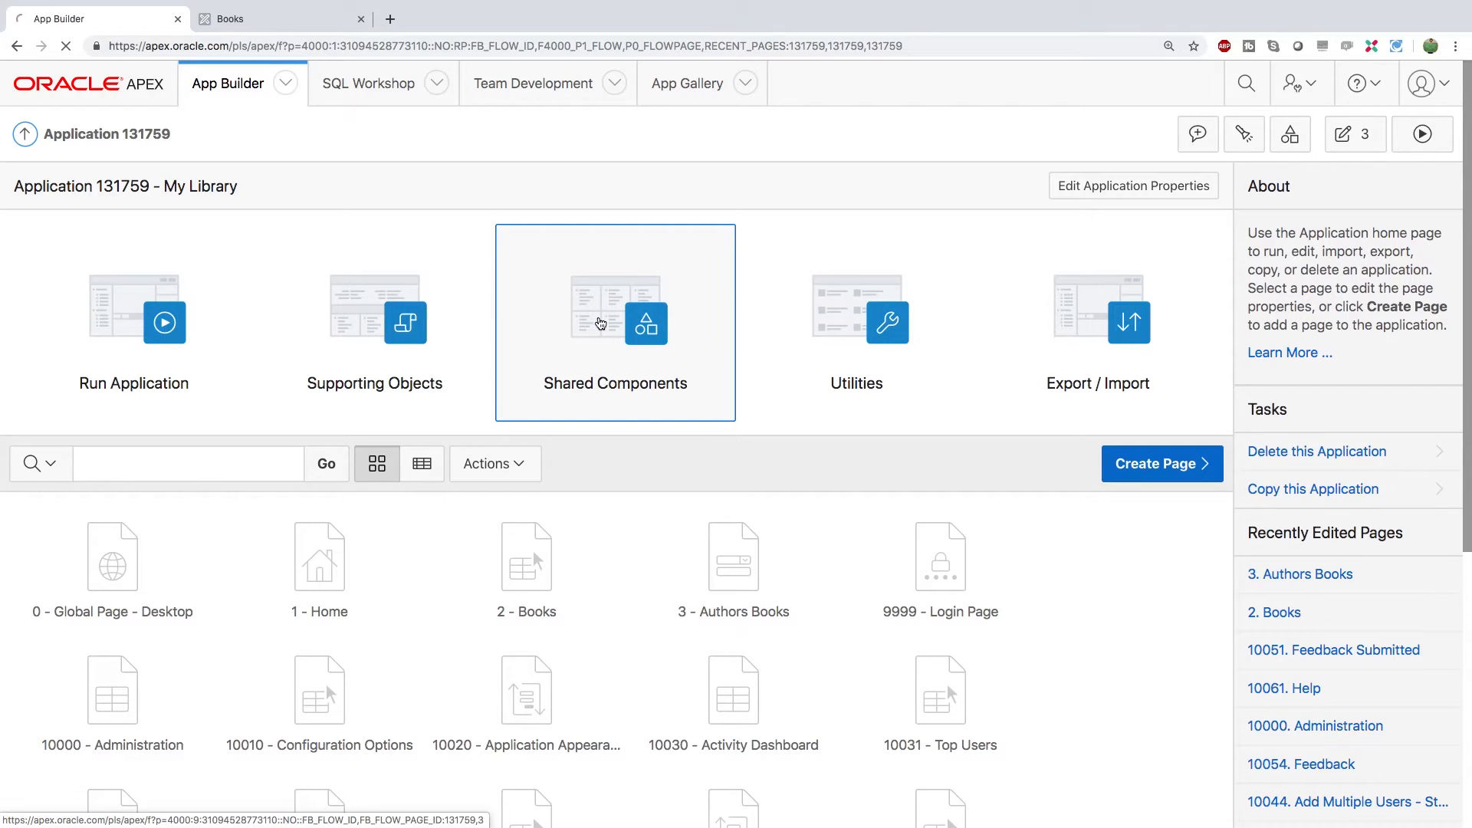
{"action": "left_click", "coordinate": [614, 323]}
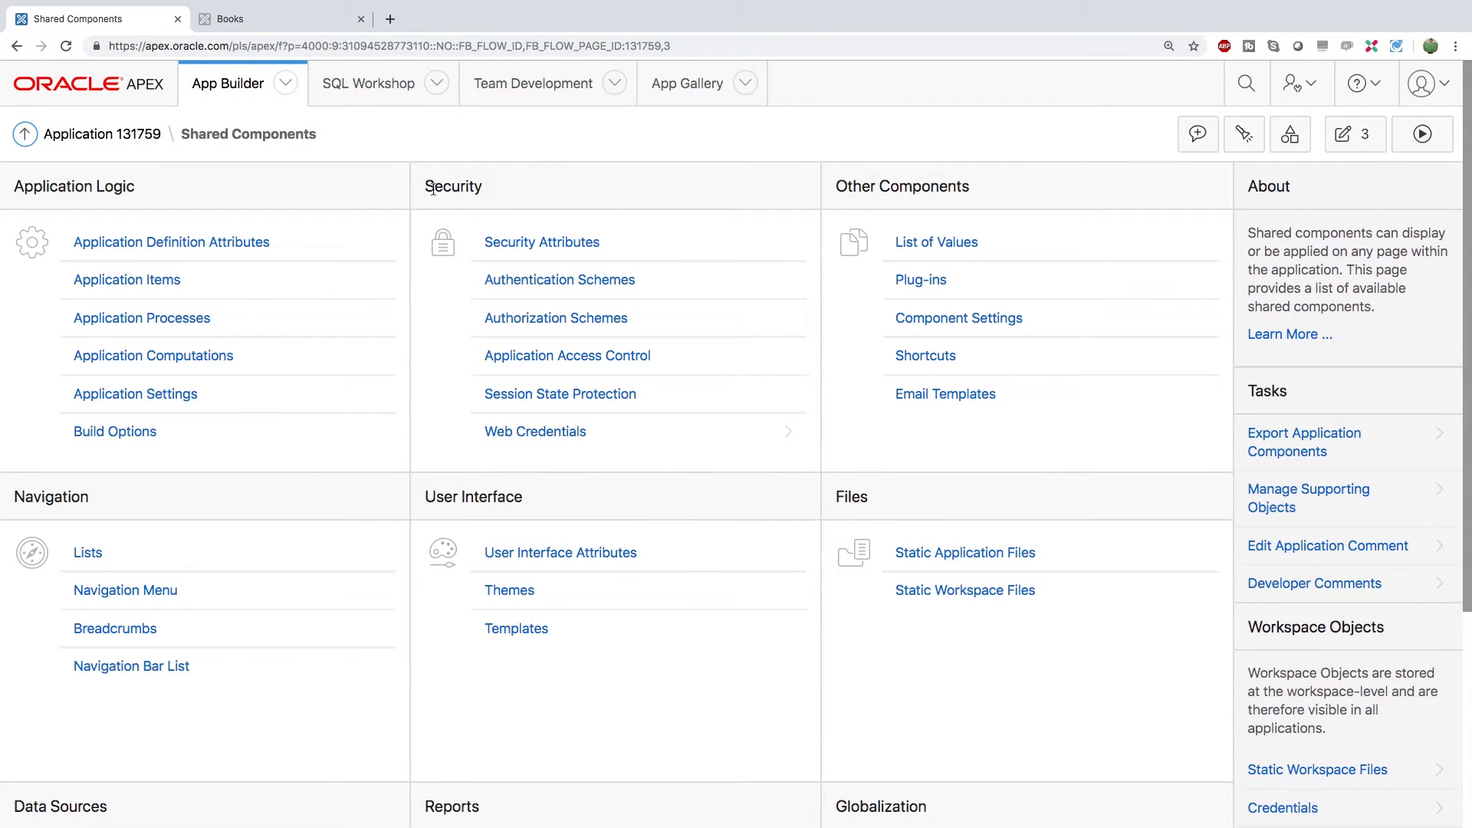
{"action": "mouse_move", "coordinate": [559, 279]}
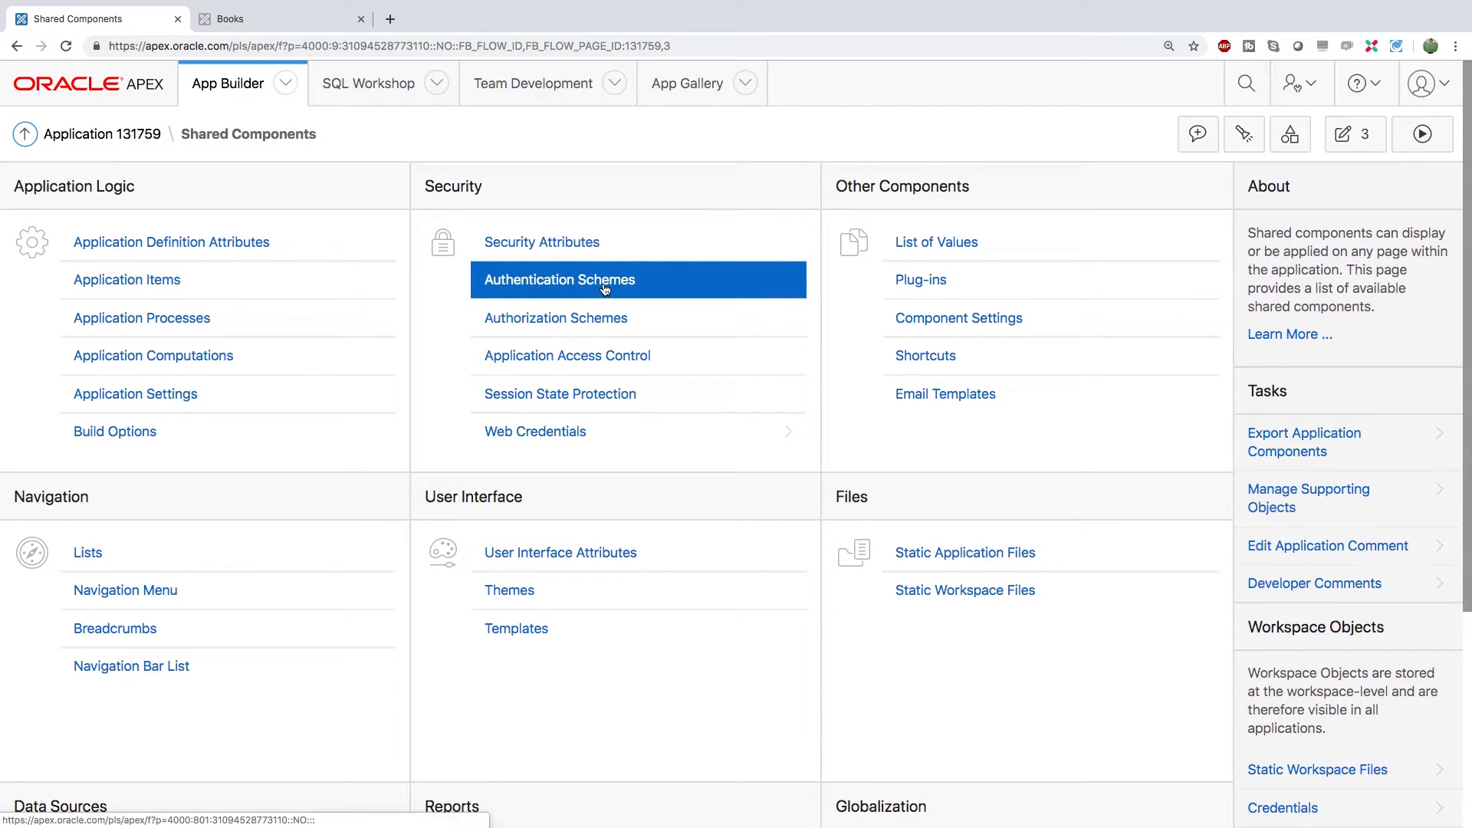
{"action": "left_click", "coordinate": [560, 280]}
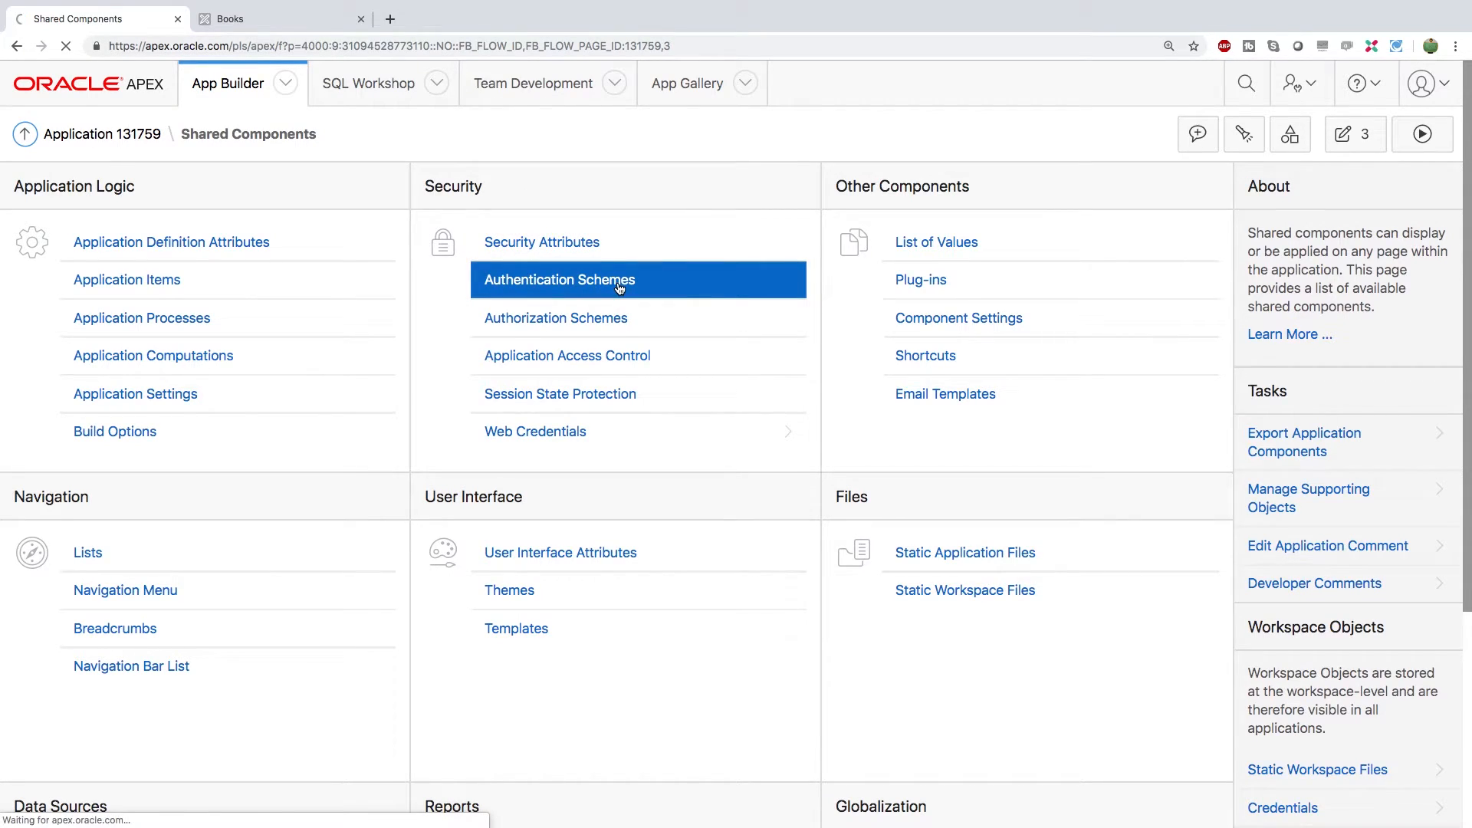
{"action": "left_click", "coordinate": [558, 280]}
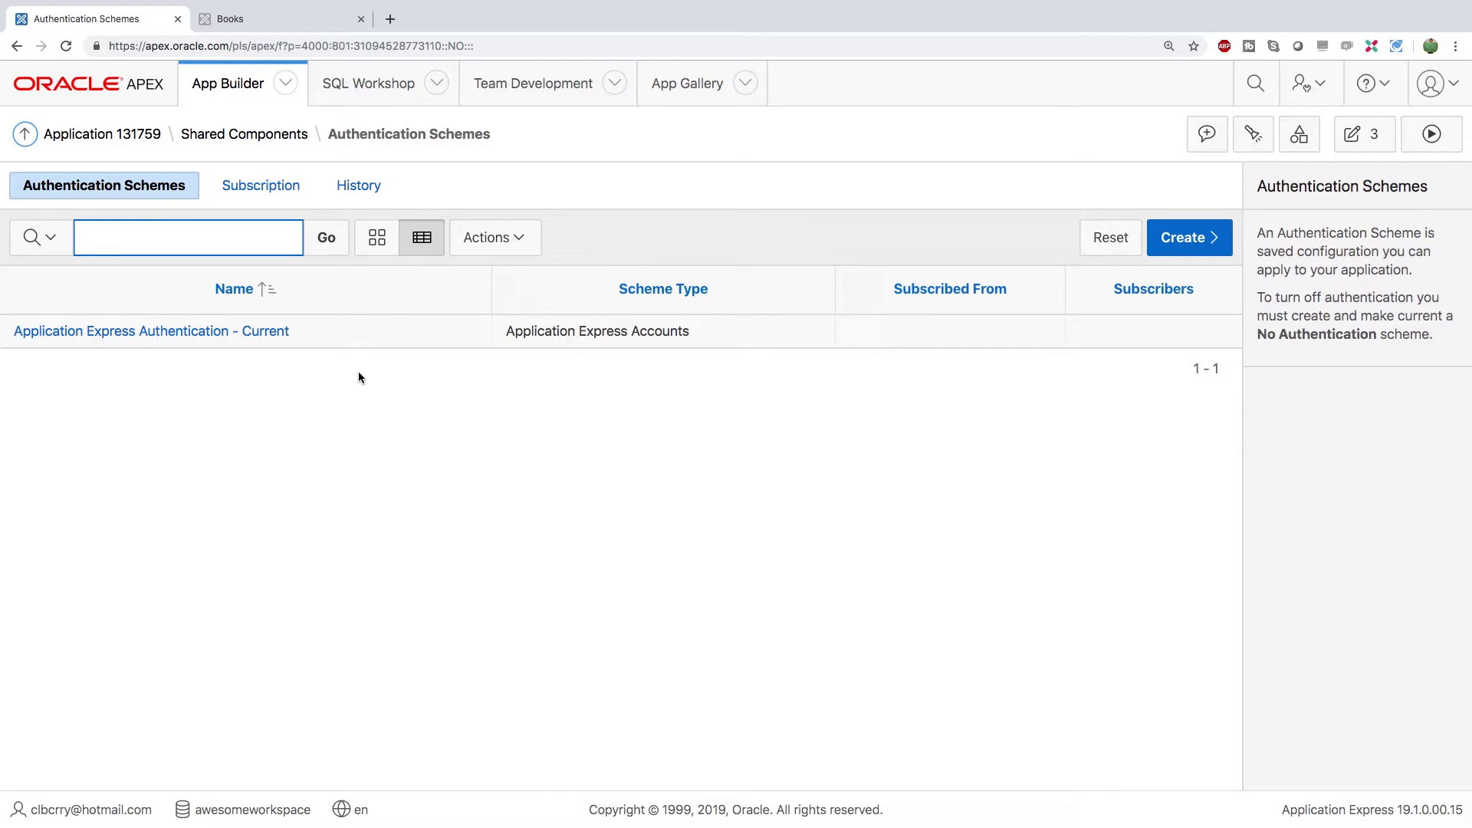
{"action": "mouse_move", "coordinate": [971, 424]}
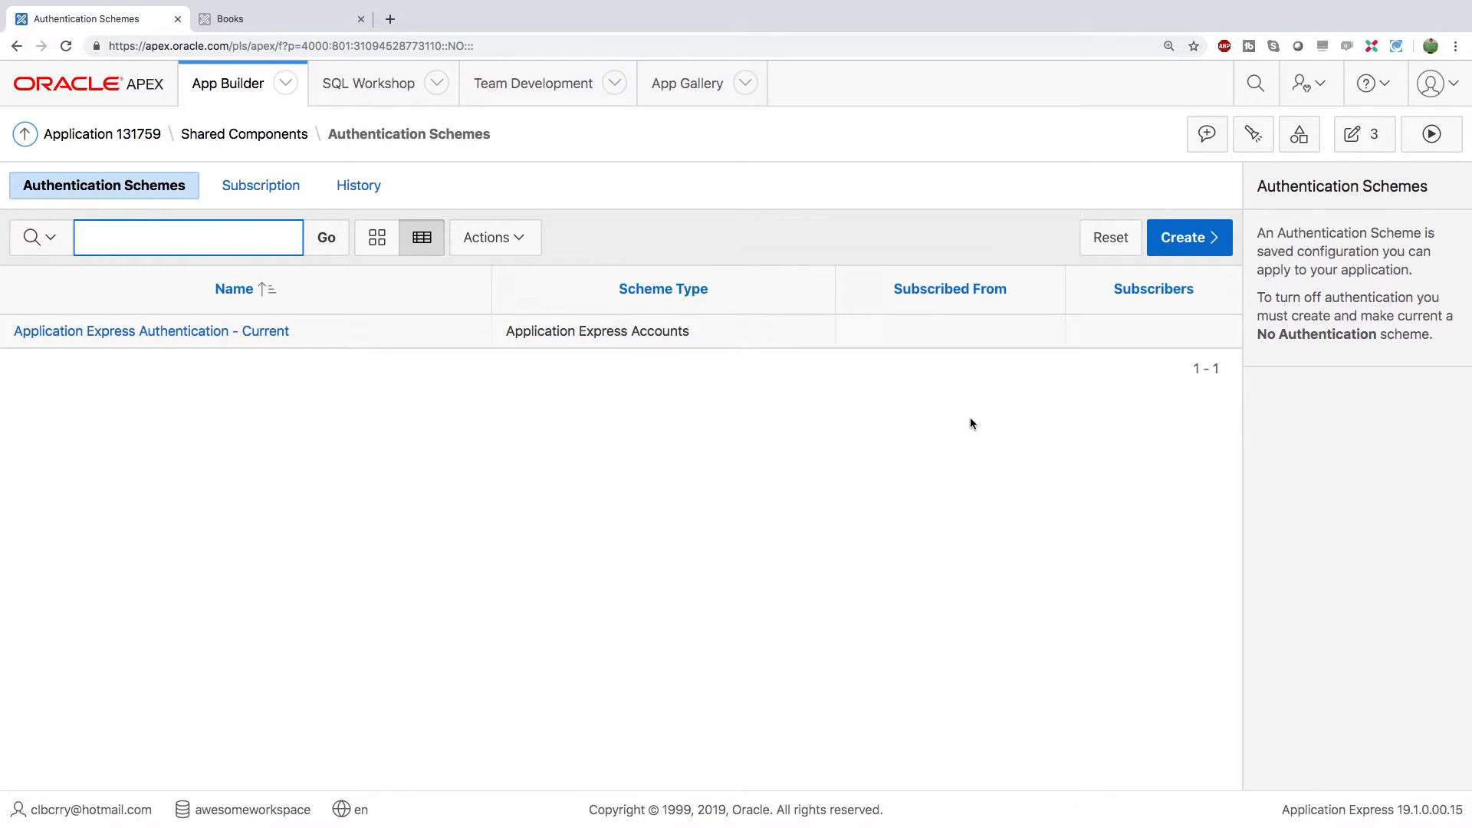
{"action": "mouse_move", "coordinate": [1034, 371]}
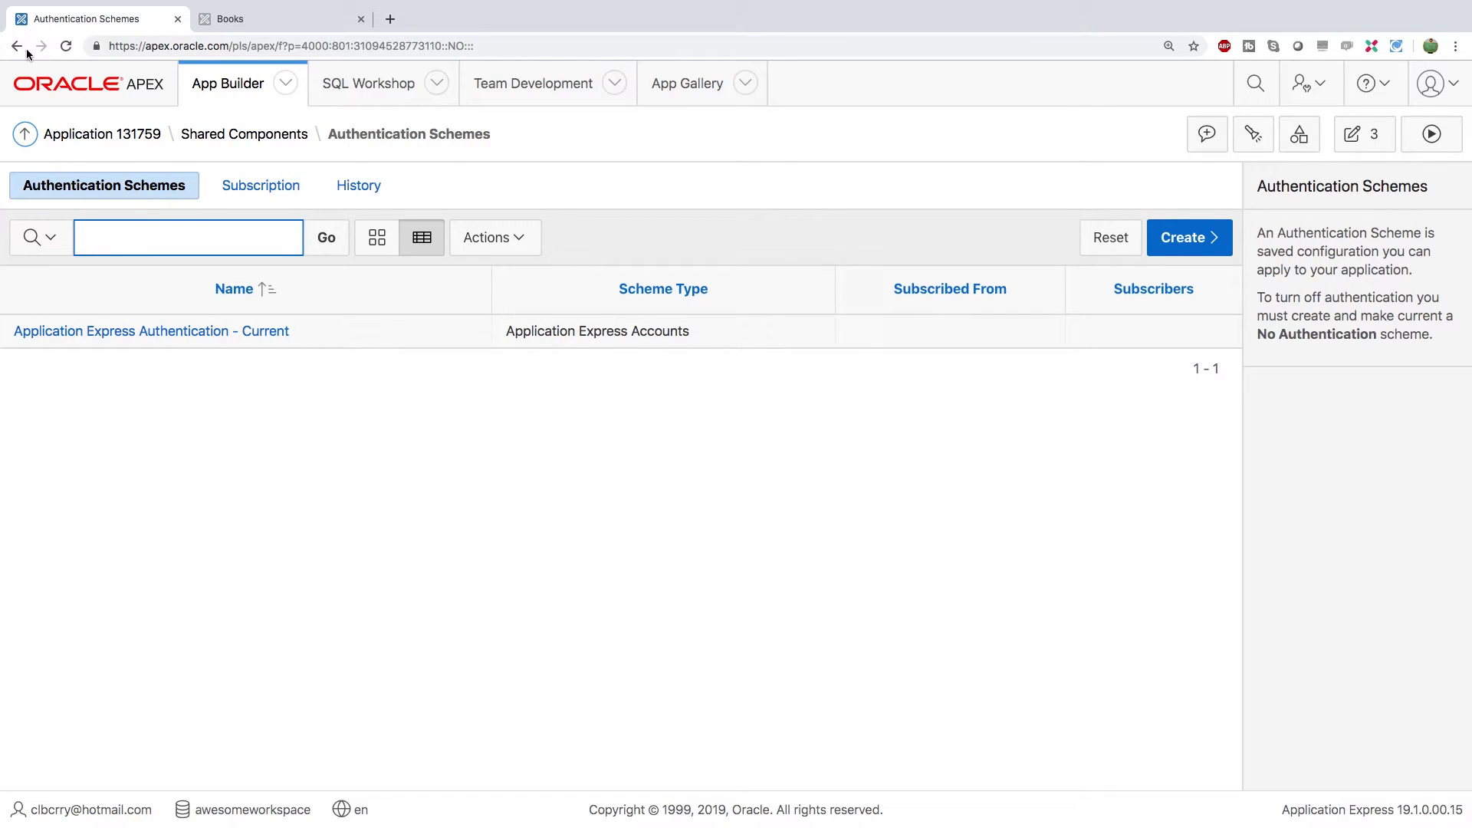
{"action": "left_click", "coordinate": [243, 134]}
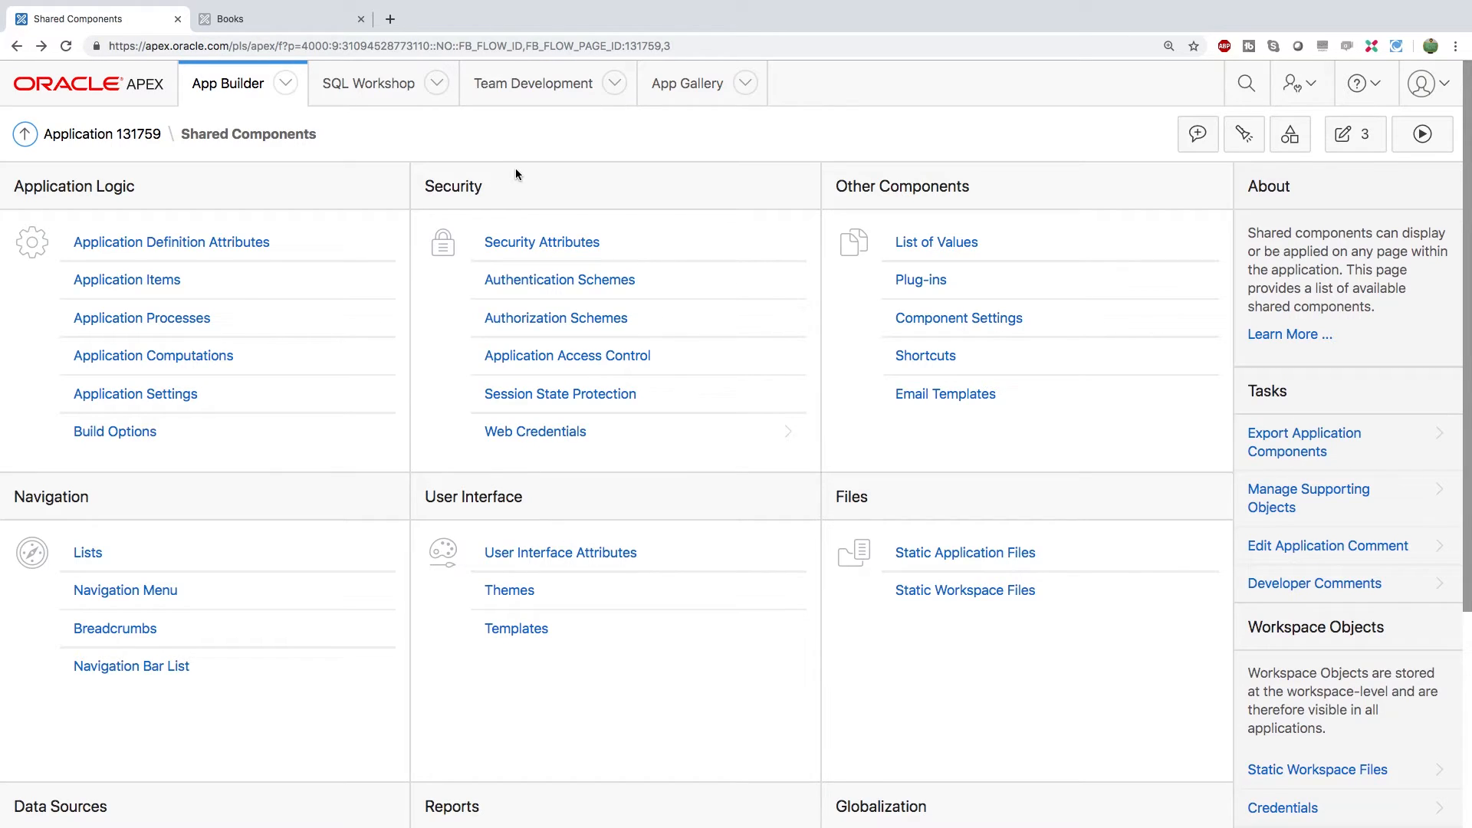
{"action": "mouse_move", "coordinate": [527, 204]}
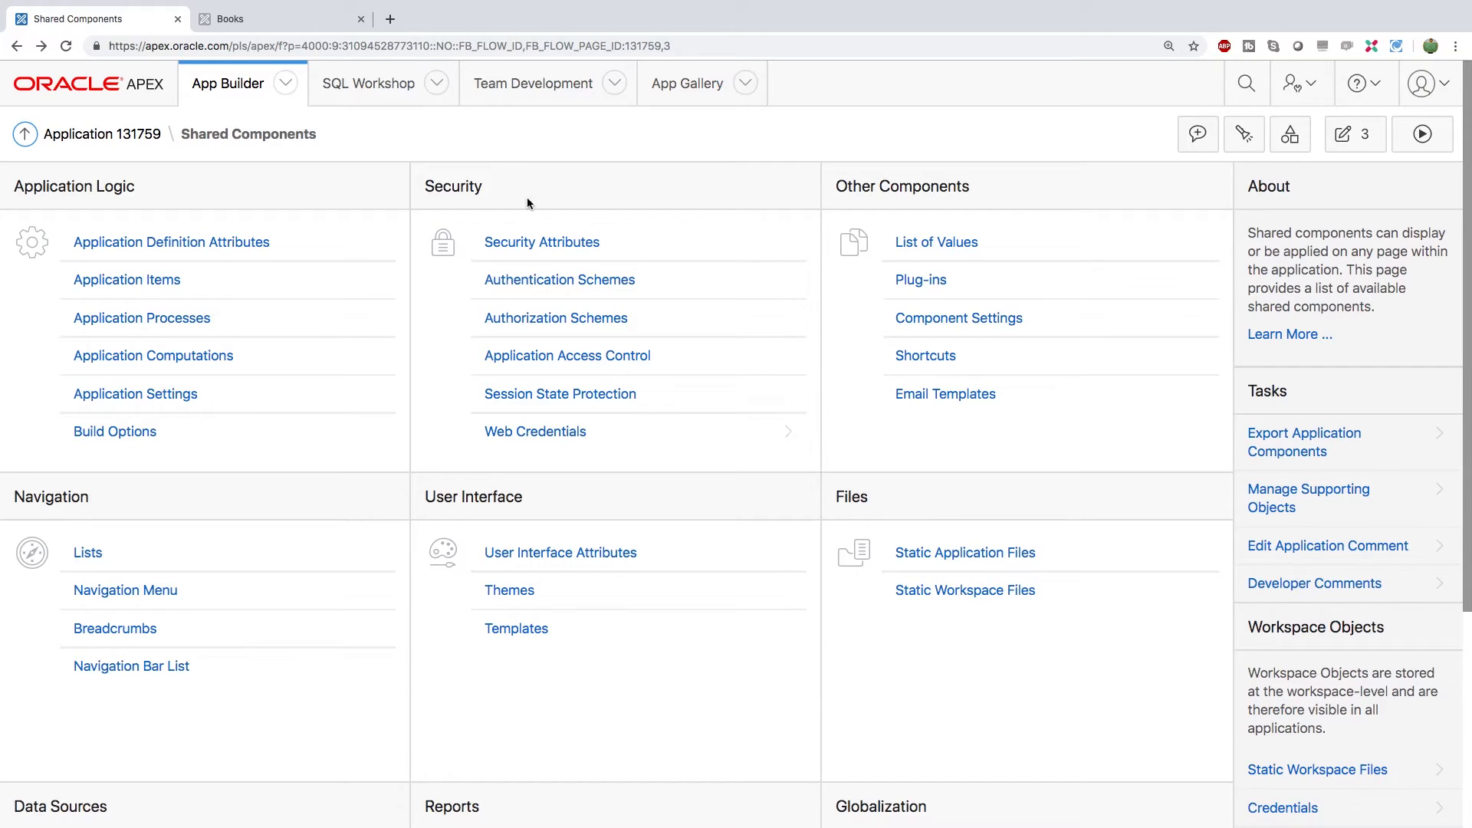
{"action": "left_click", "coordinate": [568, 355]}
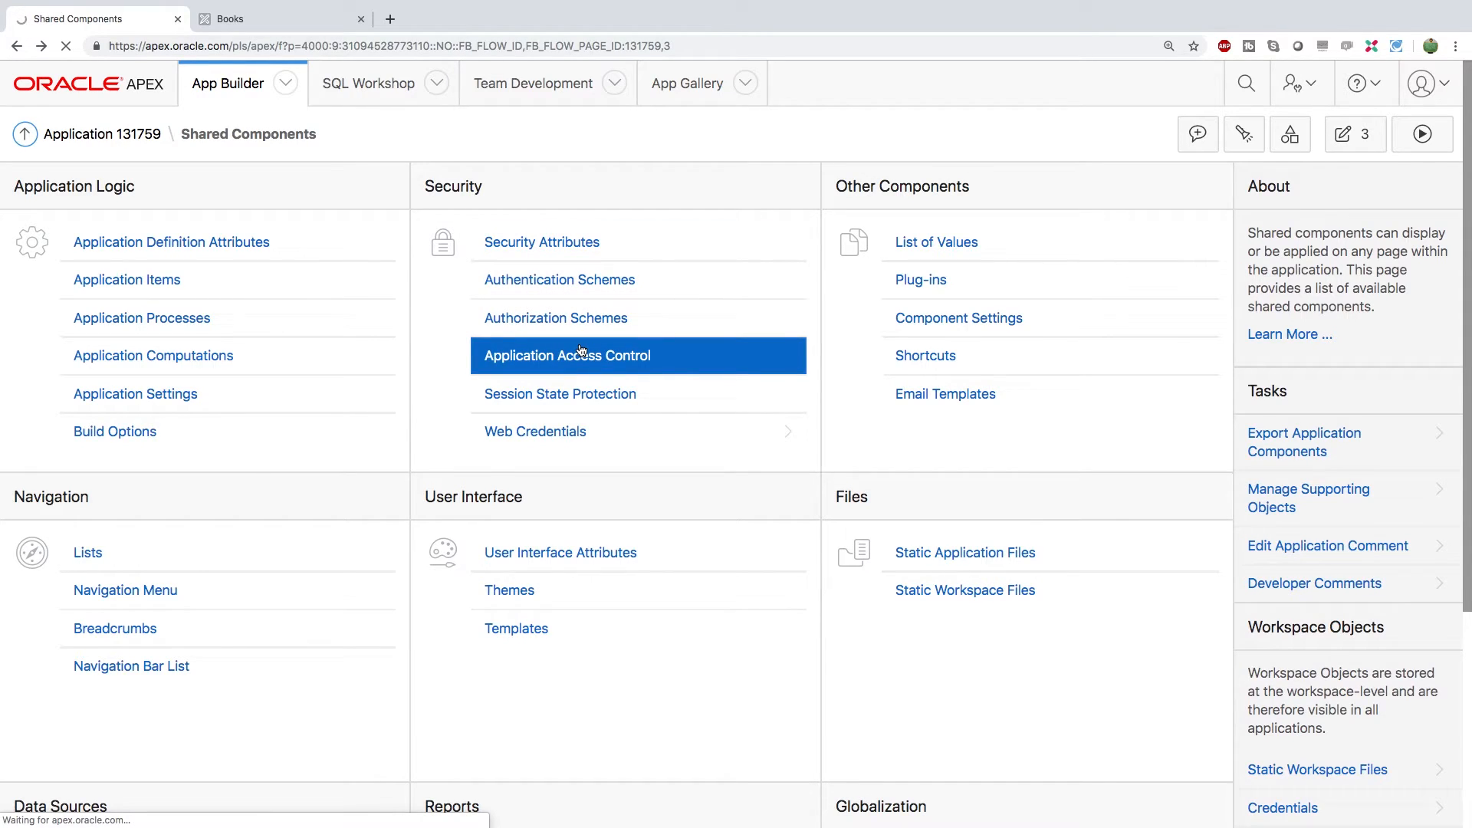
{"action": "left_click", "coordinate": [567, 355]}
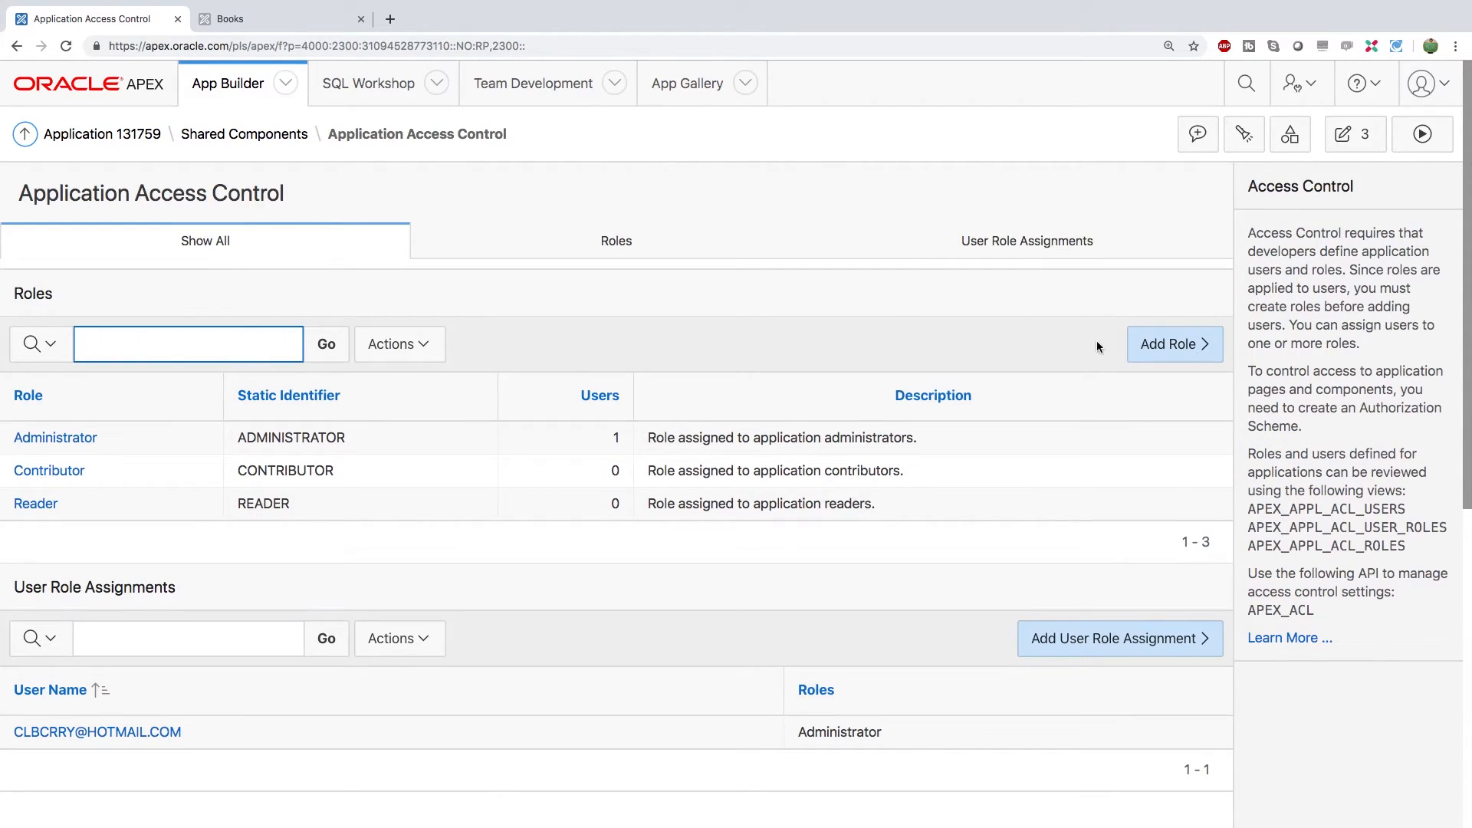
{"action": "left_click", "coordinate": [1116, 638]}
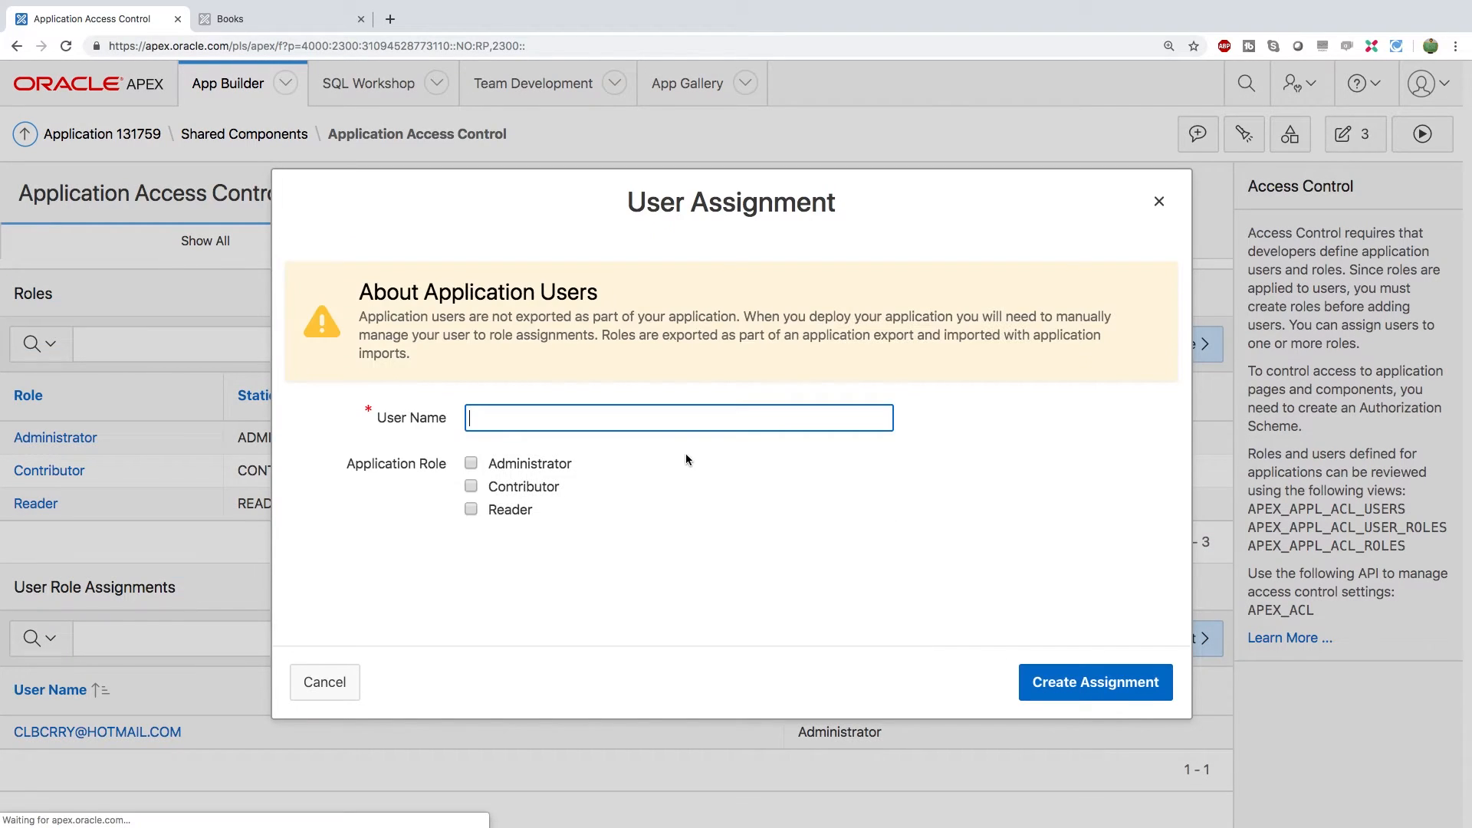
{"action": "left_click", "coordinate": [678, 418]}
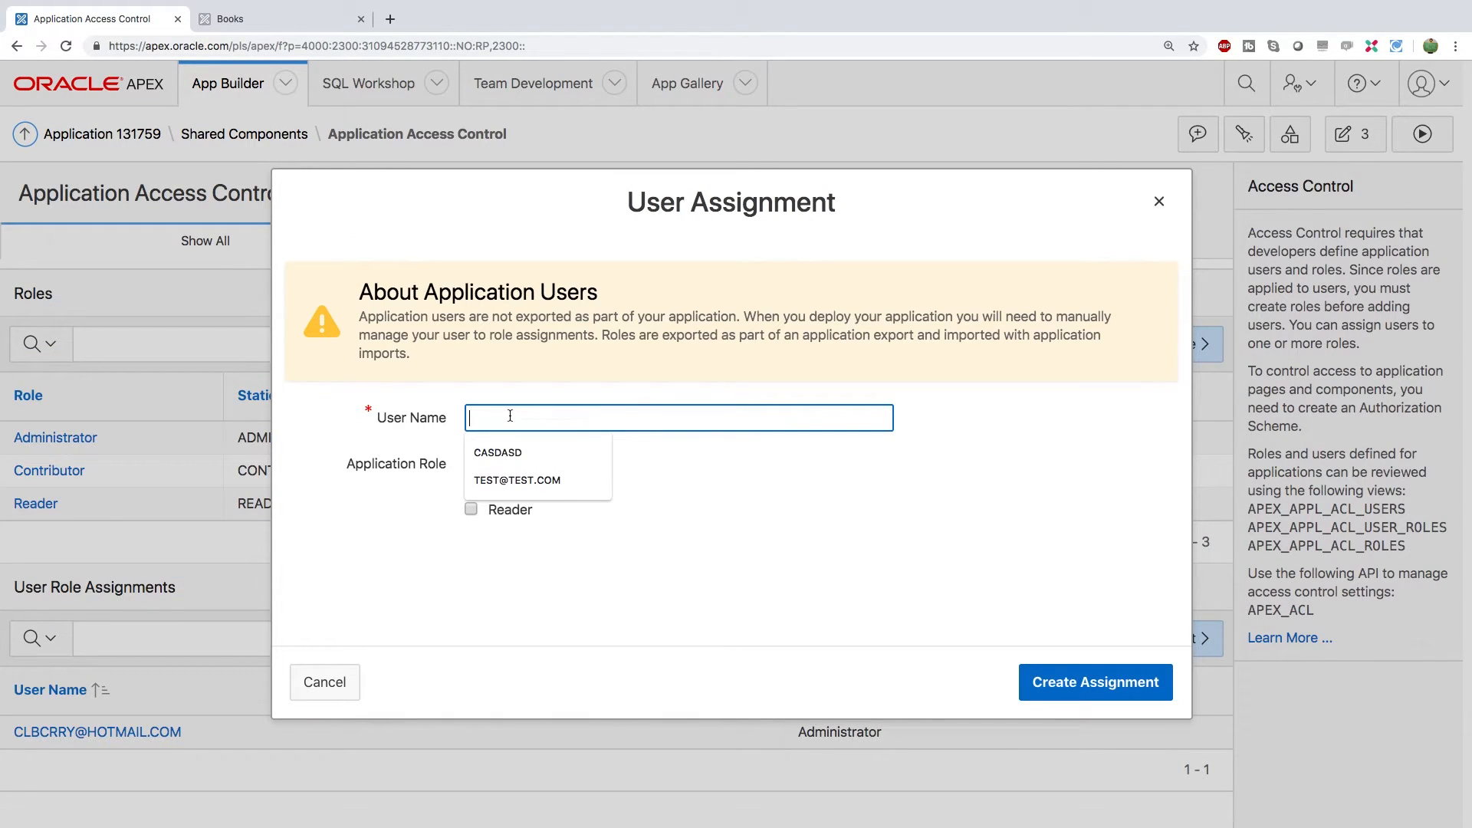
{"action": "left_click", "coordinate": [516, 479]}
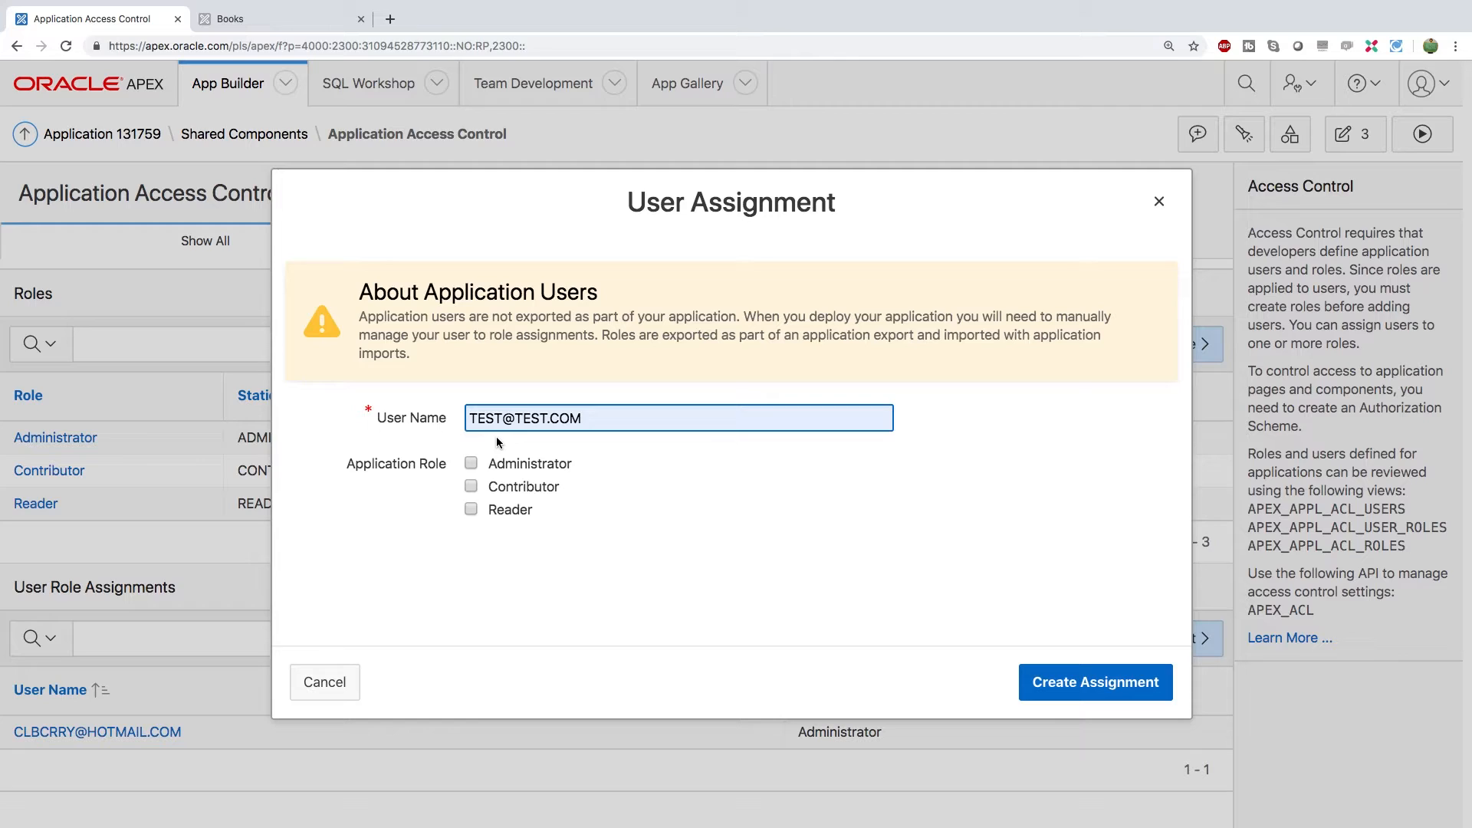
{"action": "left_click", "coordinate": [471, 509]}
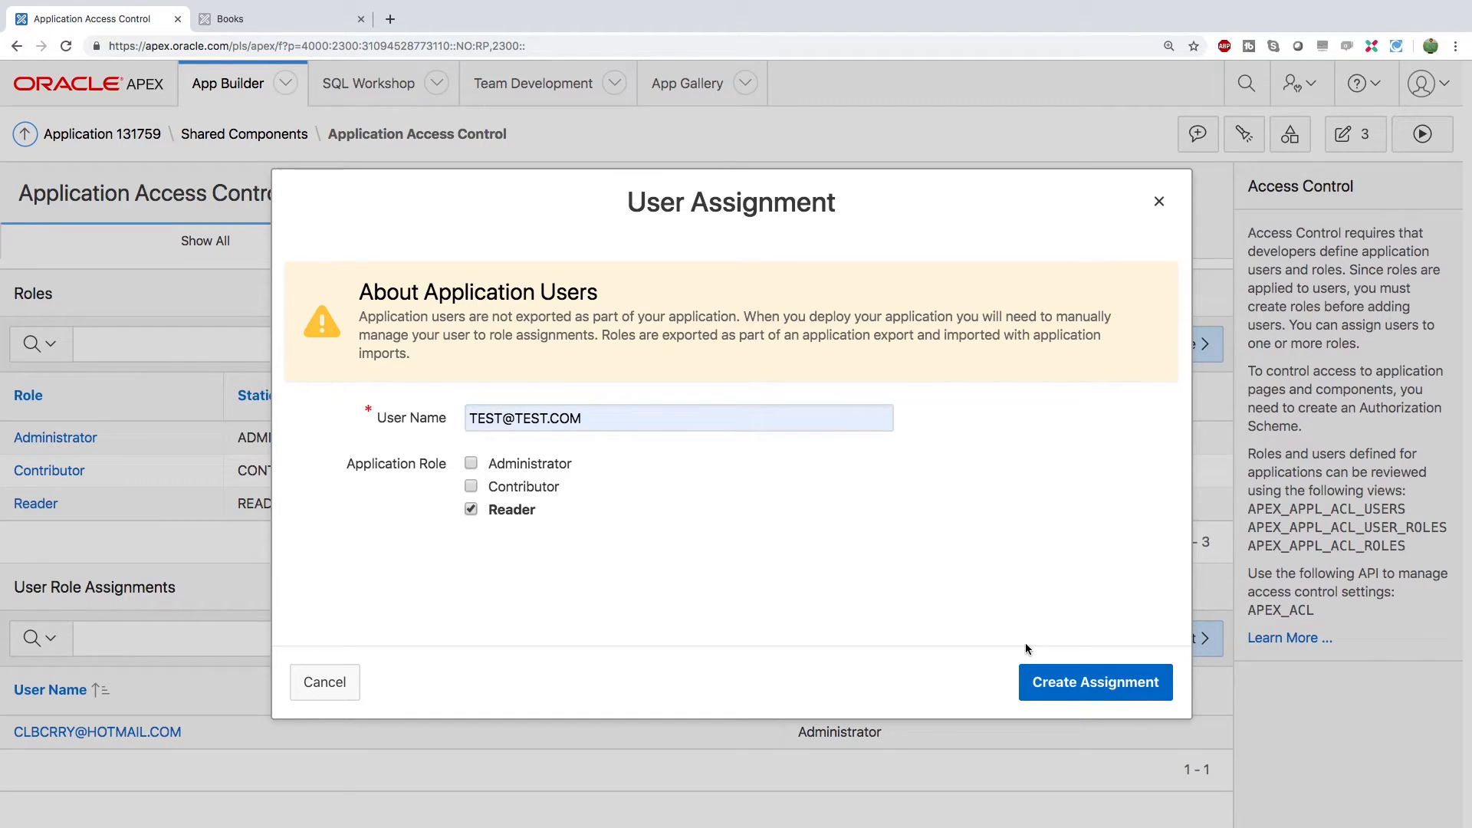
{"action": "left_click", "coordinate": [1094, 682]}
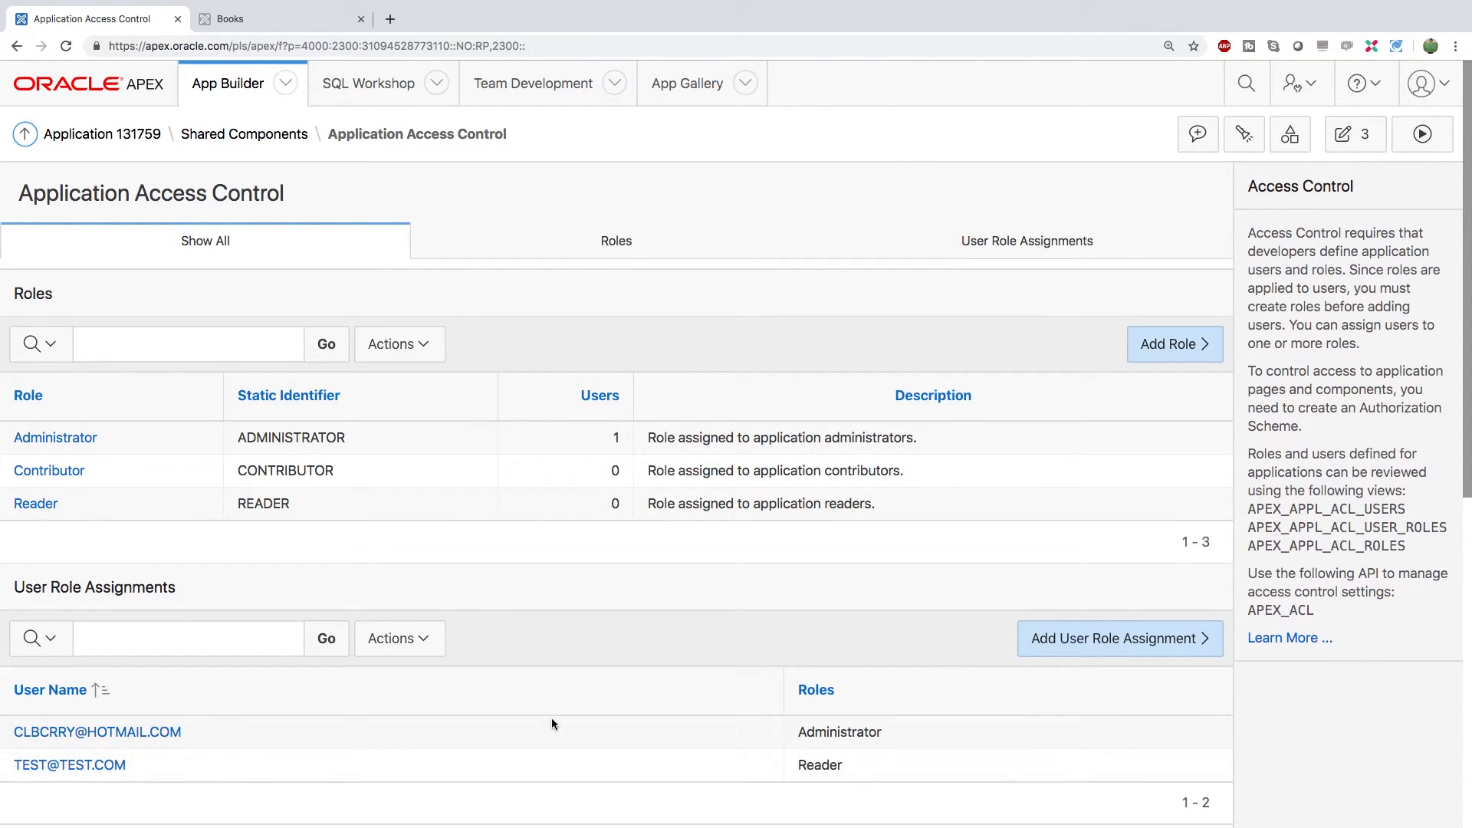
{"action": "mouse_move", "coordinate": [251, 786]}
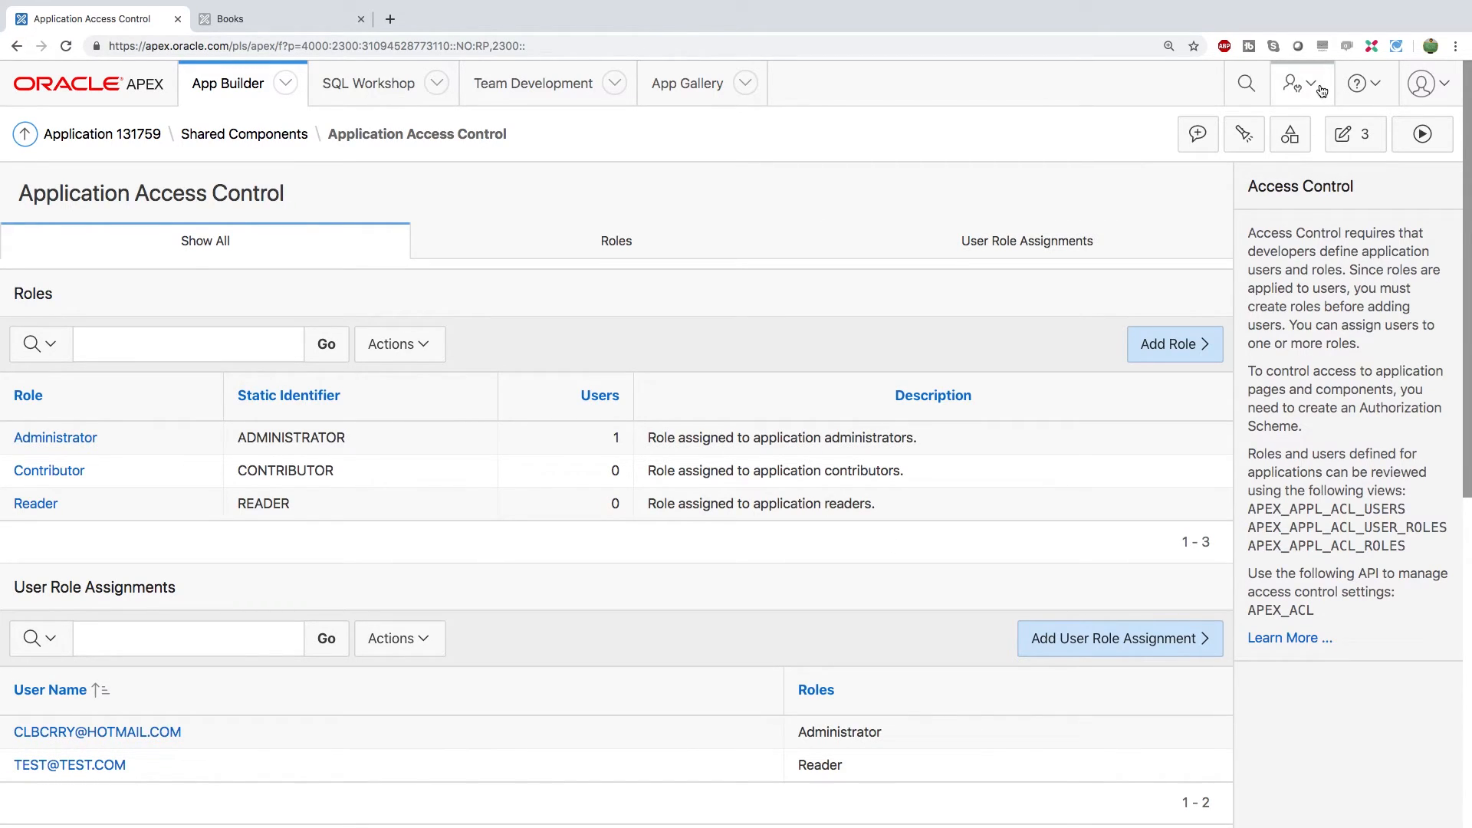
{"action": "left_click", "coordinate": [1300, 83]}
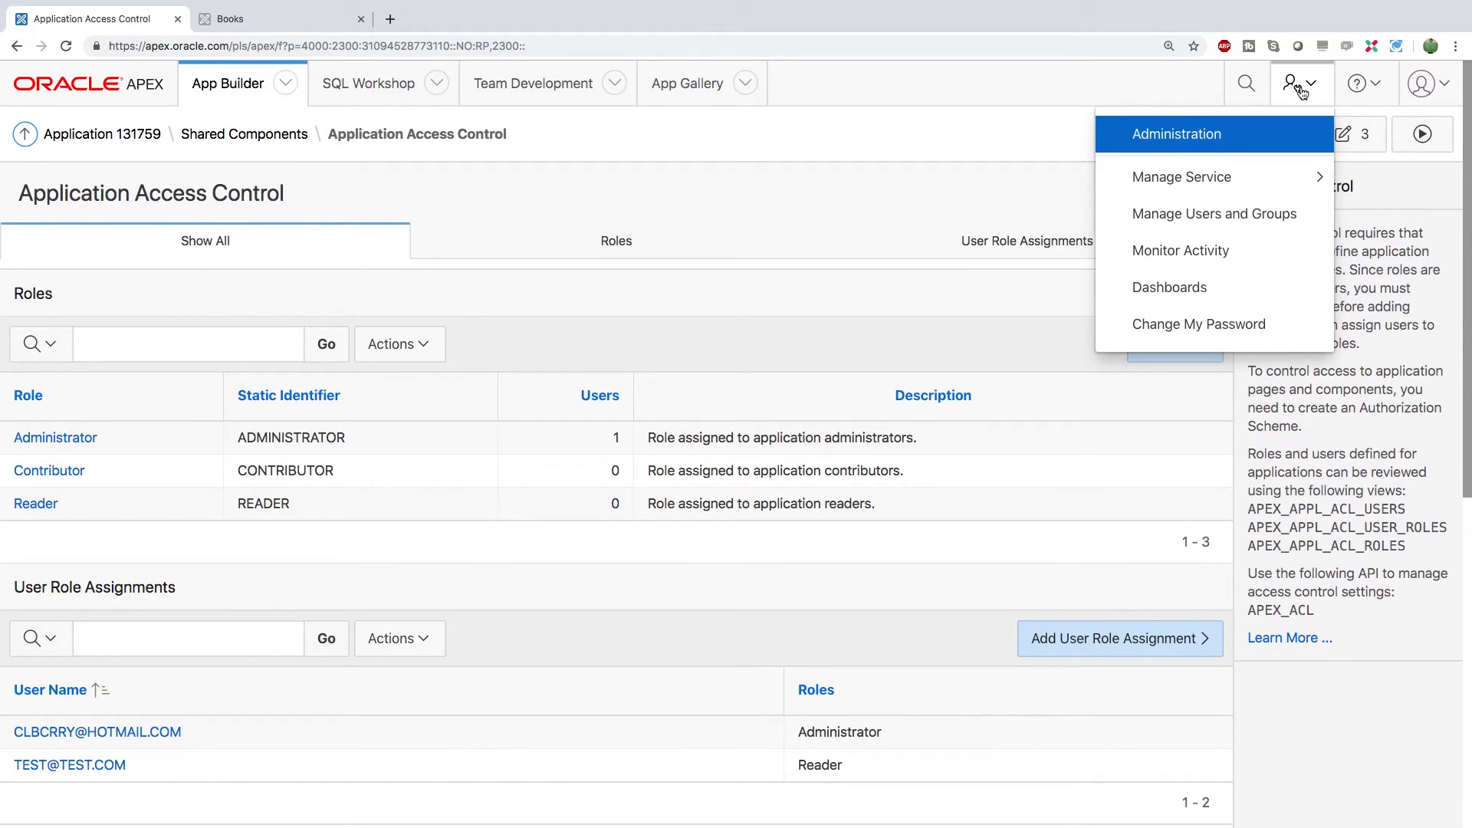
{"action": "mouse_move", "coordinate": [1214, 176]}
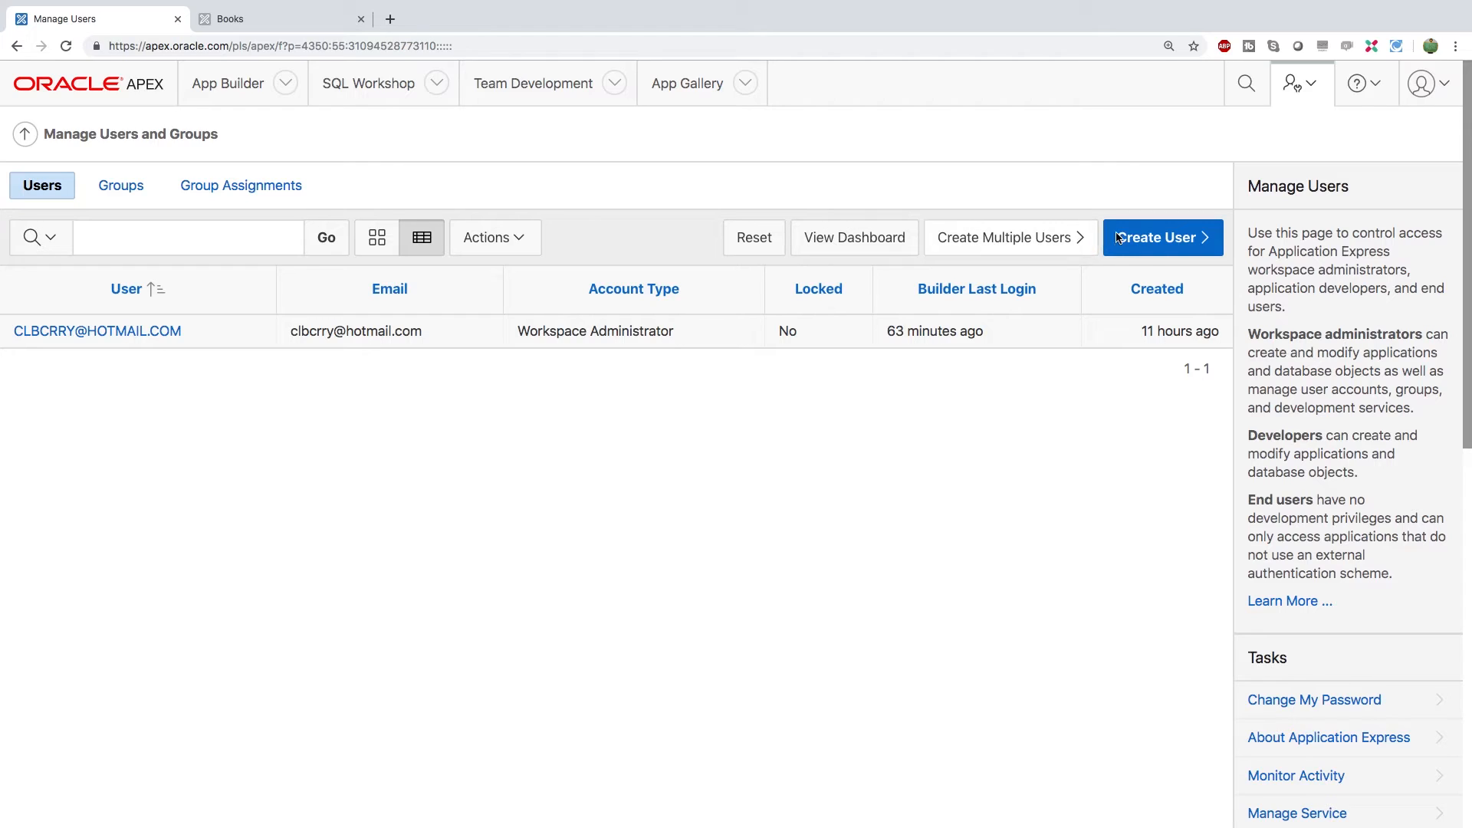
{"action": "left_click", "coordinate": [1162, 238]}
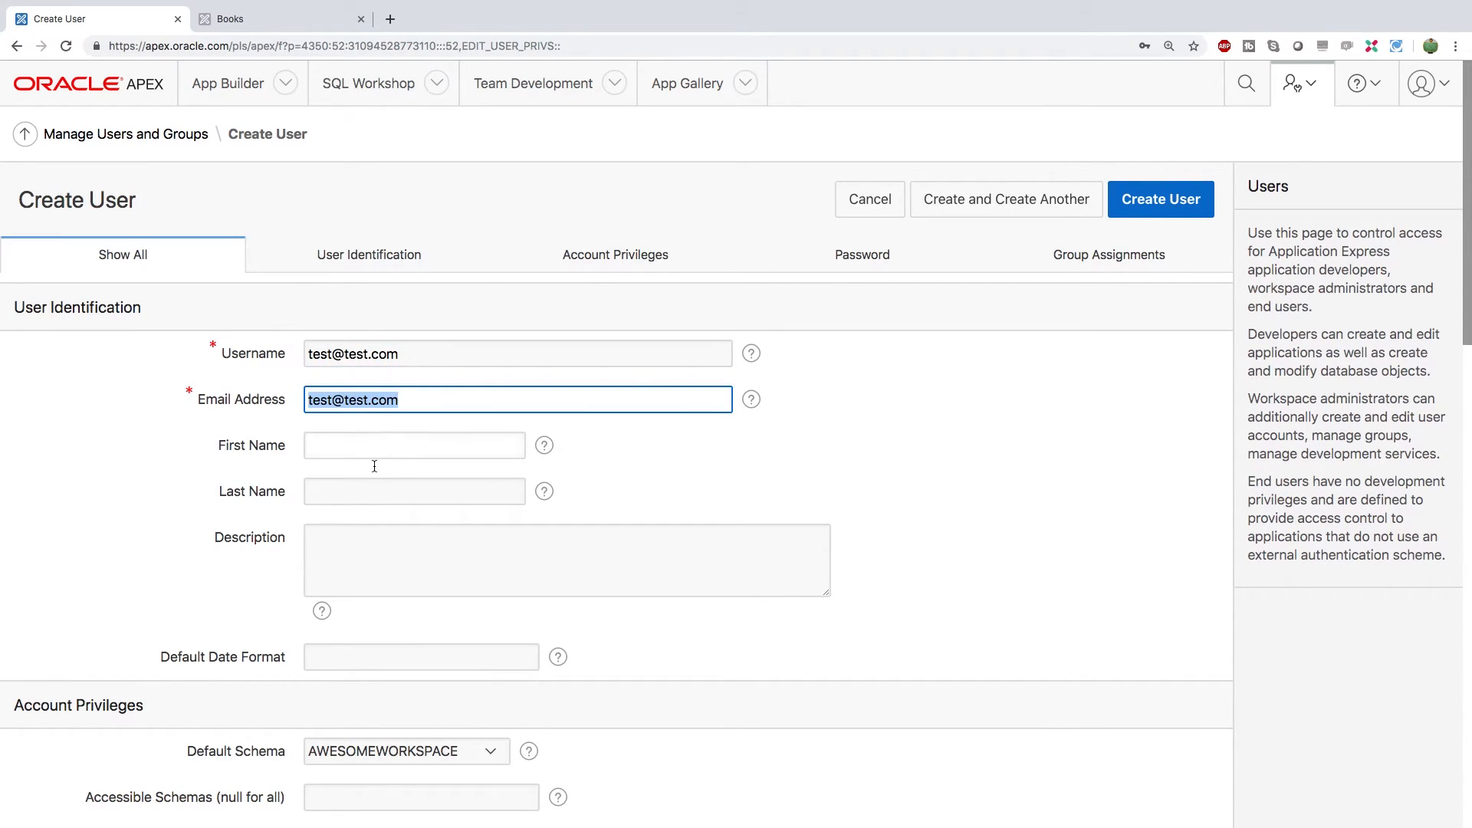
{"action": "scroll", "scroll_direction": "down", "scroll_amount": 3}
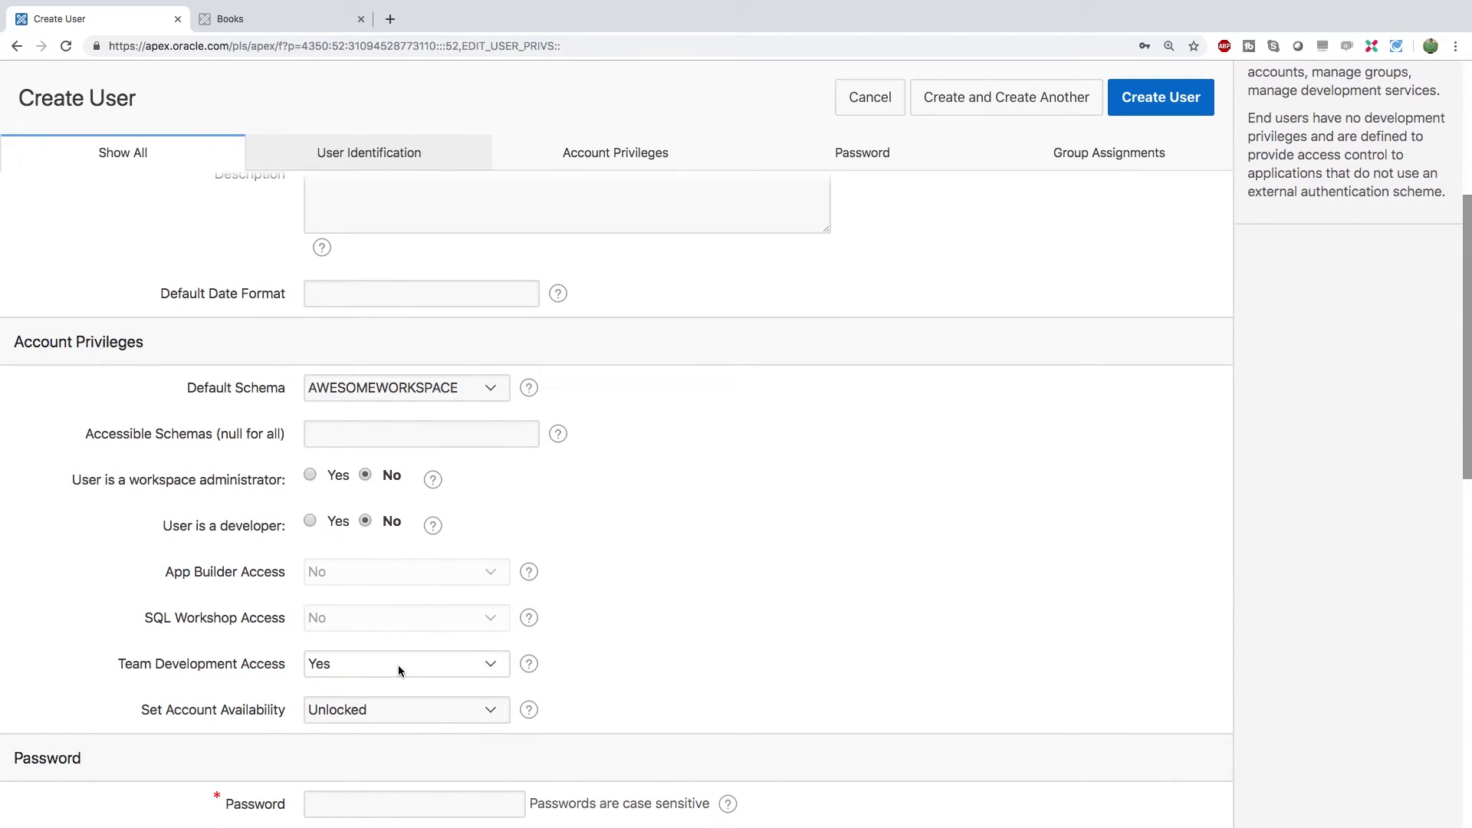
{"action": "left_click", "coordinate": [405, 664]}
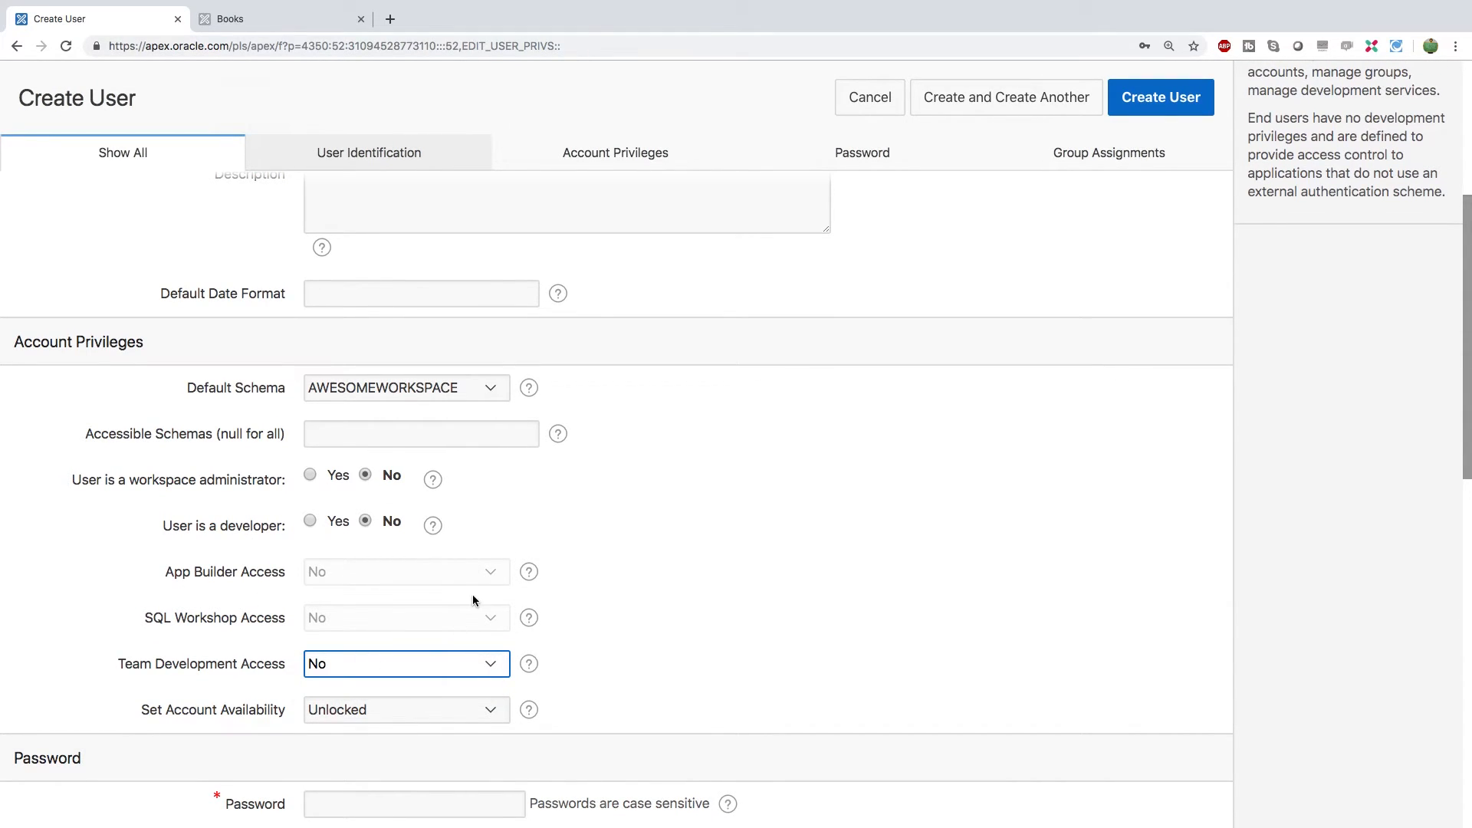
{"action": "mouse_move", "coordinate": [560, 502]}
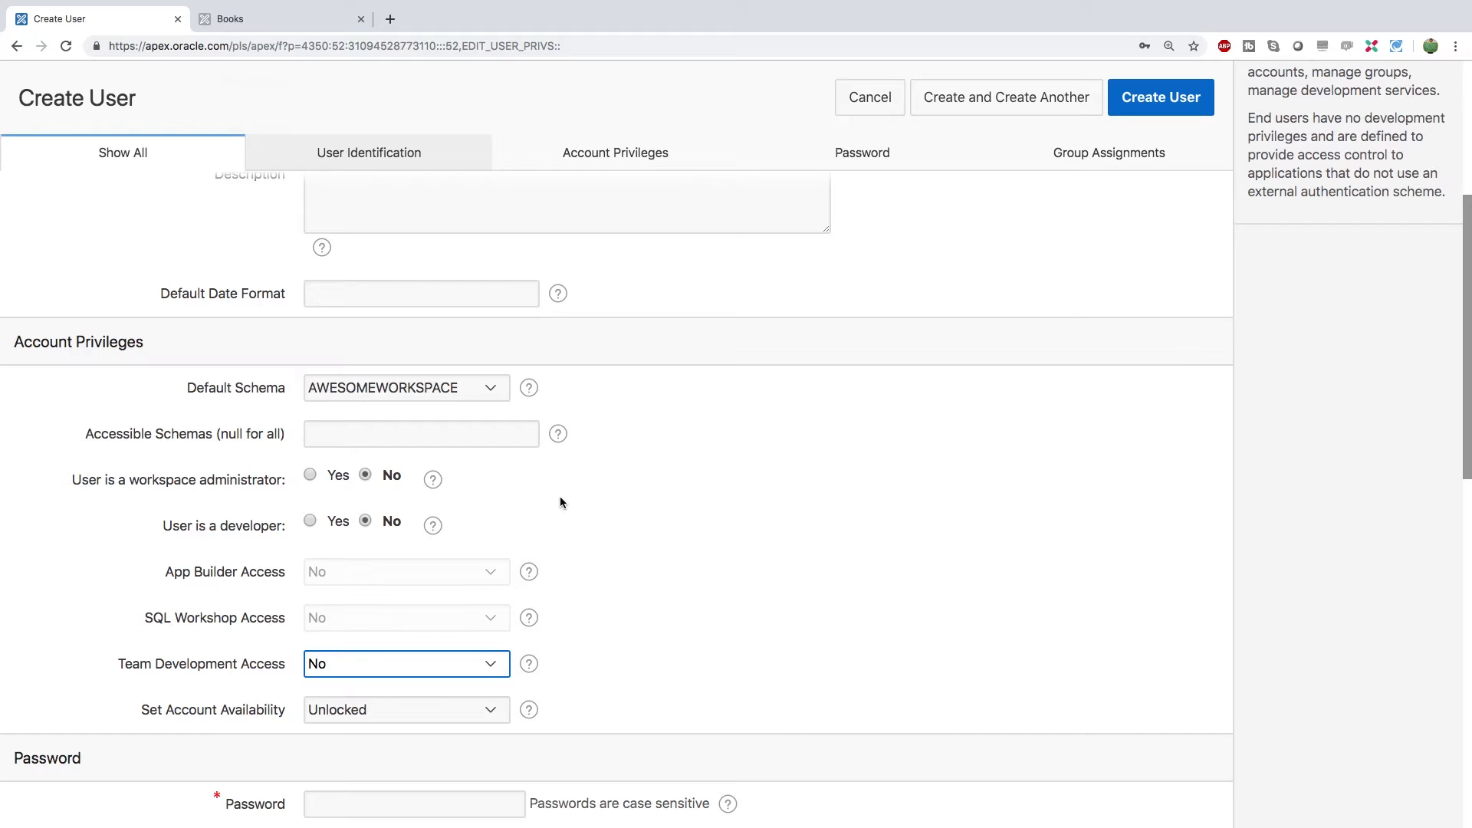
{"action": "scroll", "scroll_direction": "down", "scroll_amount": 3}
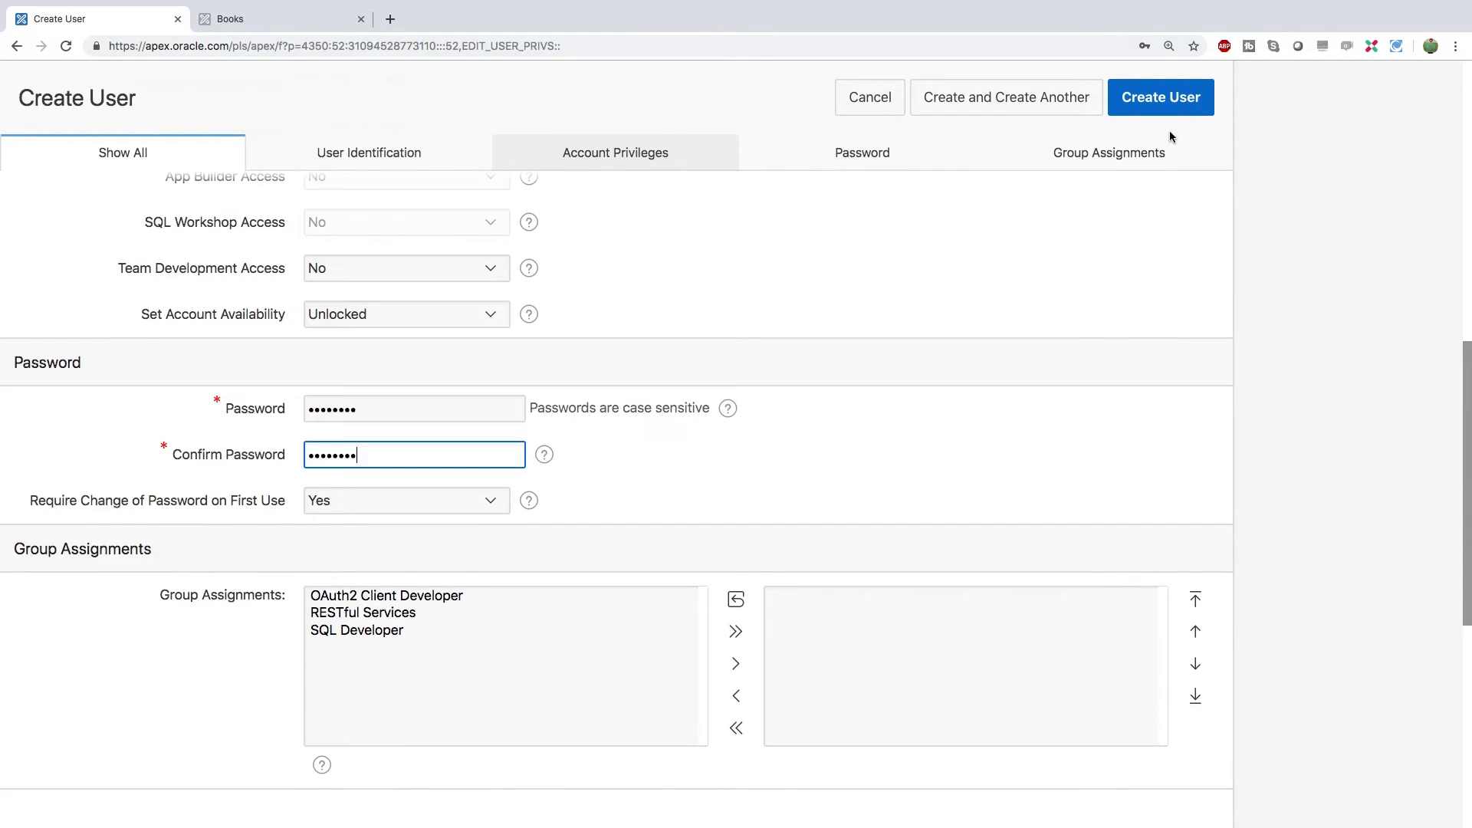
{"action": "left_click", "coordinate": [1161, 97]}
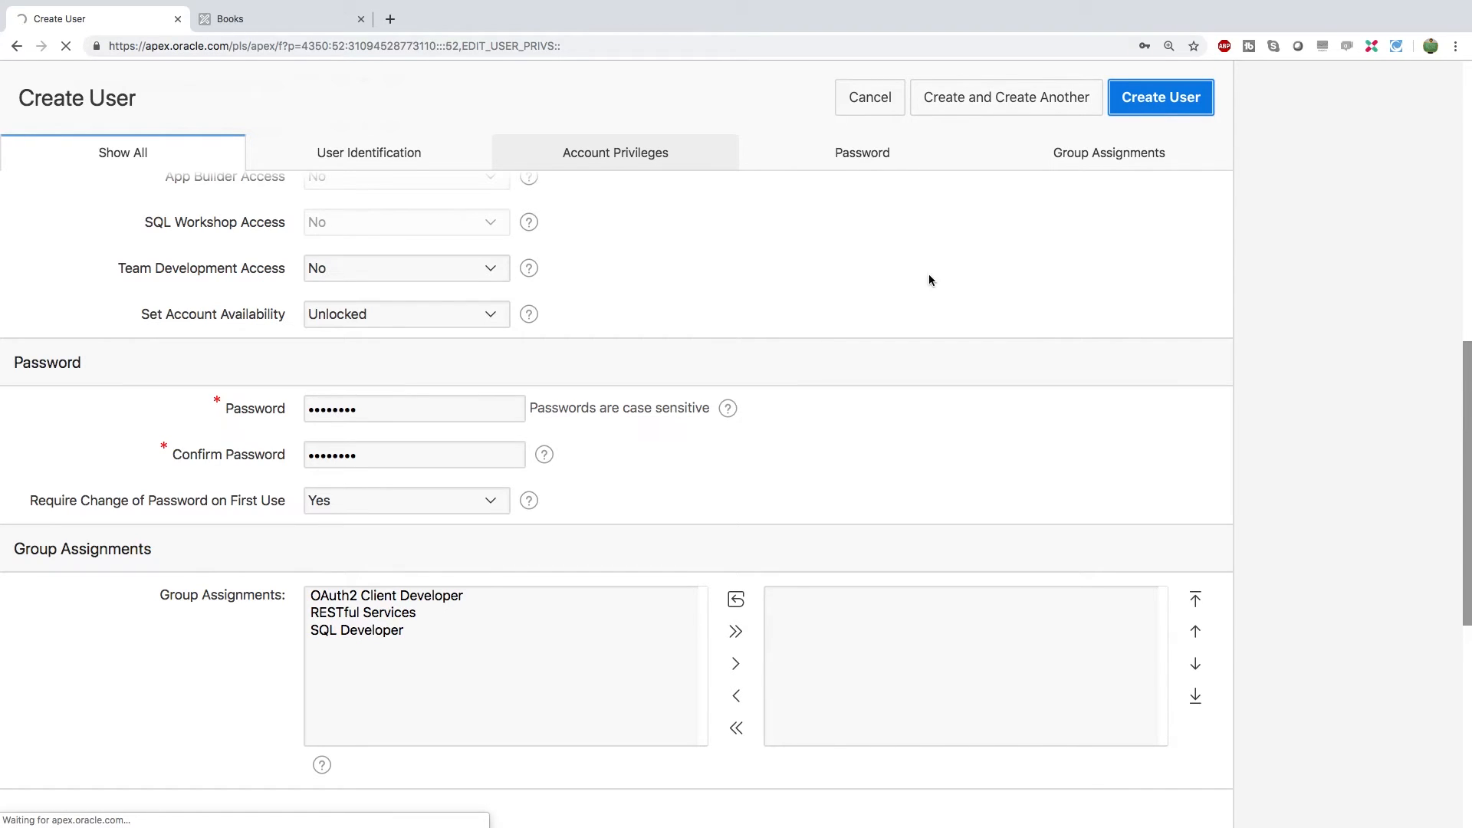
{"action": "left_click", "coordinate": [1160, 97]}
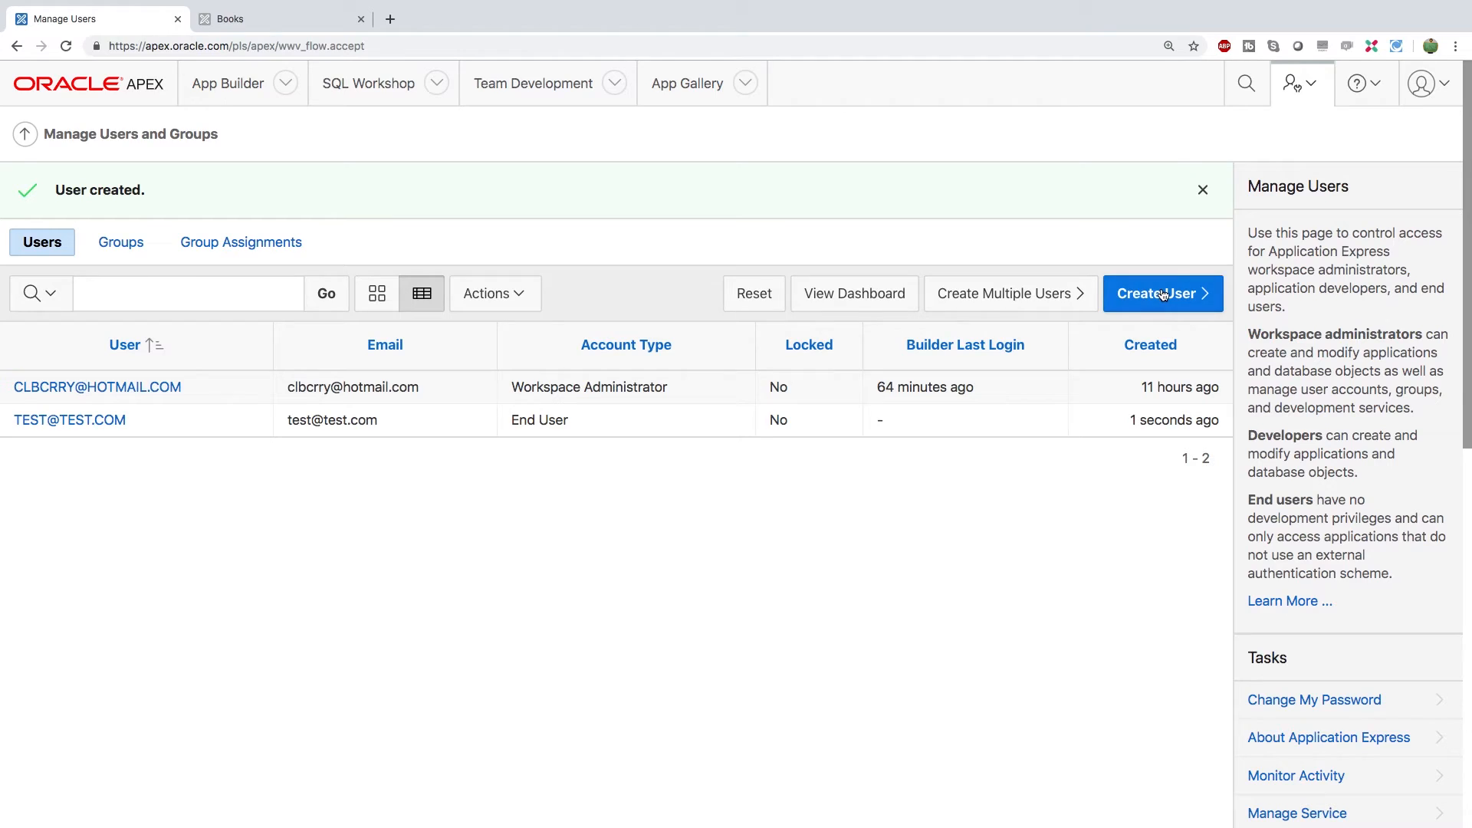
{"action": "left_click", "coordinate": [1162, 293]}
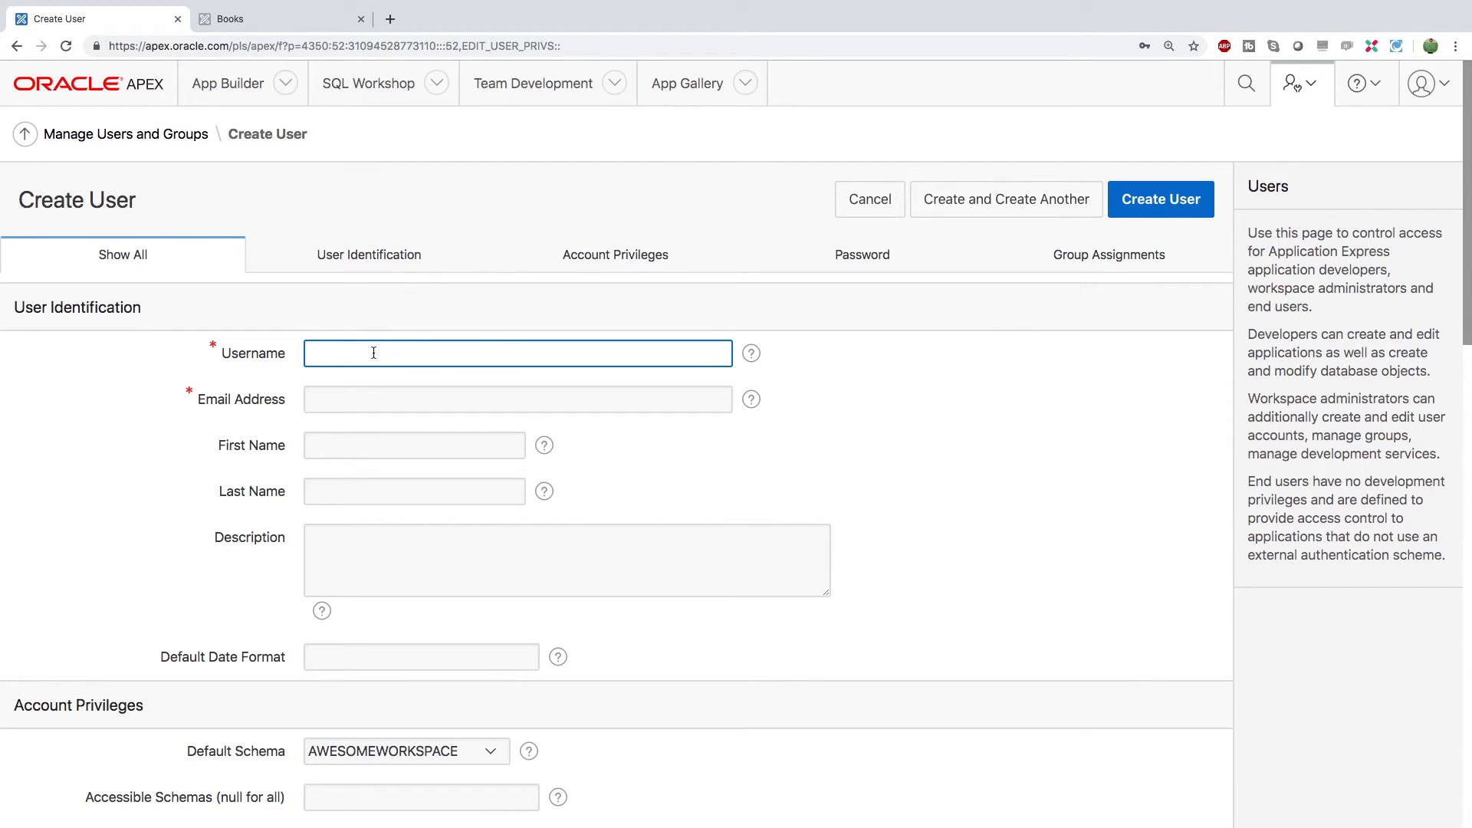
{"action": "type", "text": "test2@test.com"}
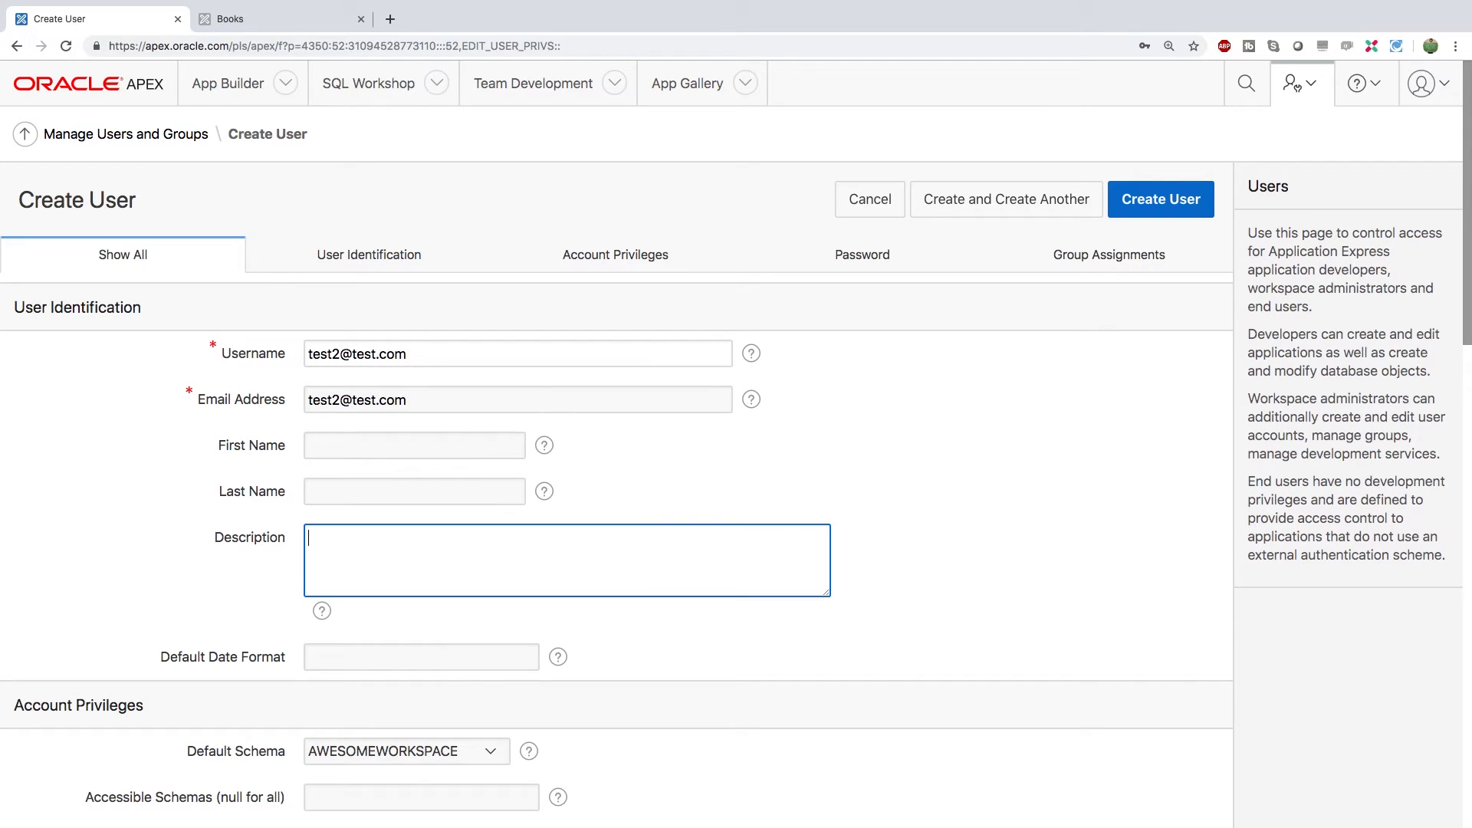
{"action": "scroll", "scroll_direction": "down", "scroll_amount": 3}
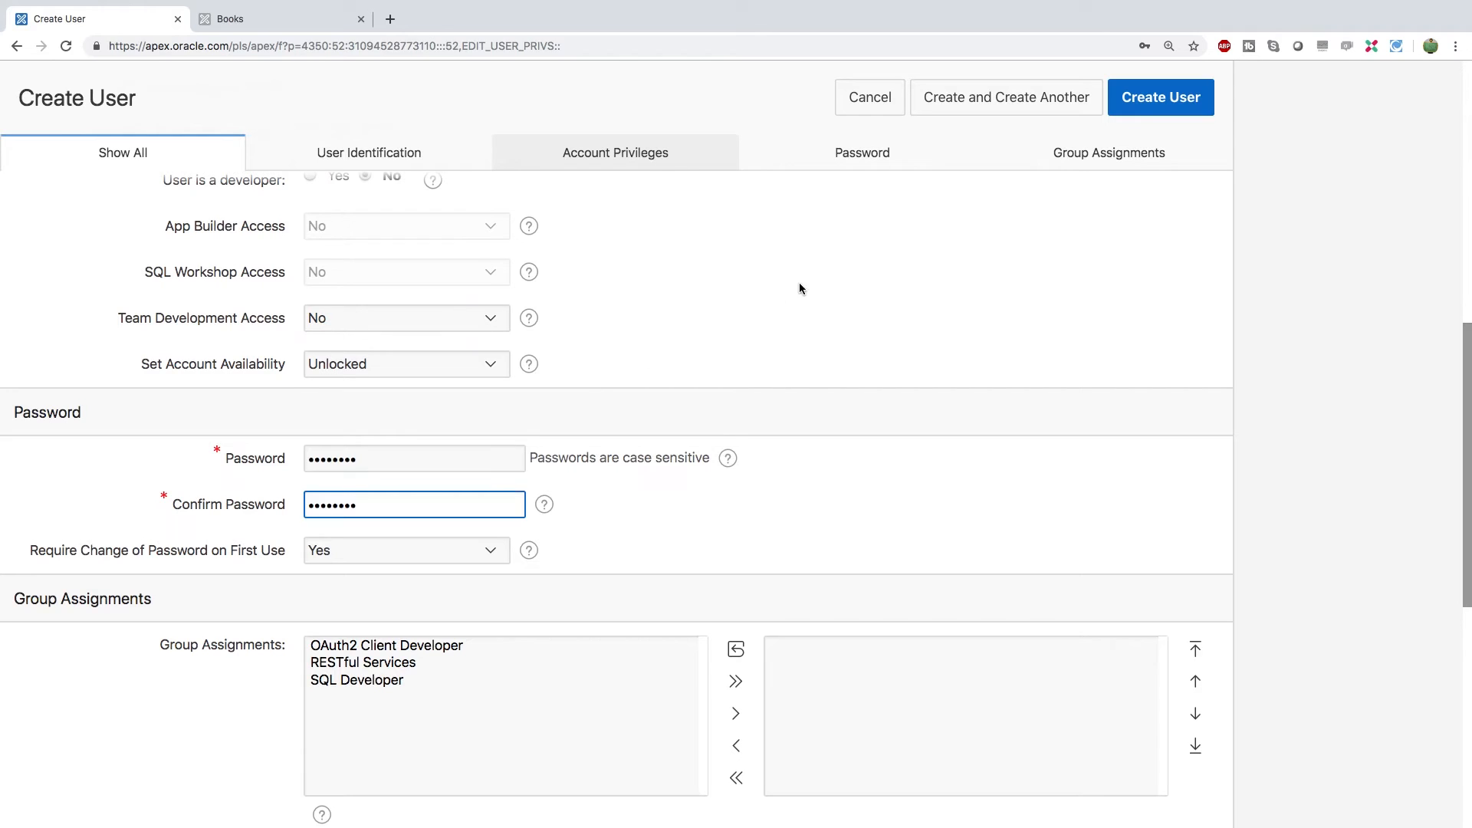
{"action": "left_click", "coordinate": [1159, 96]}
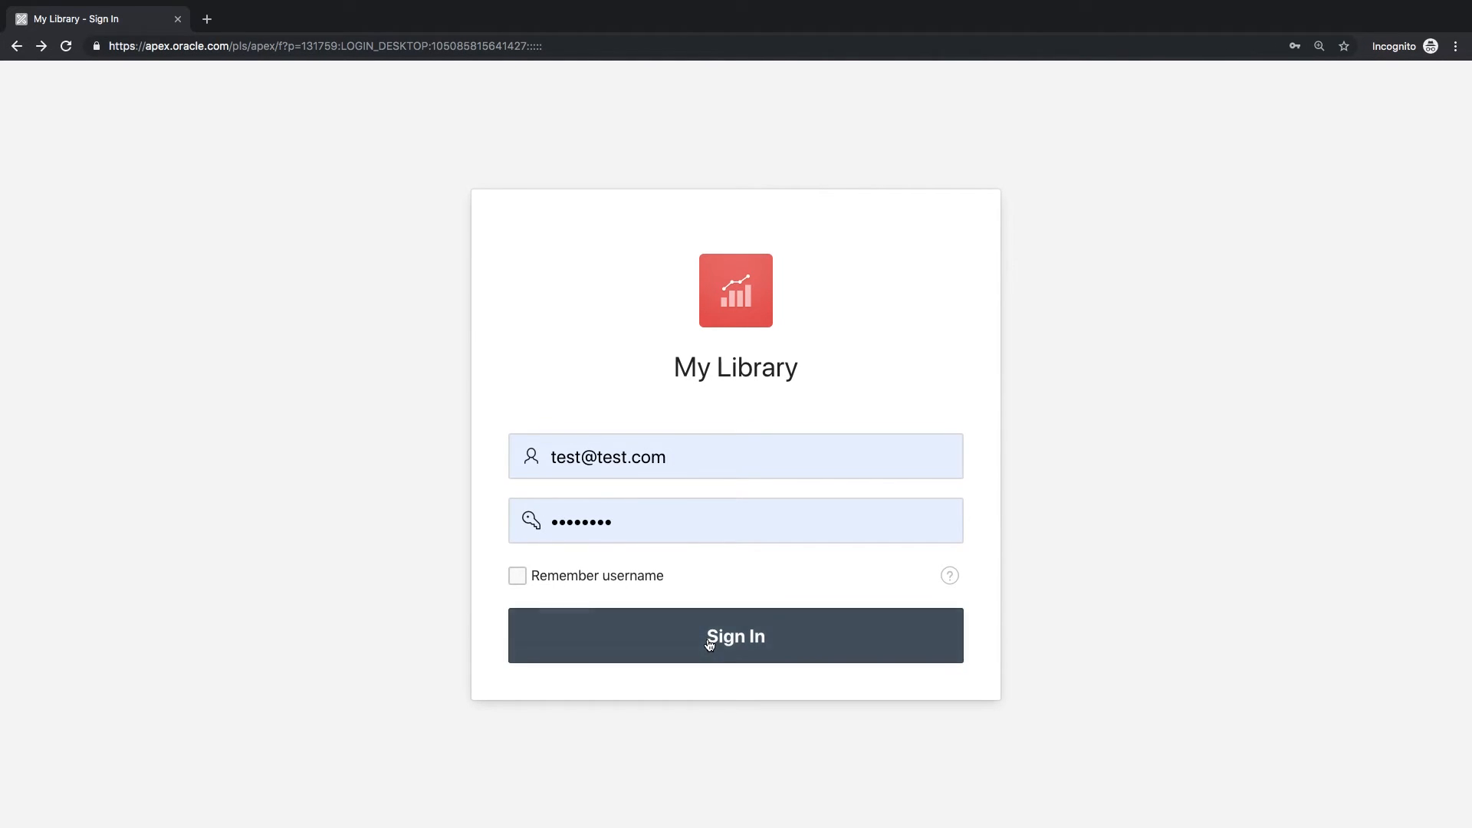
{"action": "left_click", "coordinate": [735, 636]}
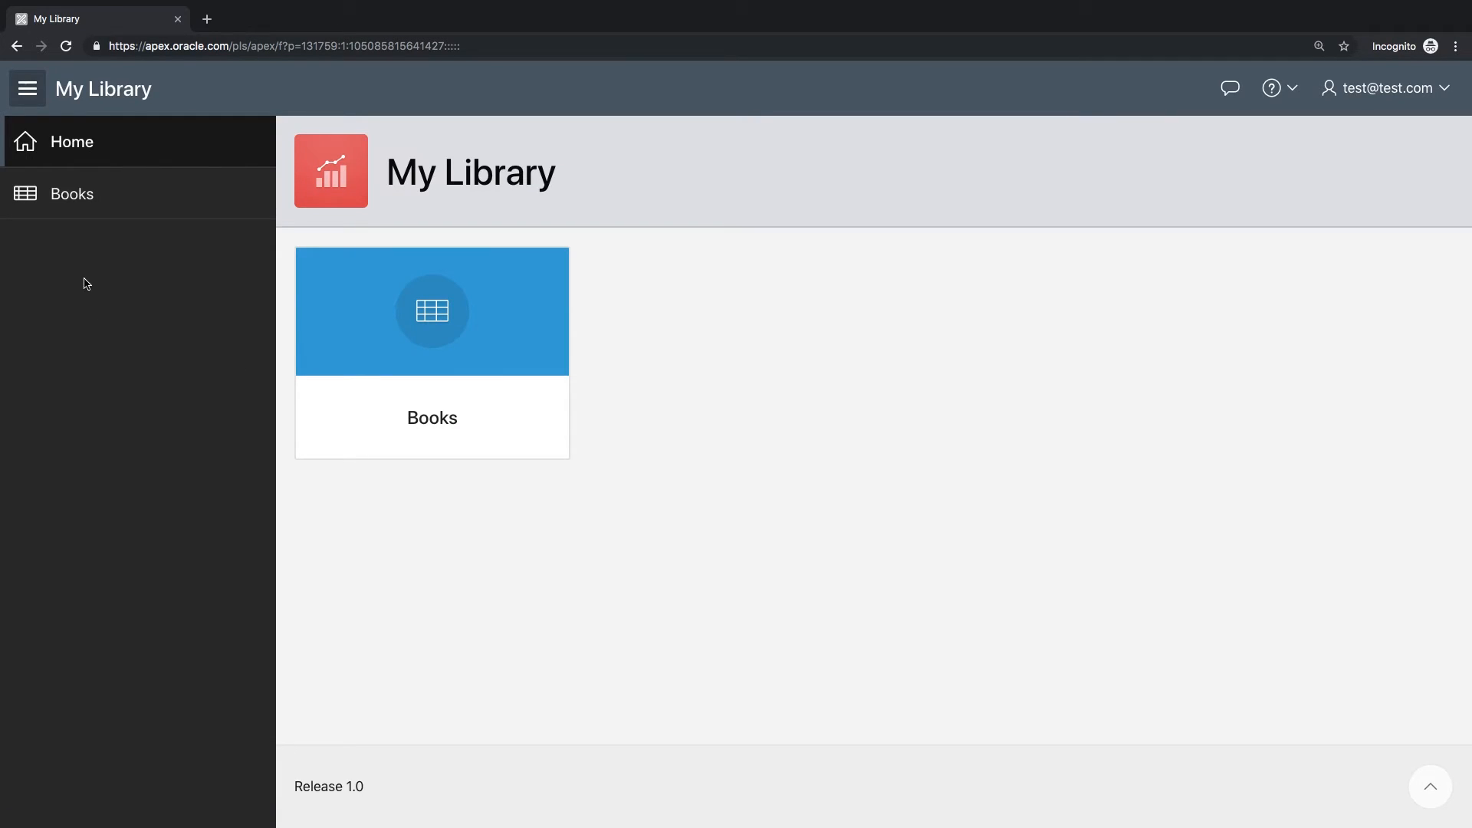
{"action": "left_click", "coordinate": [431, 311]}
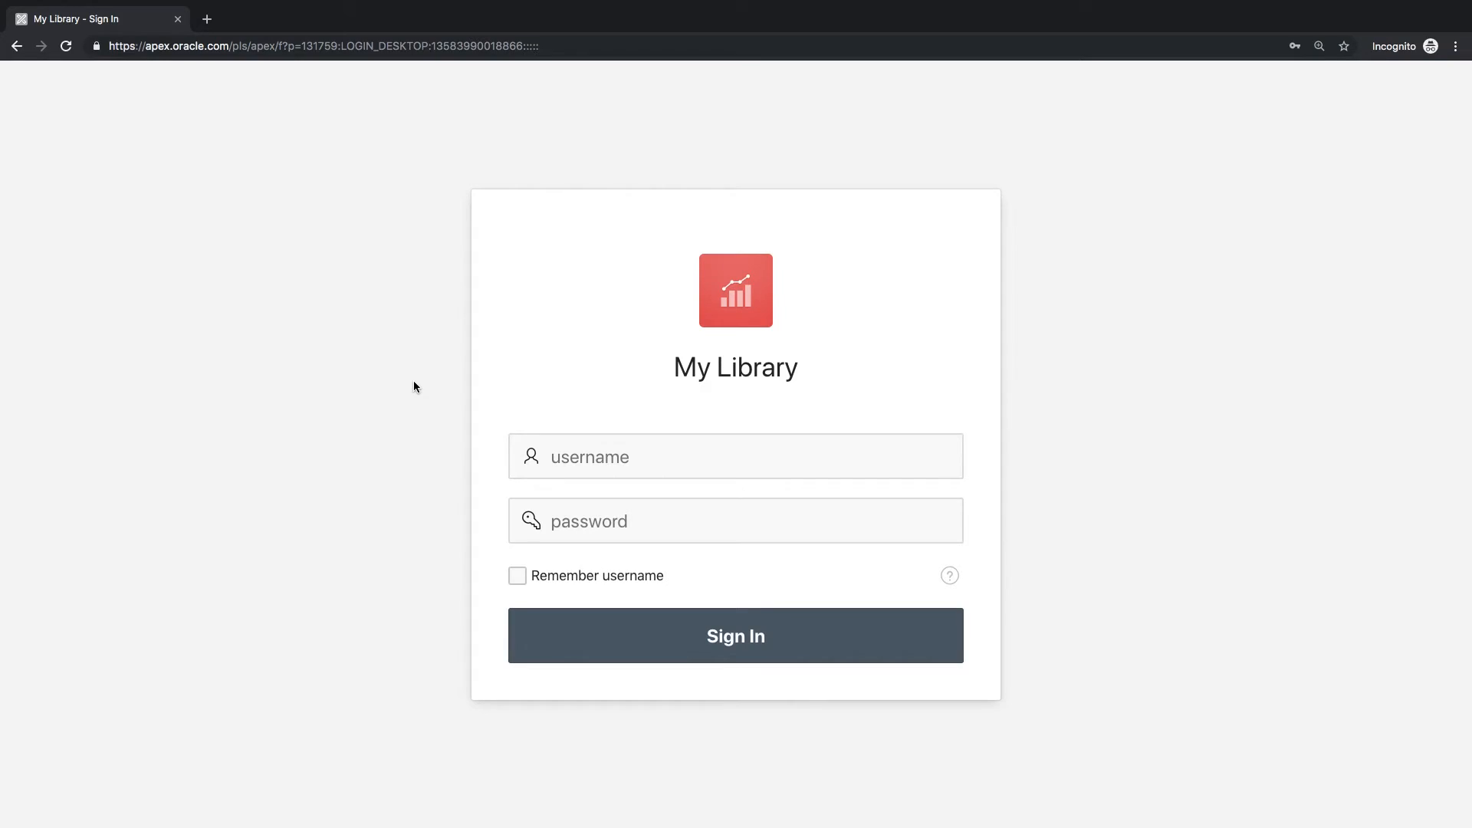
{"action": "left_click", "coordinate": [735, 636]}
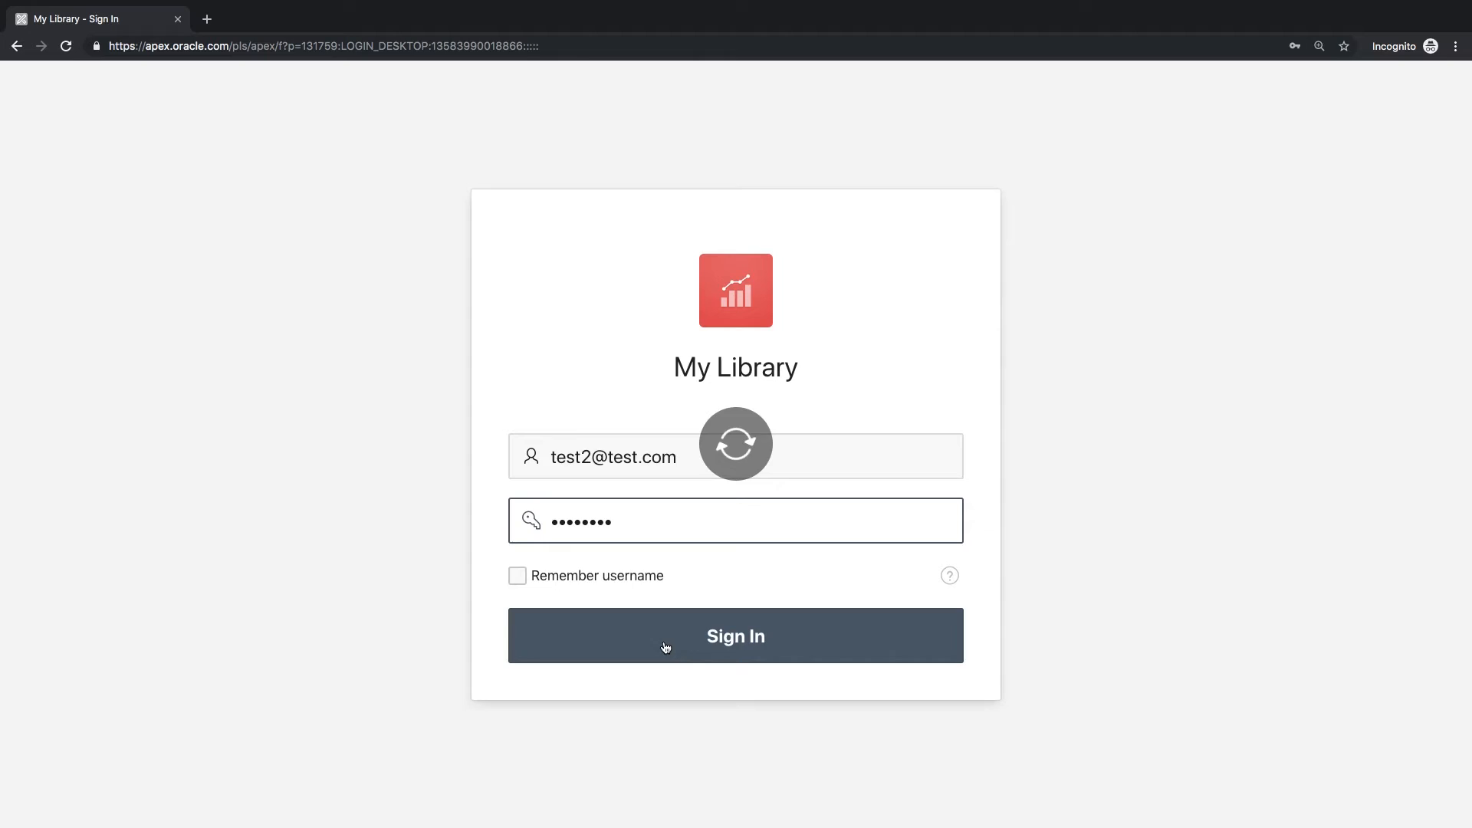
{"action": "left_click", "coordinate": [735, 636]}
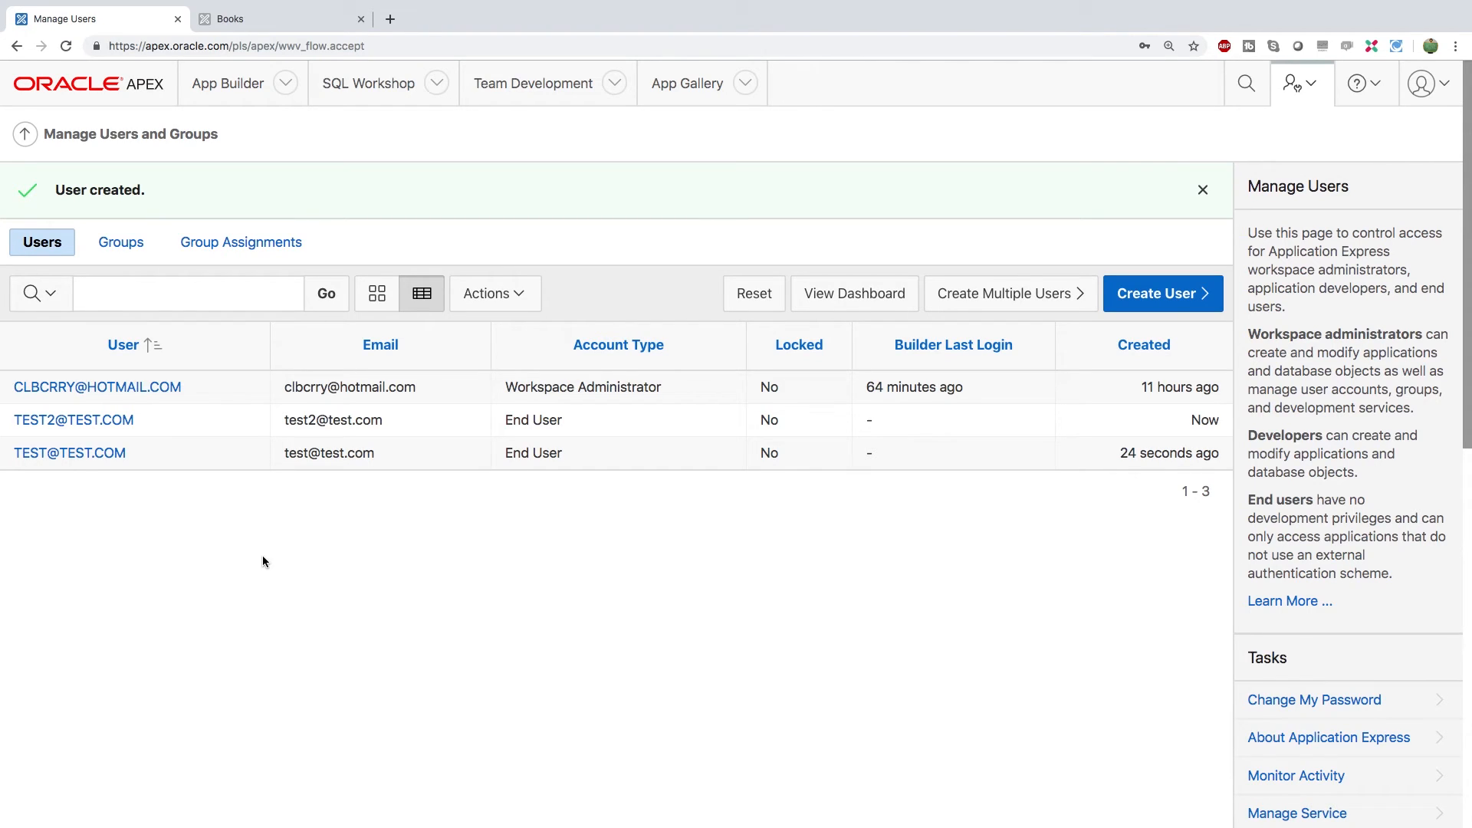
- Review My Library's access control roles and assignments, then return to the Books report
{"action": "left_click", "coordinate": [227, 84]}
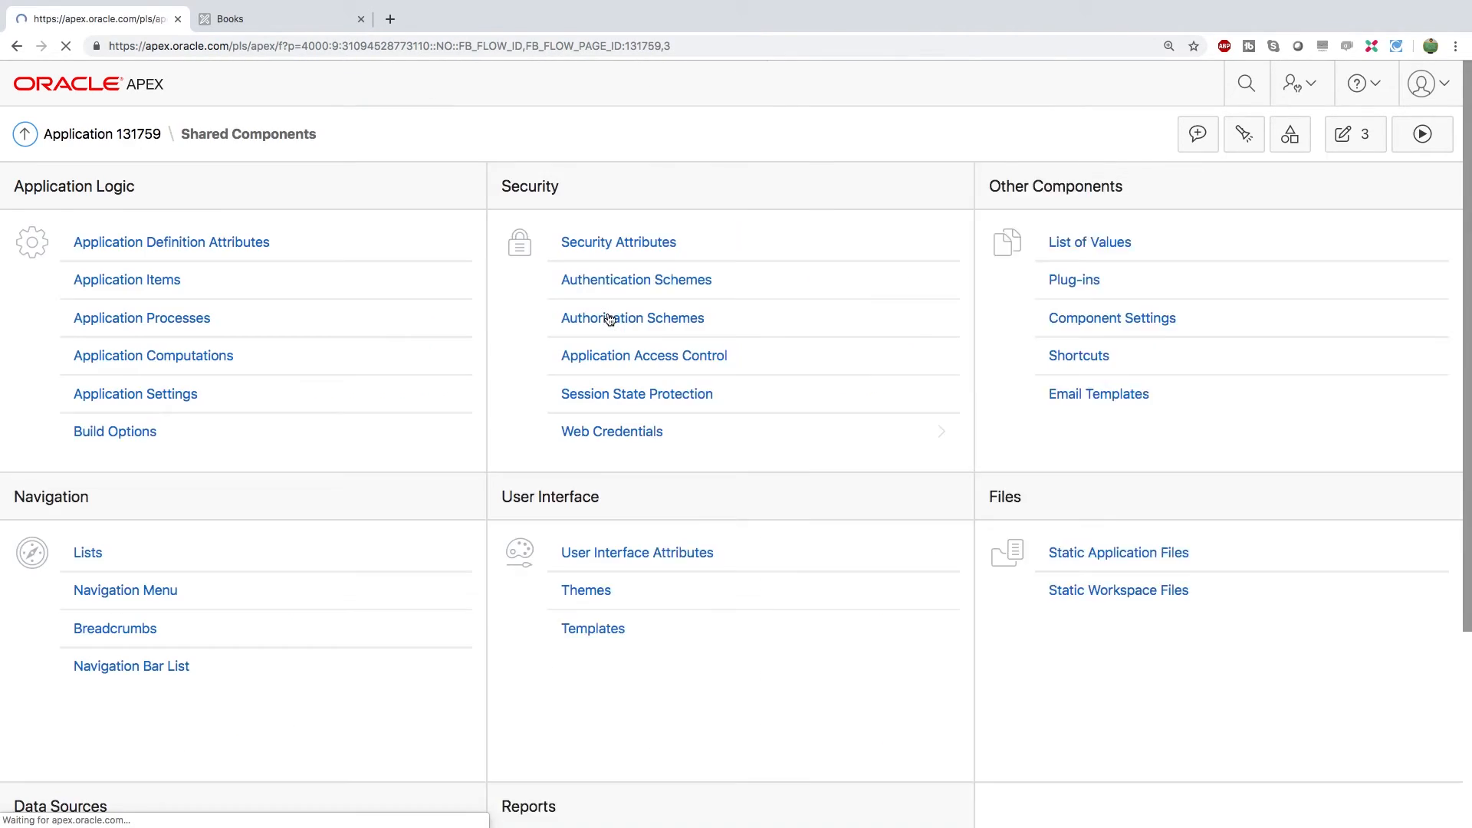
{"action": "left_click", "coordinate": [644, 355]}
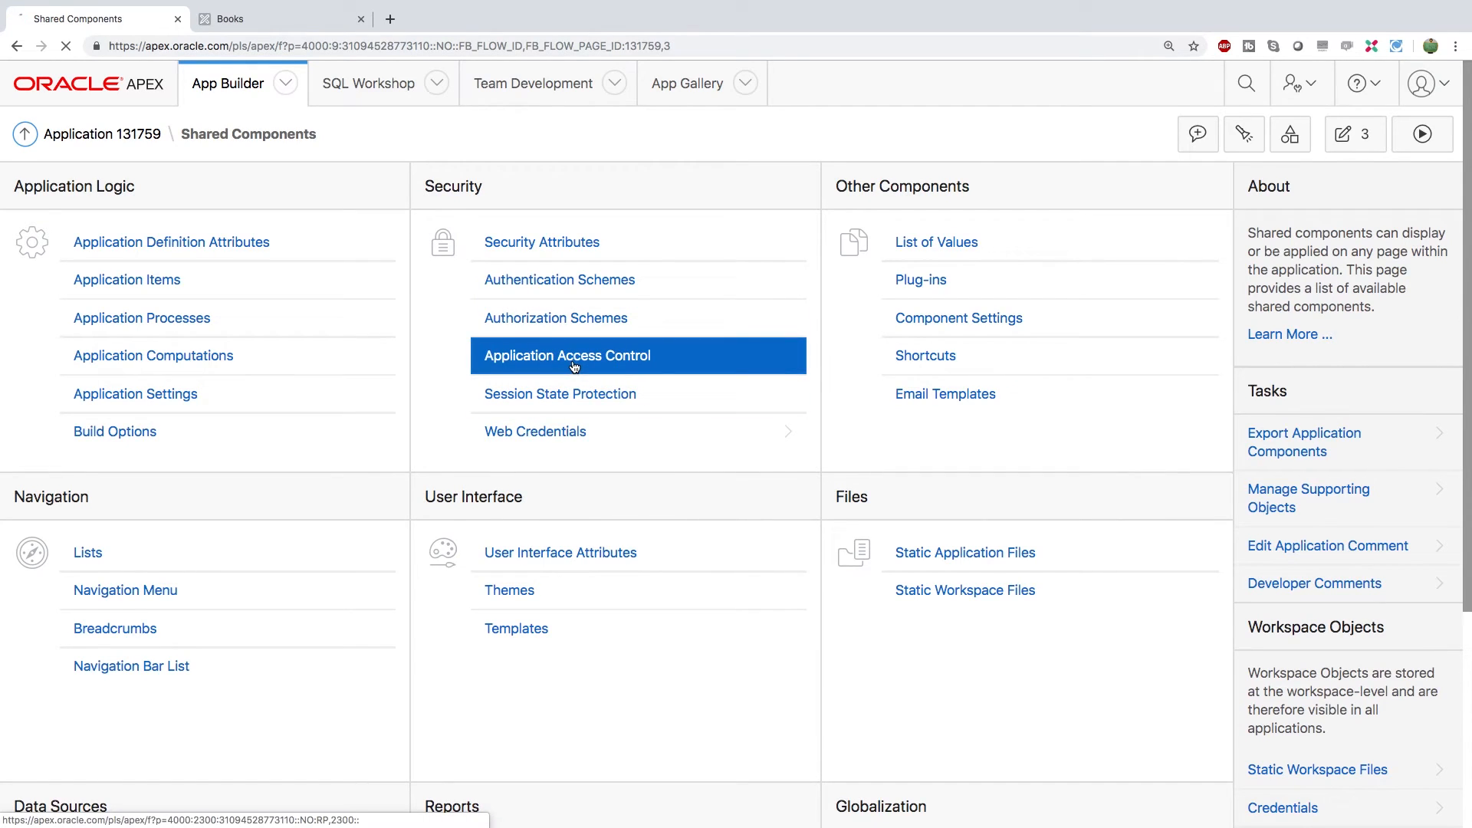
{"action": "left_click", "coordinate": [567, 355]}
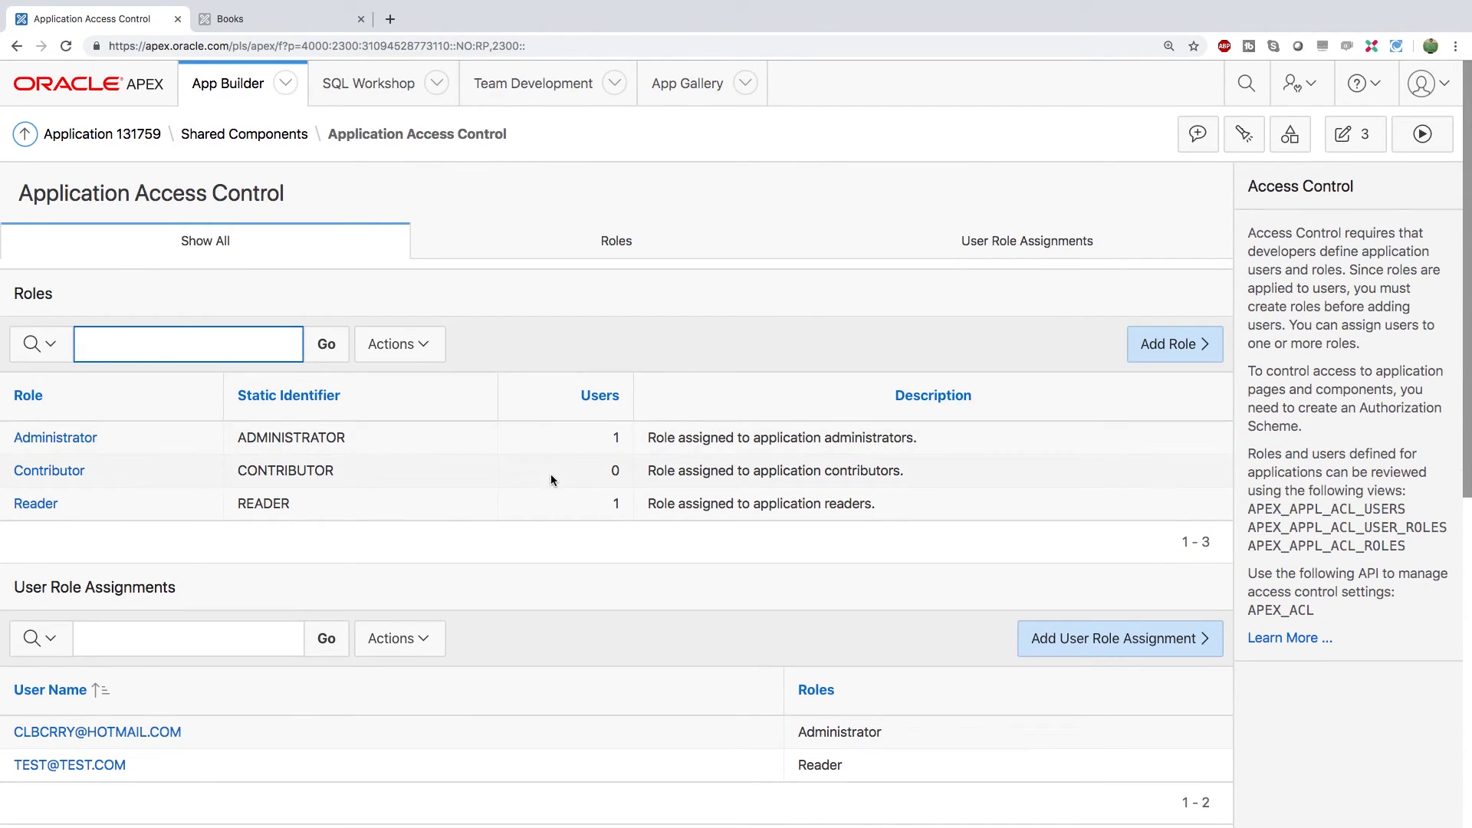
{"action": "scroll", "scroll_direction": "down", "scroll_amount": 3}
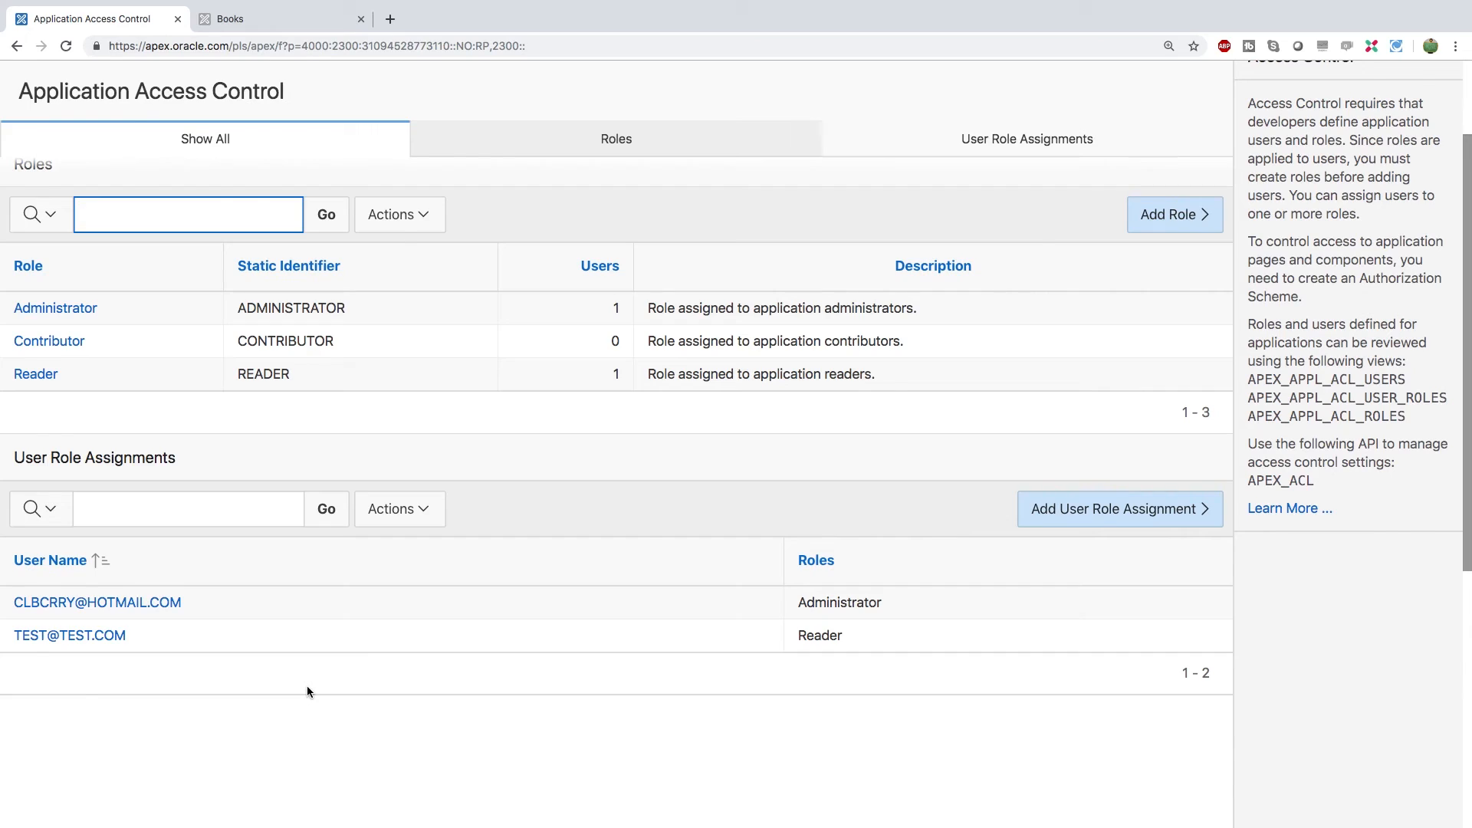
{"action": "left_click", "coordinate": [280, 17]}
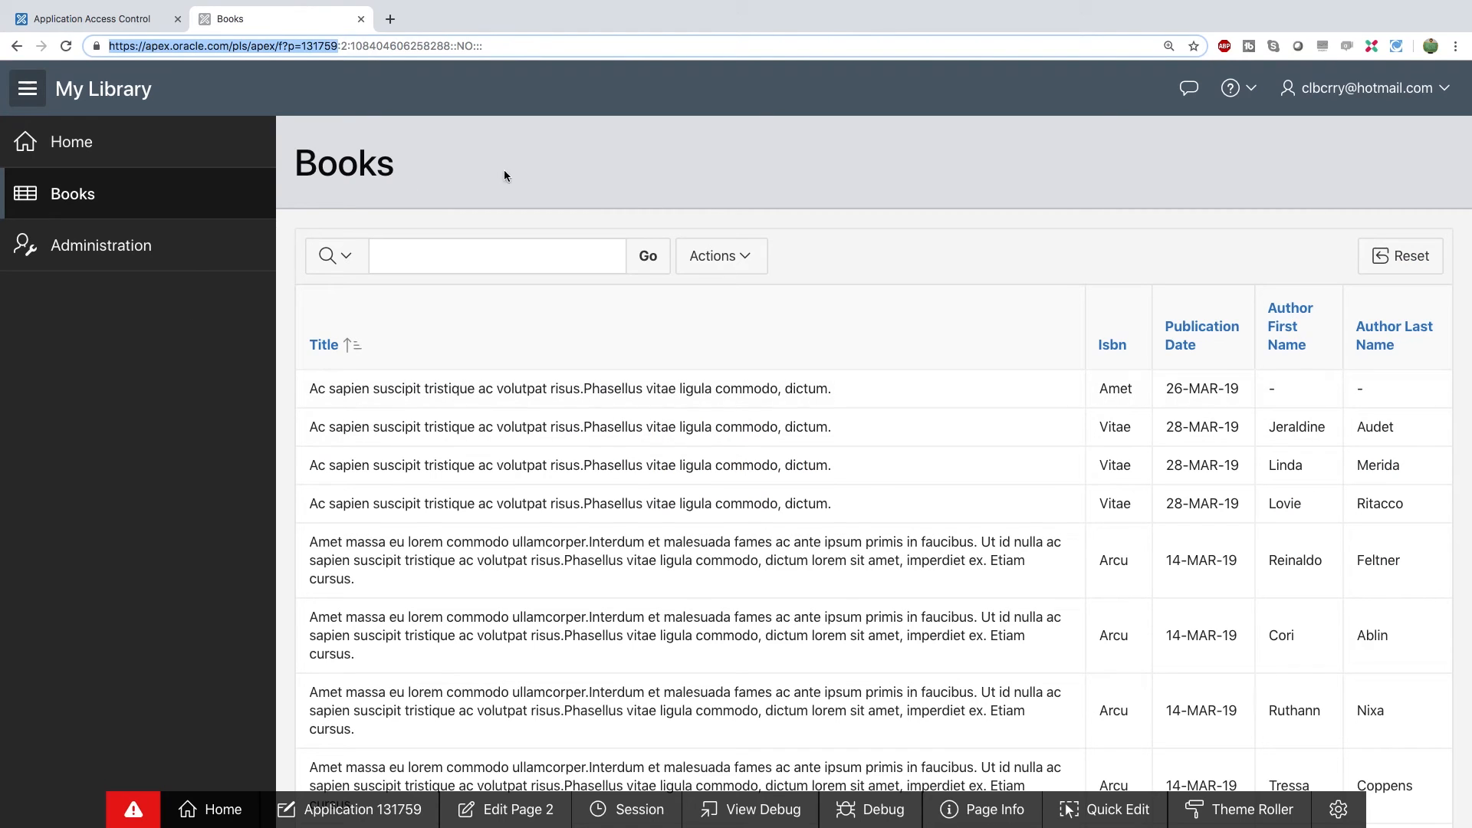